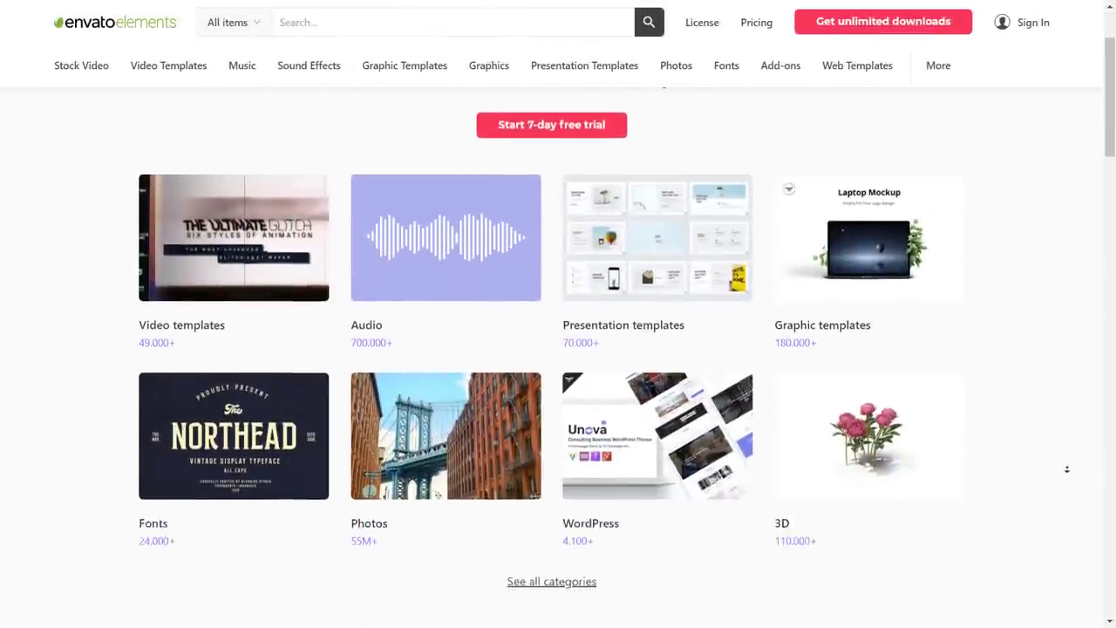
Scroll through the Envato Elements page and the '3d text effect' results
{"action": "scroll", "scroll_direction": "down", "scroll_amount": 3}
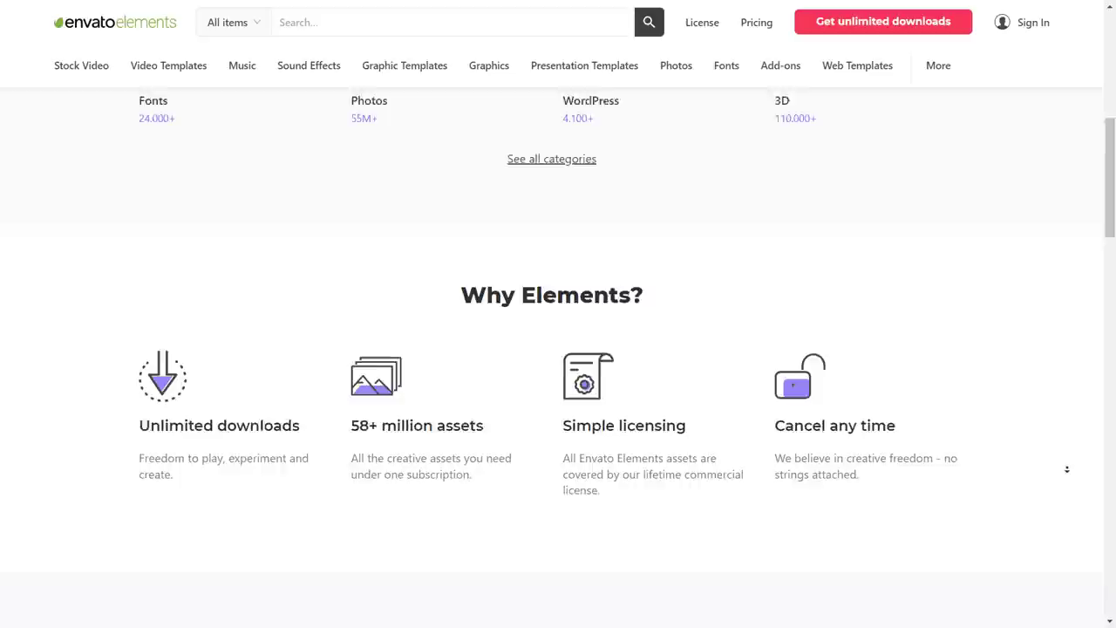
{"action": "scroll", "scroll_direction": "down", "scroll_amount": 3}
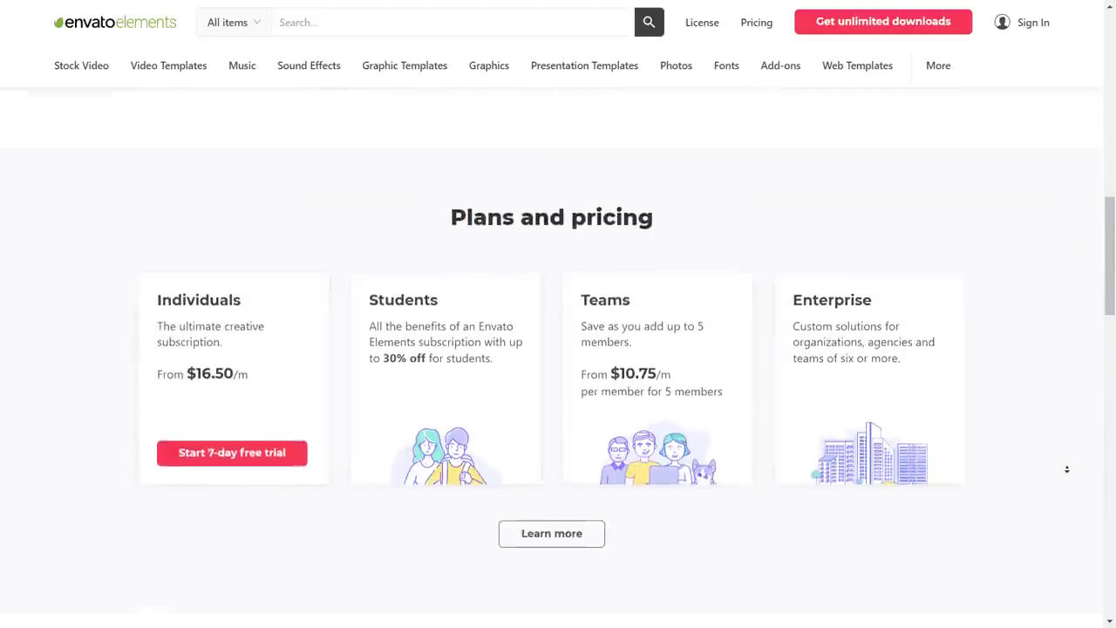
{"action": "scroll", "scroll_direction": "down", "scroll_amount": 3}
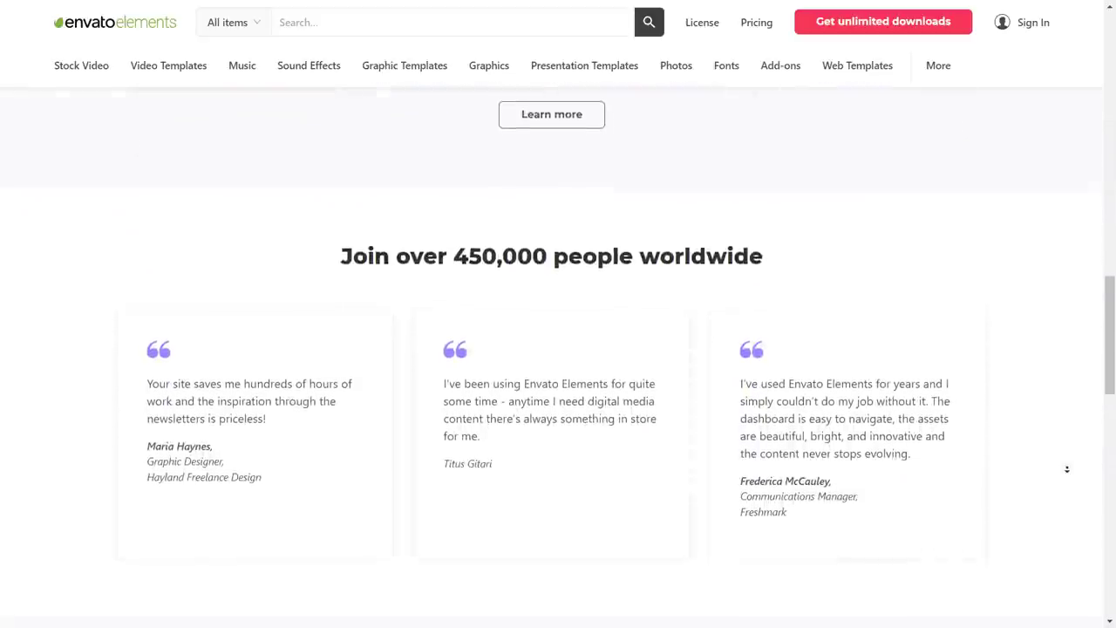
{"action": "scroll", "scroll_direction": "down", "scroll_amount": 3}
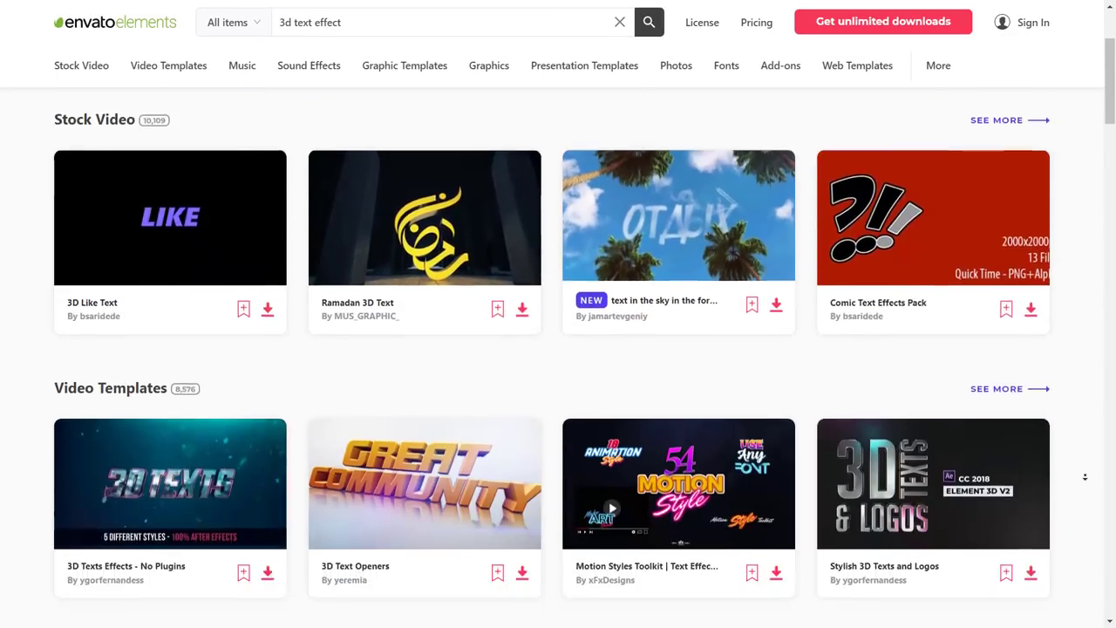
{"action": "scroll", "scroll_direction": "down", "scroll_amount": 3}
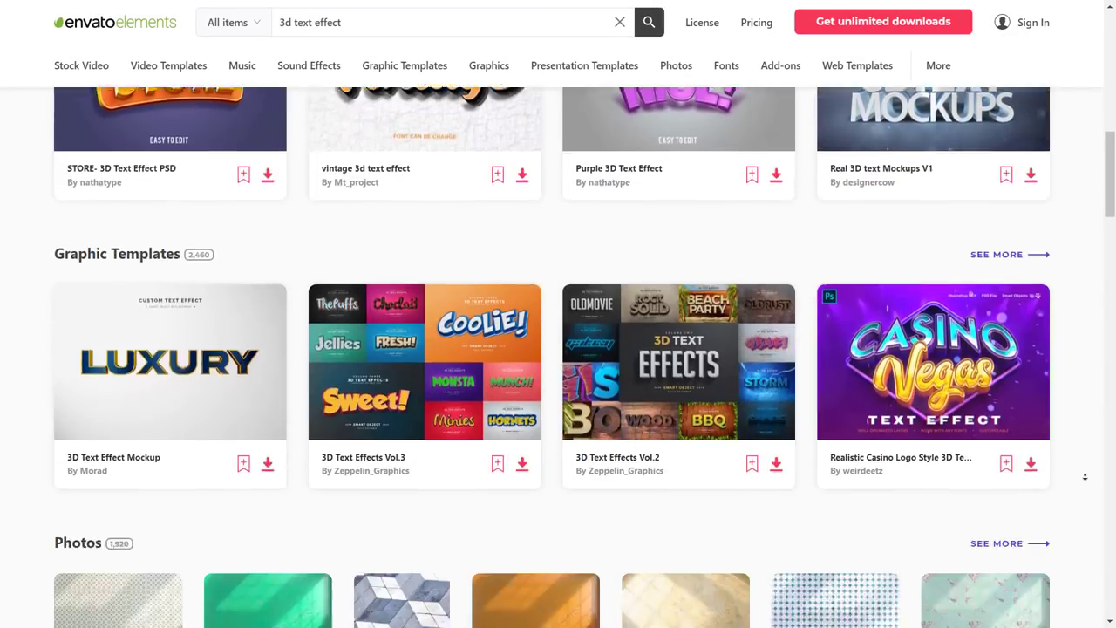
{"action": "scroll", "scroll_direction": "down", "scroll_amount": 3}
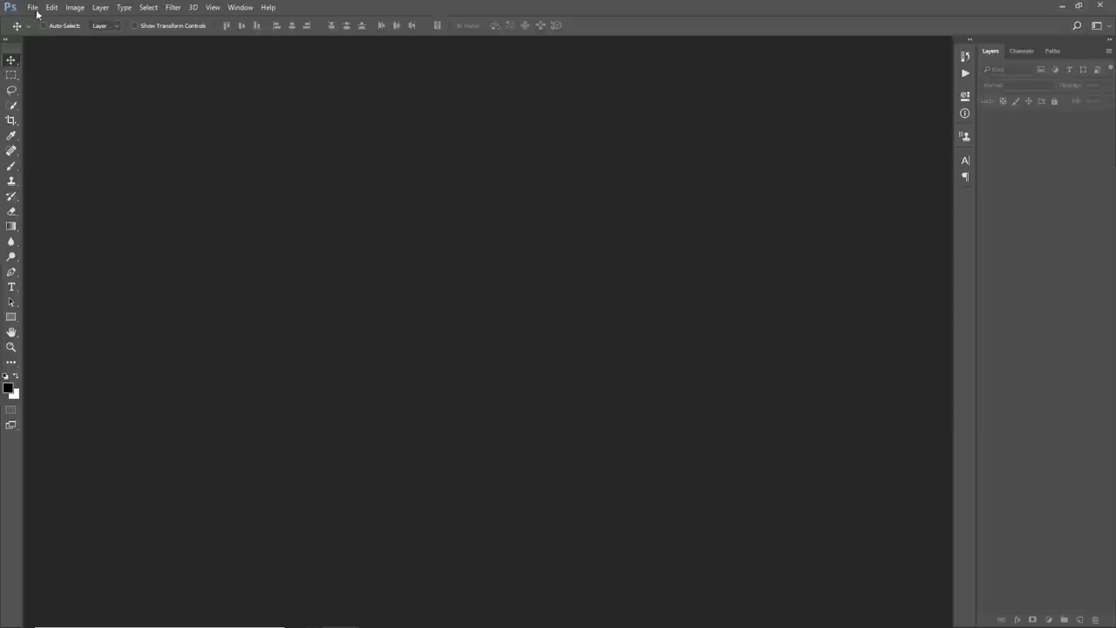
Create a new 1000 × 750 px document with a custom light grey background
{"action": "left_click", "coordinate": [33, 7]}
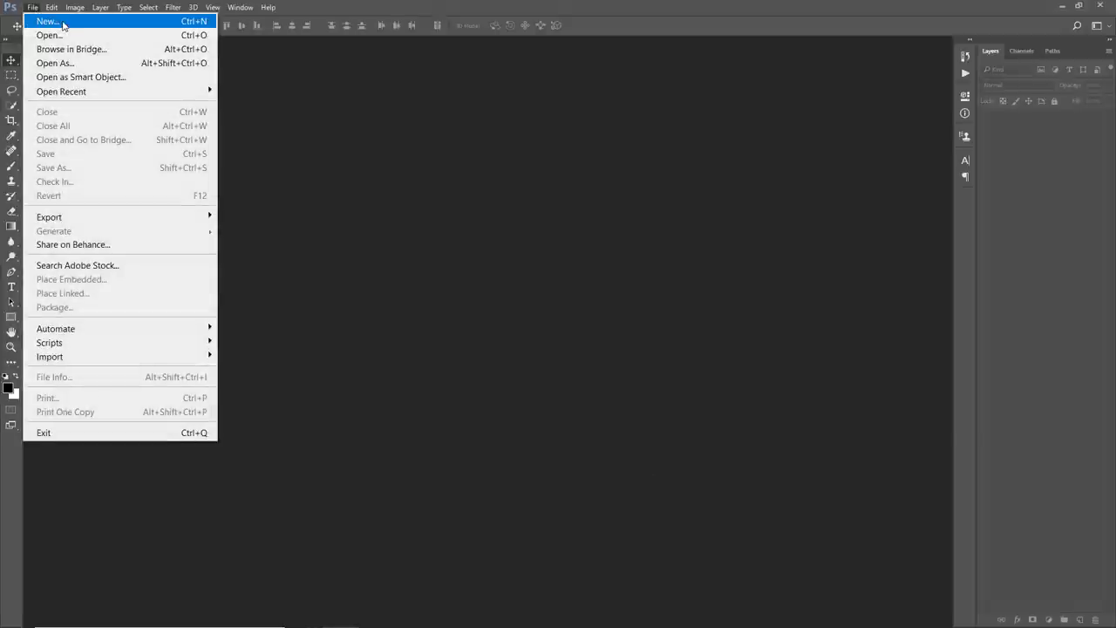
{"action": "left_click", "coordinate": [47, 21]}
{"action": "type", "text": "750"}
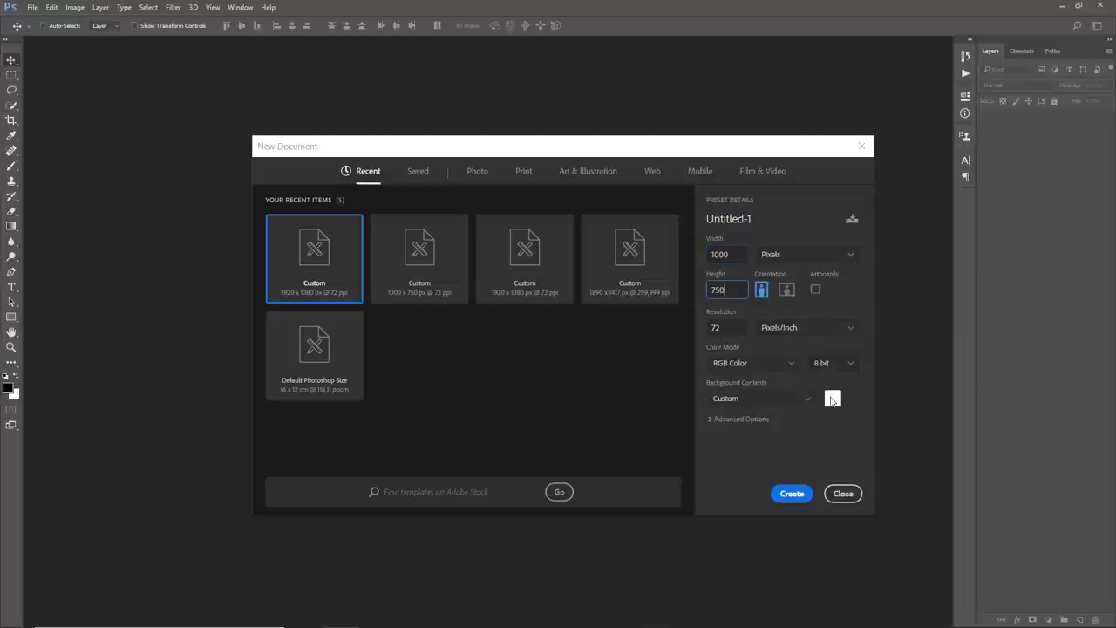
{"action": "left_click", "coordinate": [832, 398]}
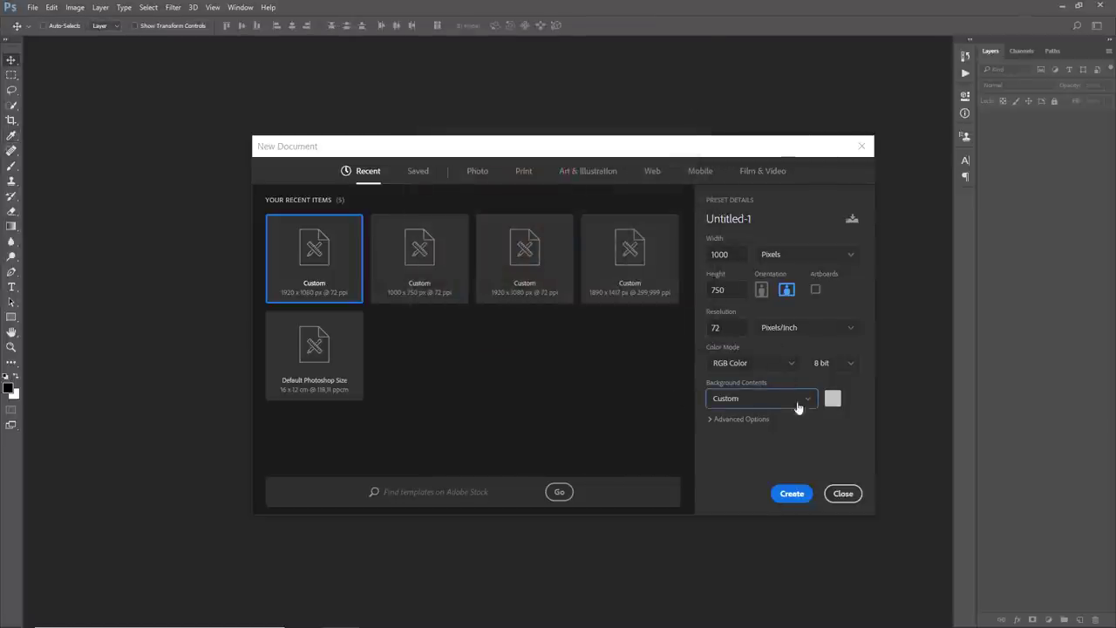
{"action": "left_click", "coordinate": [792, 492]}
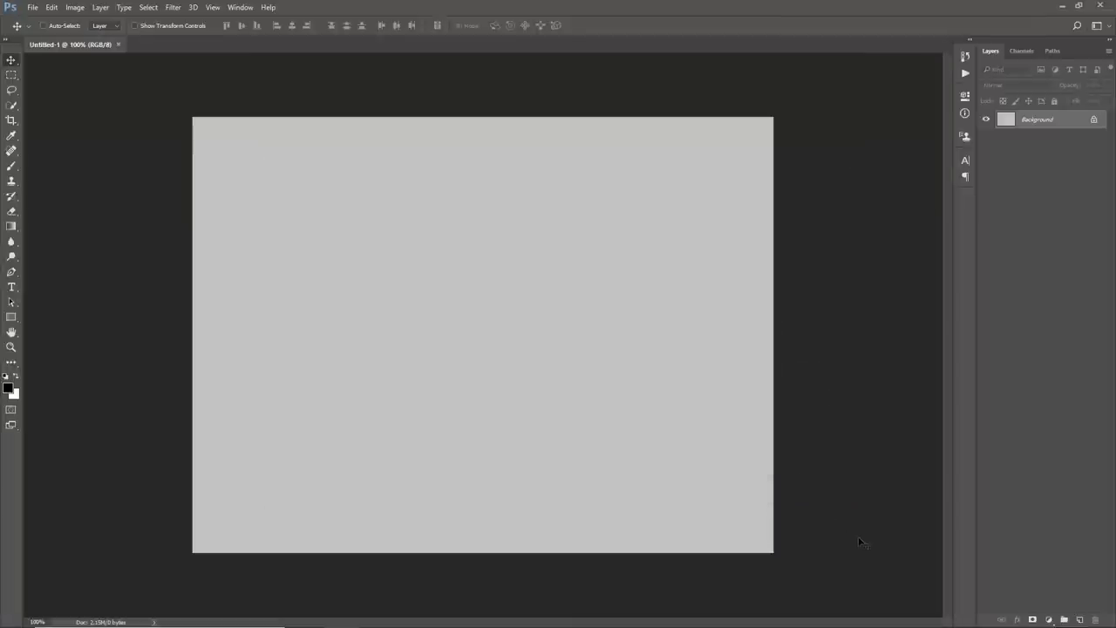
{"action": "mouse_move", "coordinate": [272, 62]}
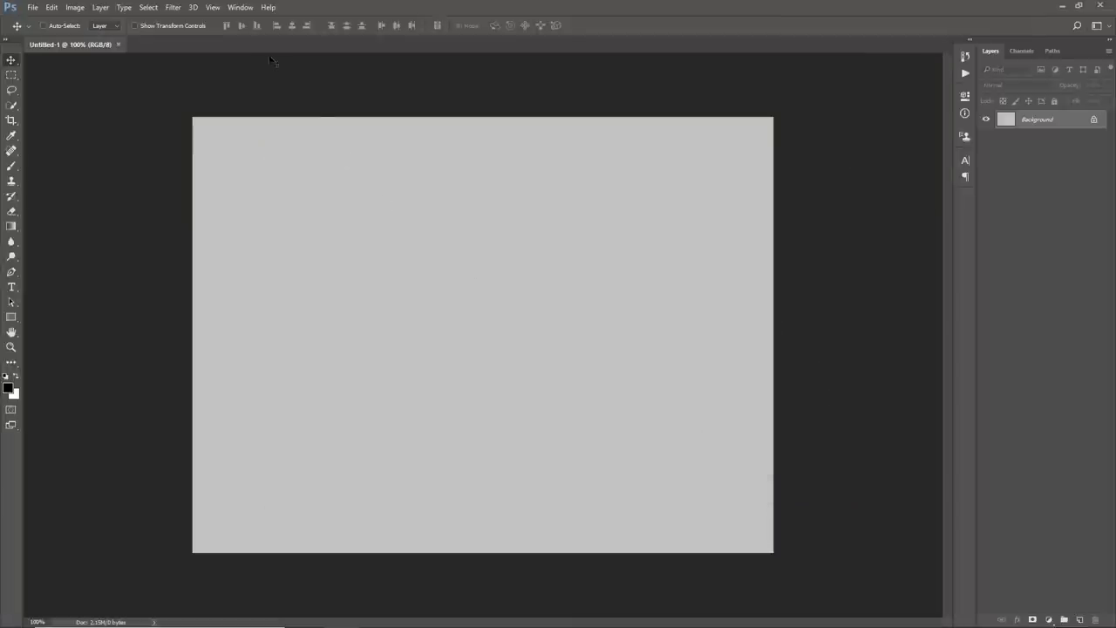
Show the Character panel and choose Insaniburger with Cheese at size 50
{"action": "left_click", "coordinate": [240, 7]}
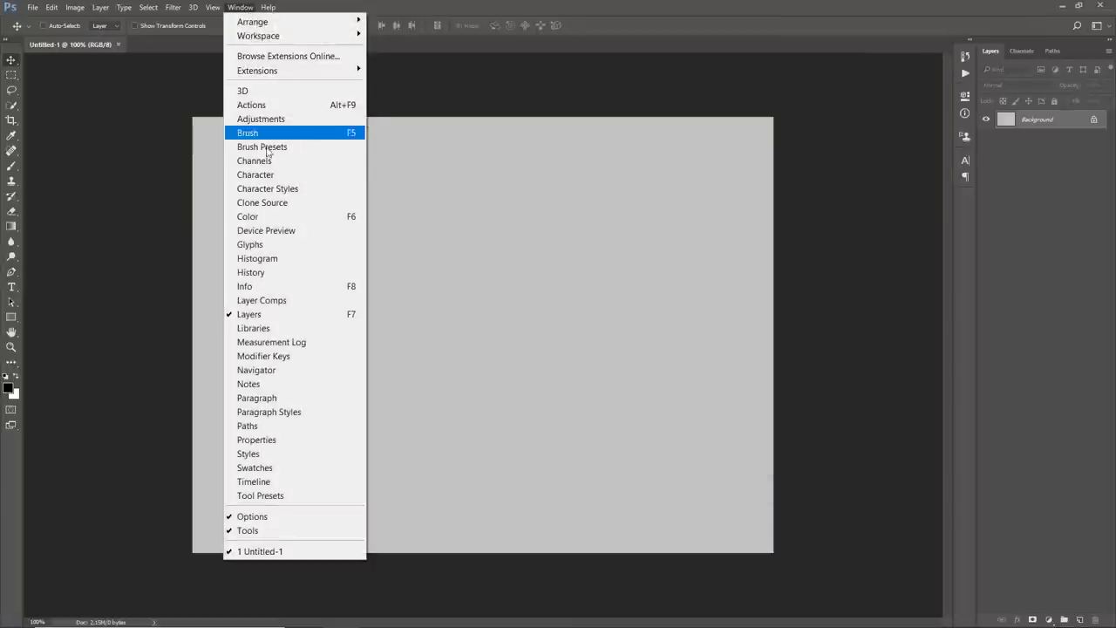
{"action": "left_click", "coordinate": [255, 174]}
{"action": "type", "text": "Insa"}
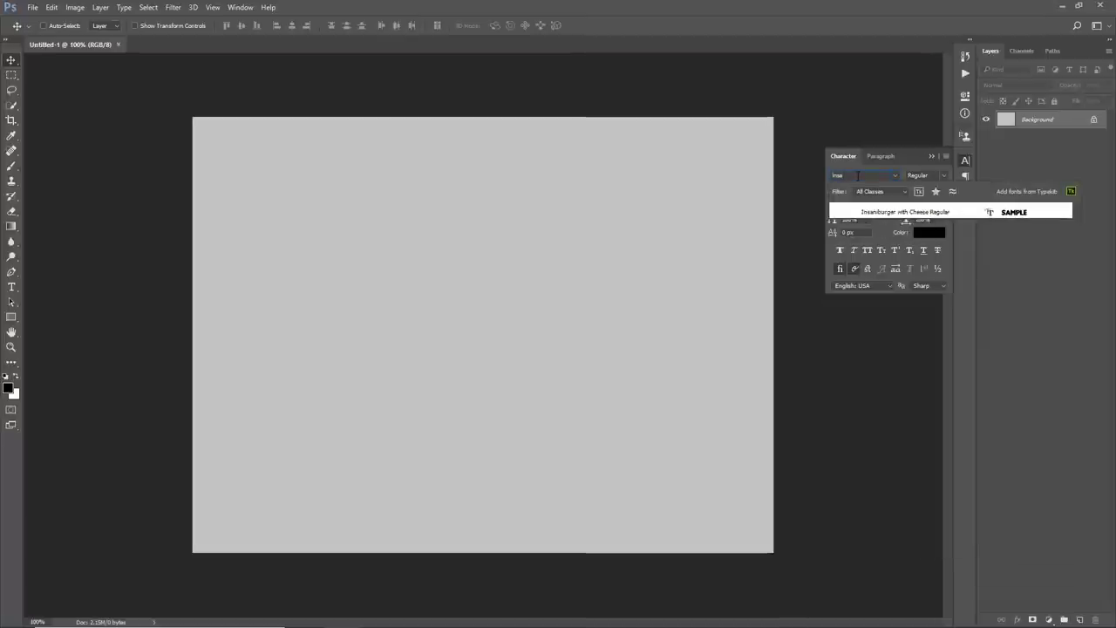
{"action": "left_click", "coordinate": [905, 211]}
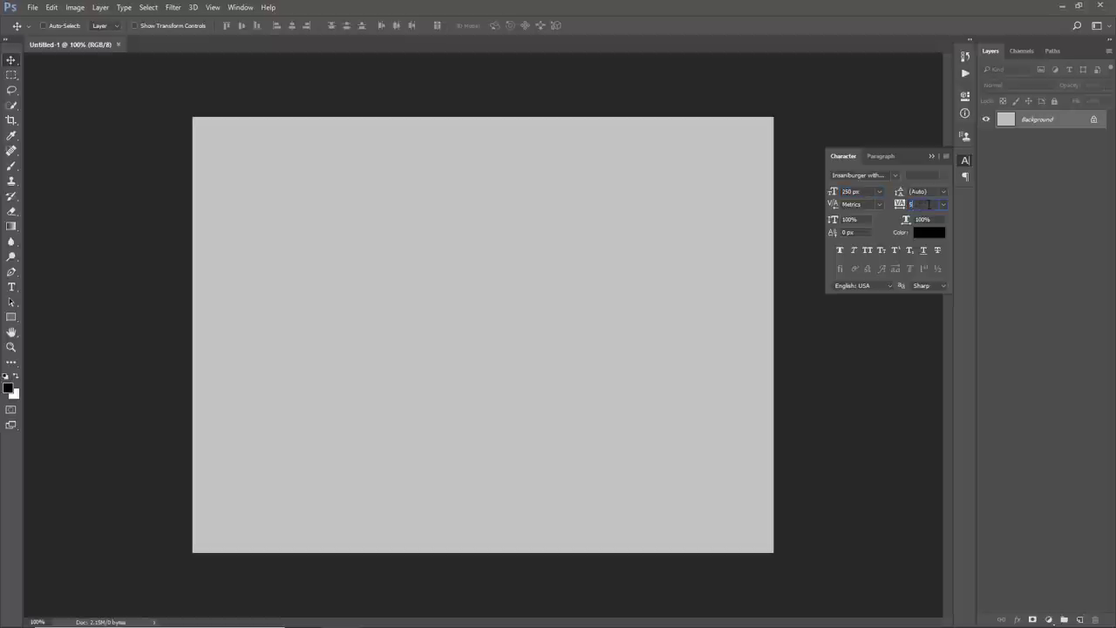
{"action": "type", "text": "50"}
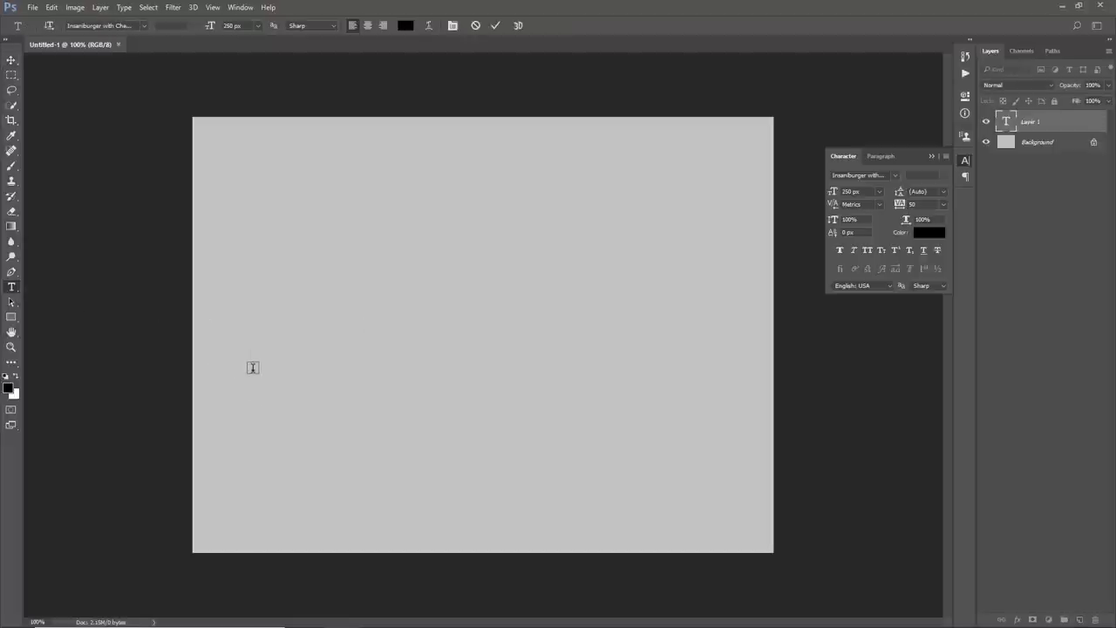
Type WOOD on the canvas, commit it and switch to the Move tool
{"action": "type", "text": "WOOD"}
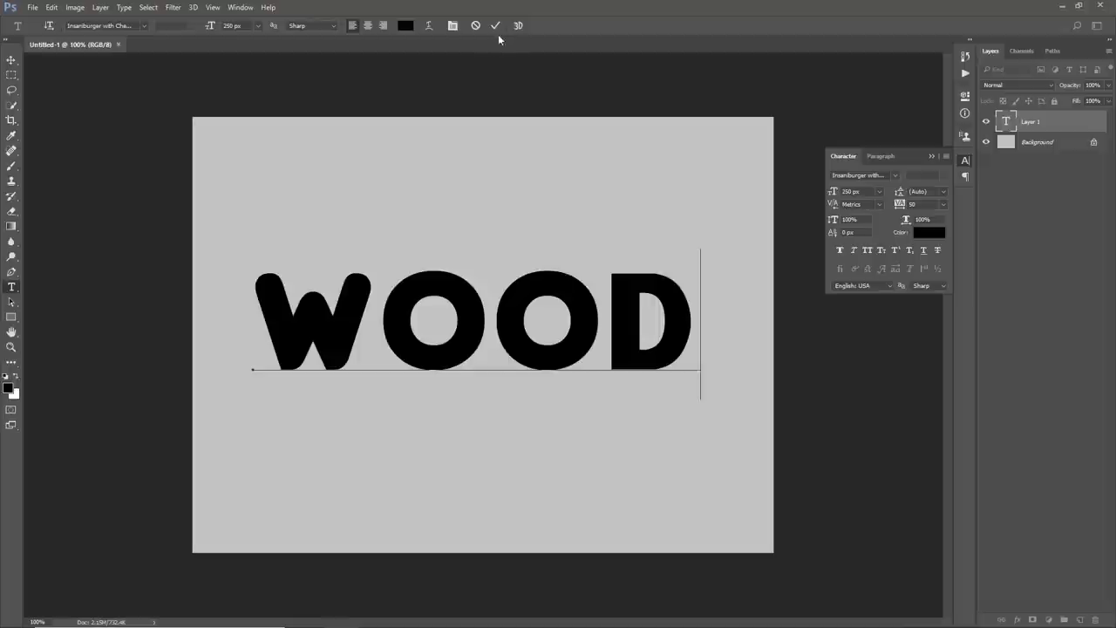
{"action": "left_click", "coordinate": [495, 26]}
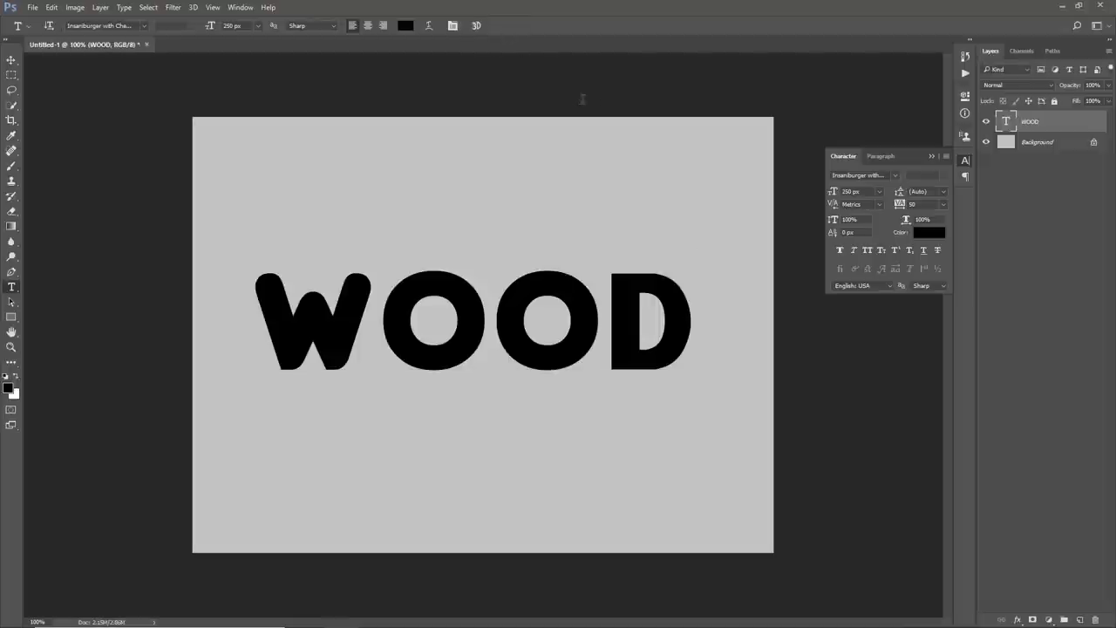
{"action": "left_click", "coordinate": [932, 156]}
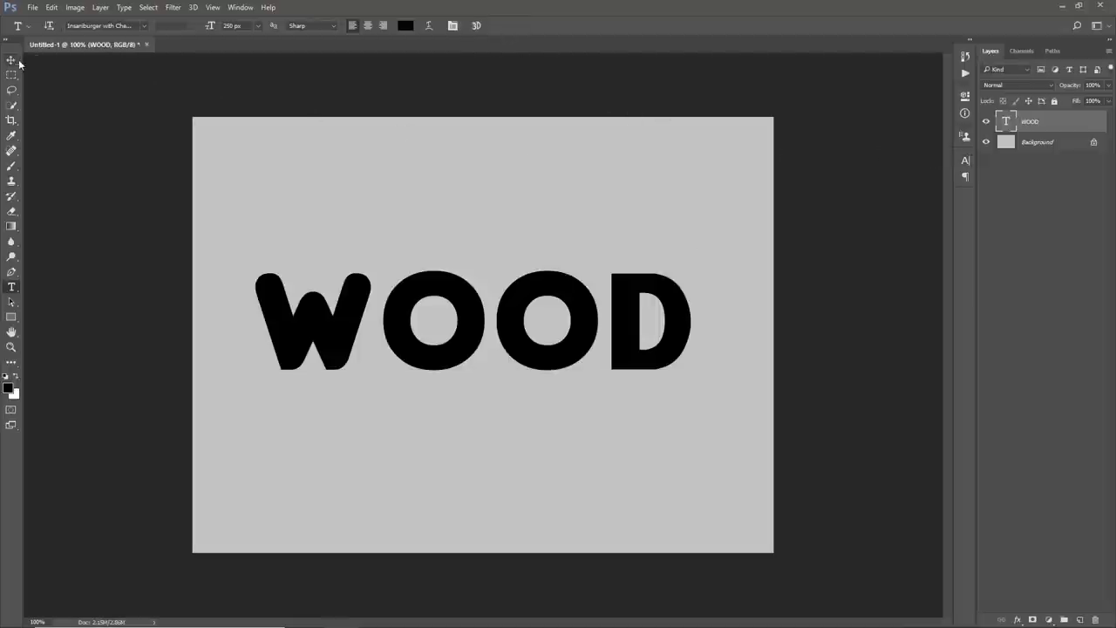
{"action": "left_click", "coordinate": [11, 59]}
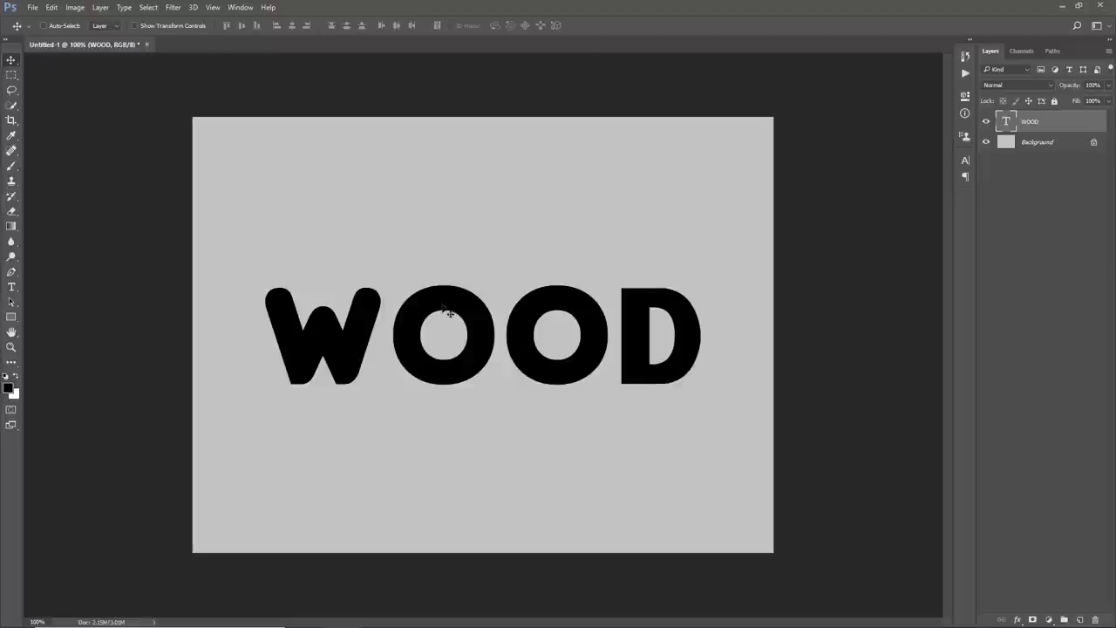
Convert the WOOD text to a shape and choose New 3D Extrusion from Selected Path
{"action": "left_click", "coordinate": [124, 7]}
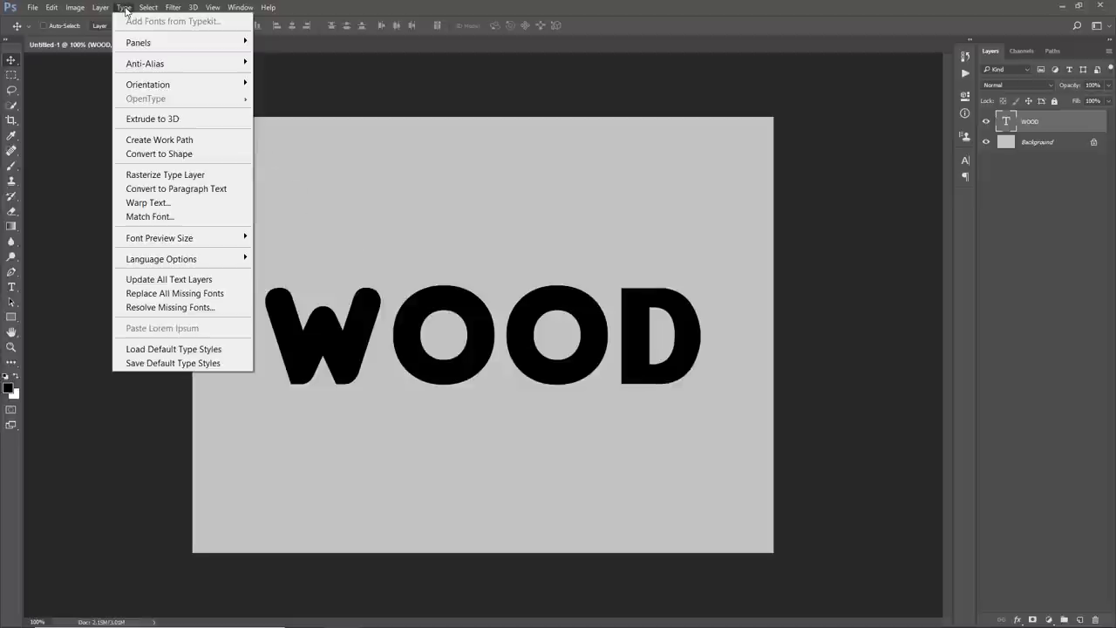
{"action": "mouse_move", "coordinate": [161, 154]}
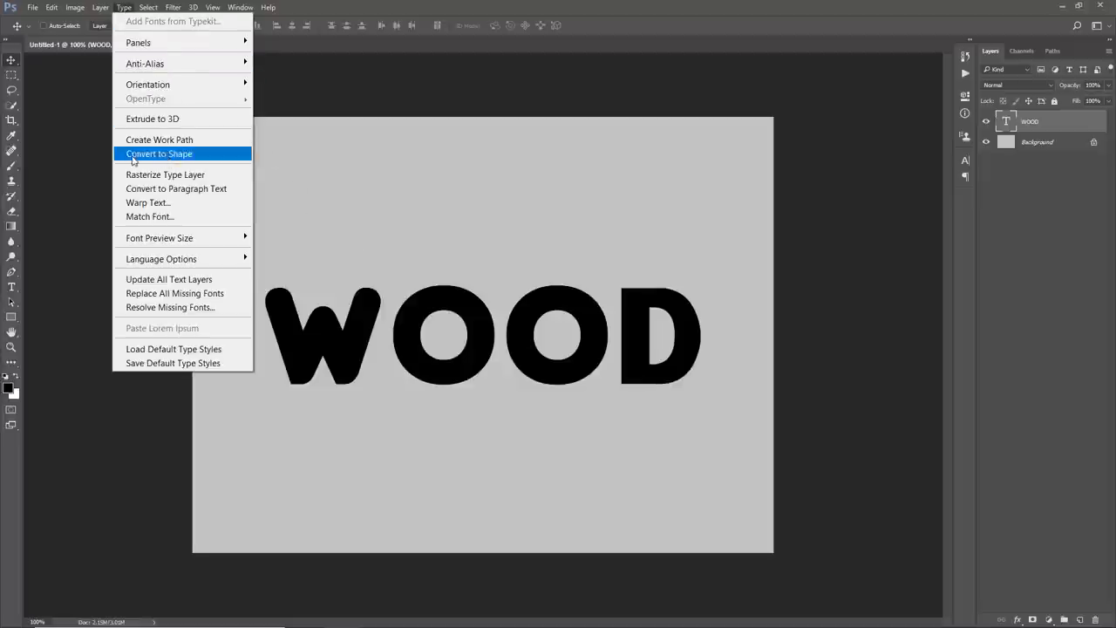
{"action": "left_click", "coordinate": [158, 153]}
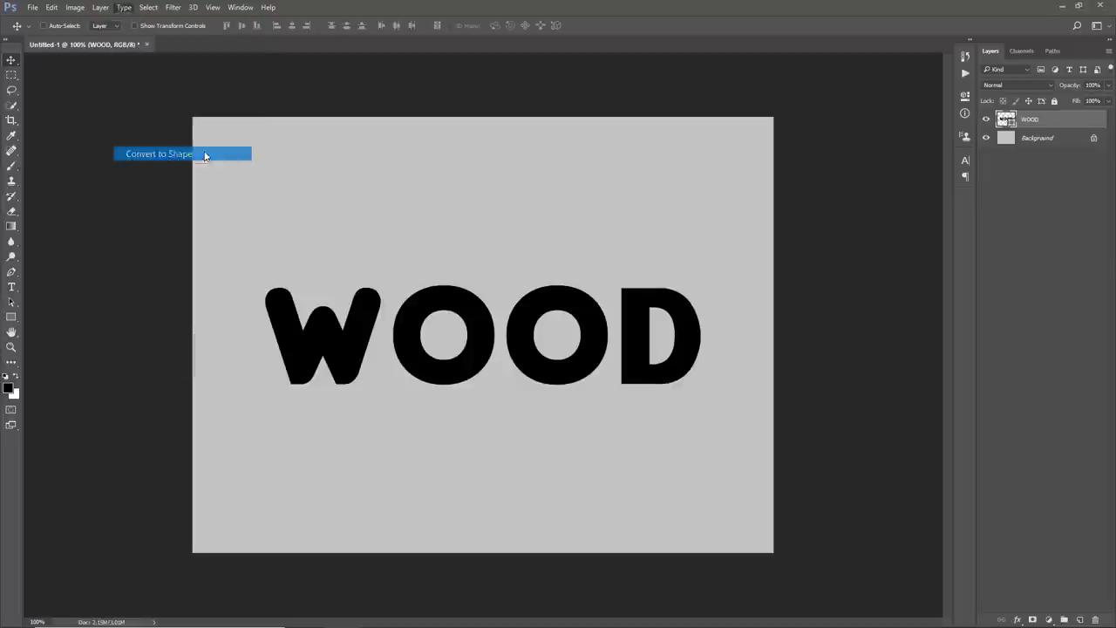
{"action": "left_click", "coordinate": [158, 154]}
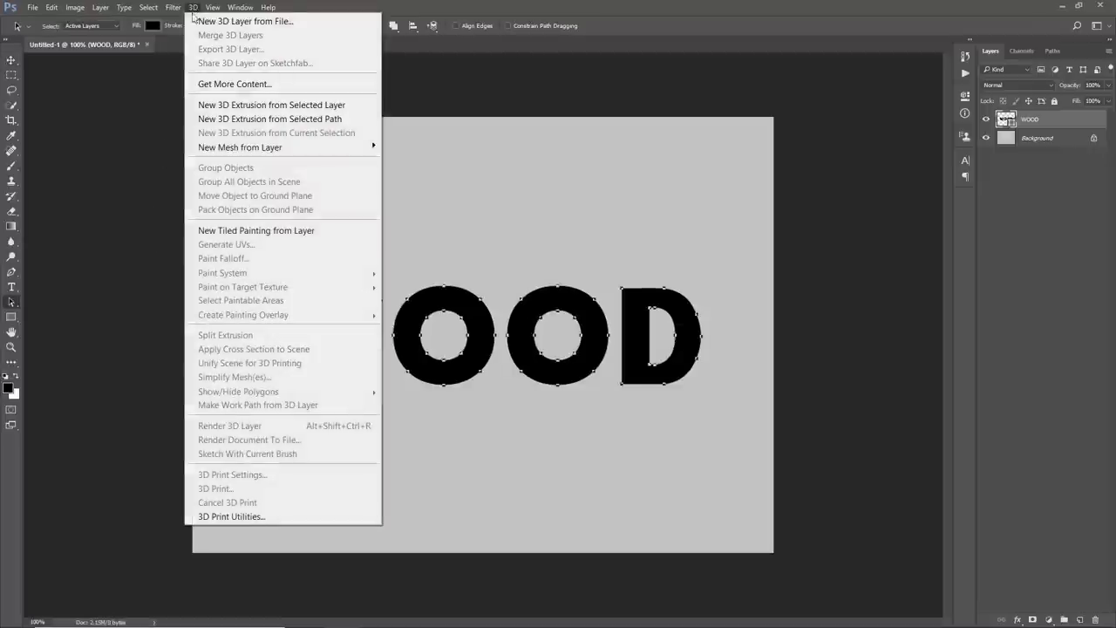
{"action": "mouse_move", "coordinate": [268, 119]}
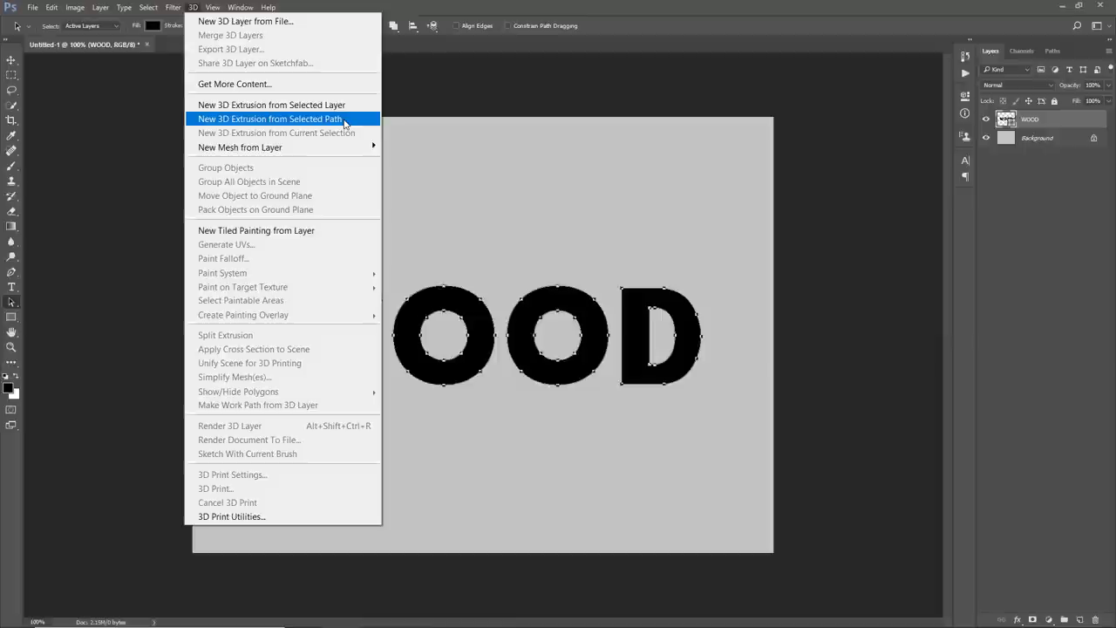
{"action": "left_click", "coordinate": [271, 119]}
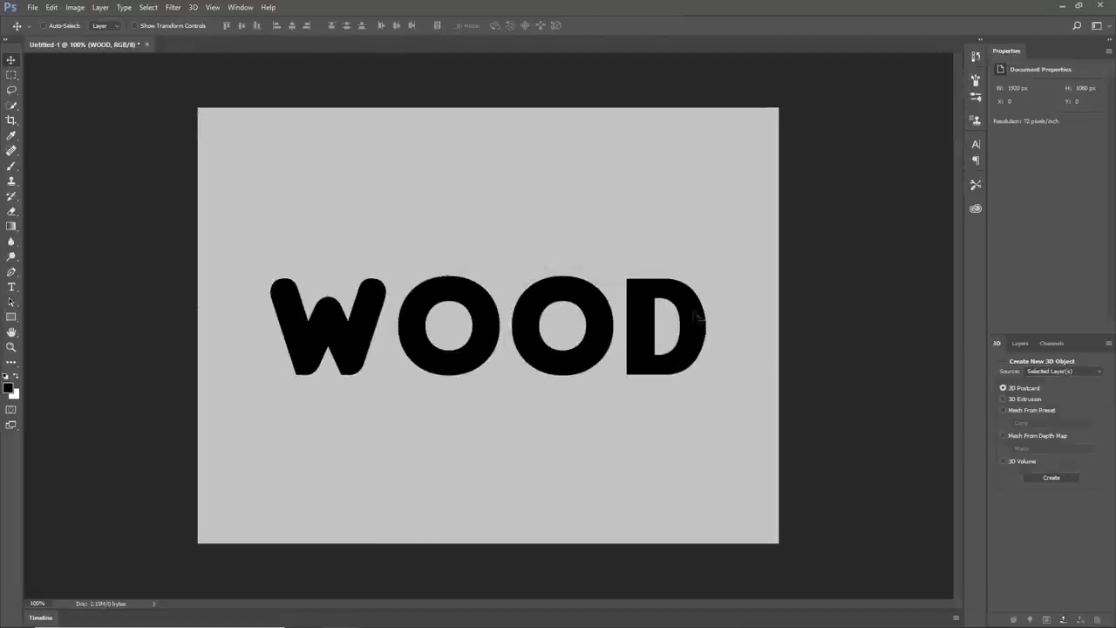
Create the 3D extrusion, lower its Extrusion Depth and view the Cap bevel settings
{"action": "left_click", "coordinate": [1049, 478]}
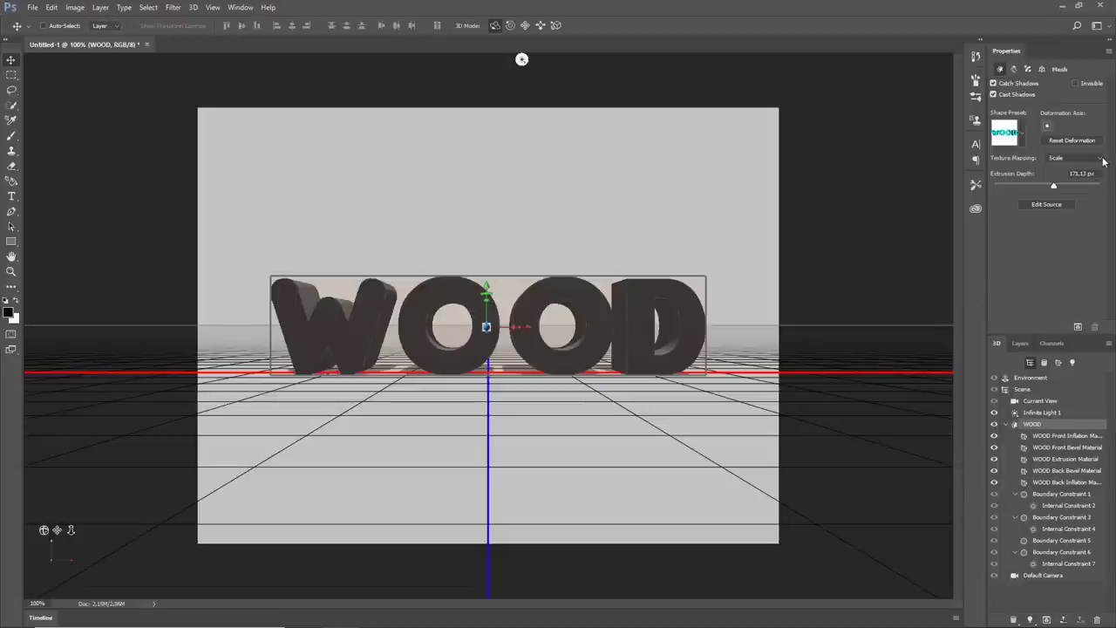
{"action": "left_click", "coordinate": [1074, 157]}
{"action": "type", "text": "35"}
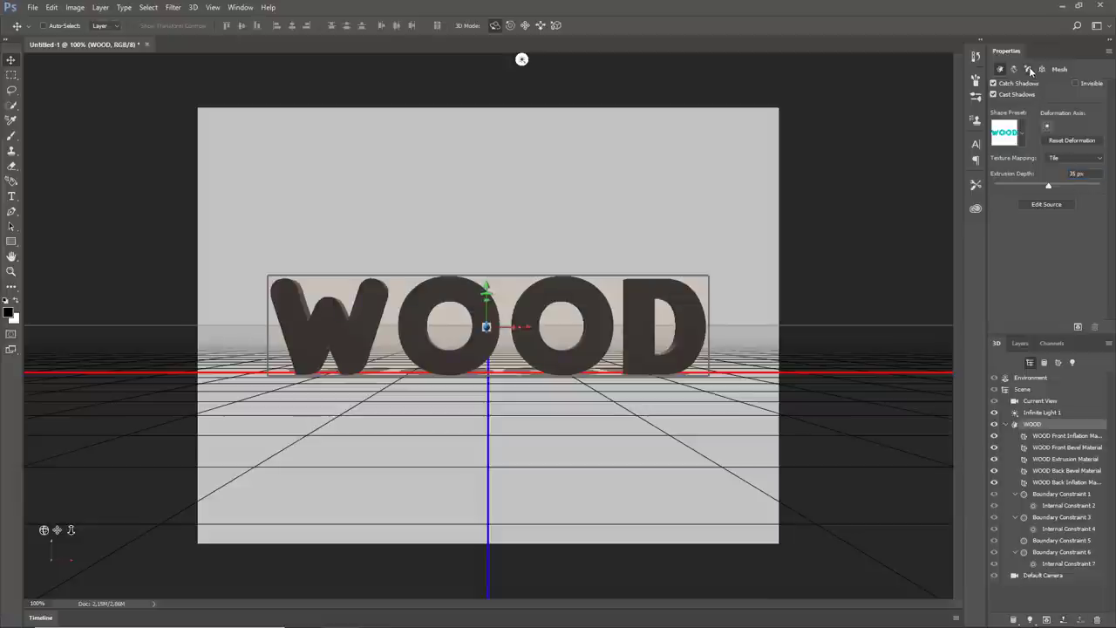
{"action": "left_click", "coordinate": [1029, 70]}
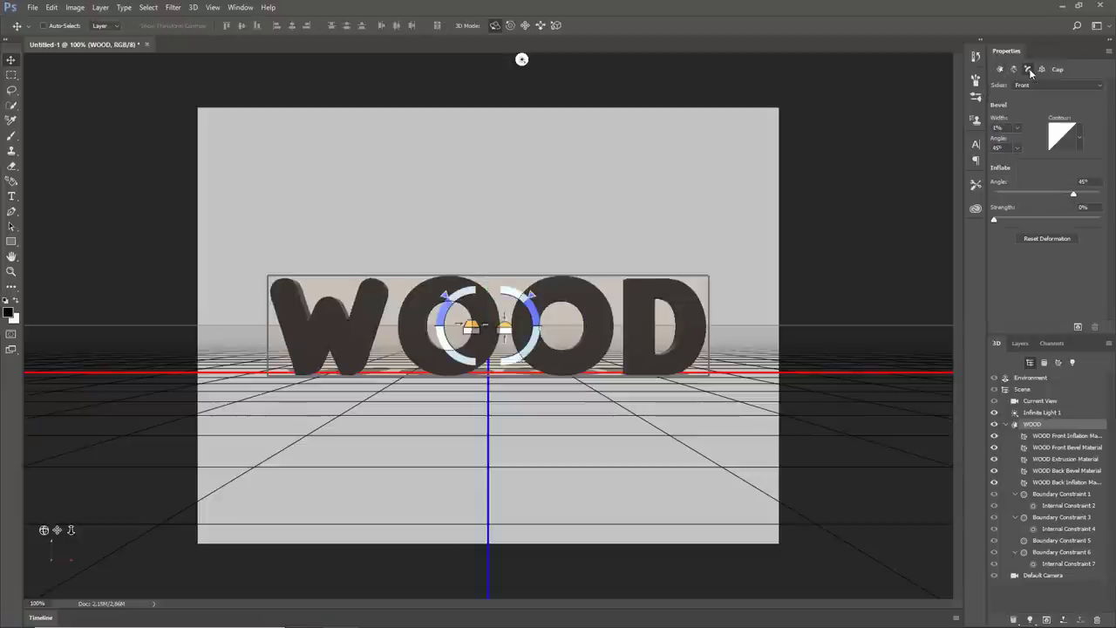
{"action": "mouse_move", "coordinate": [1081, 139]}
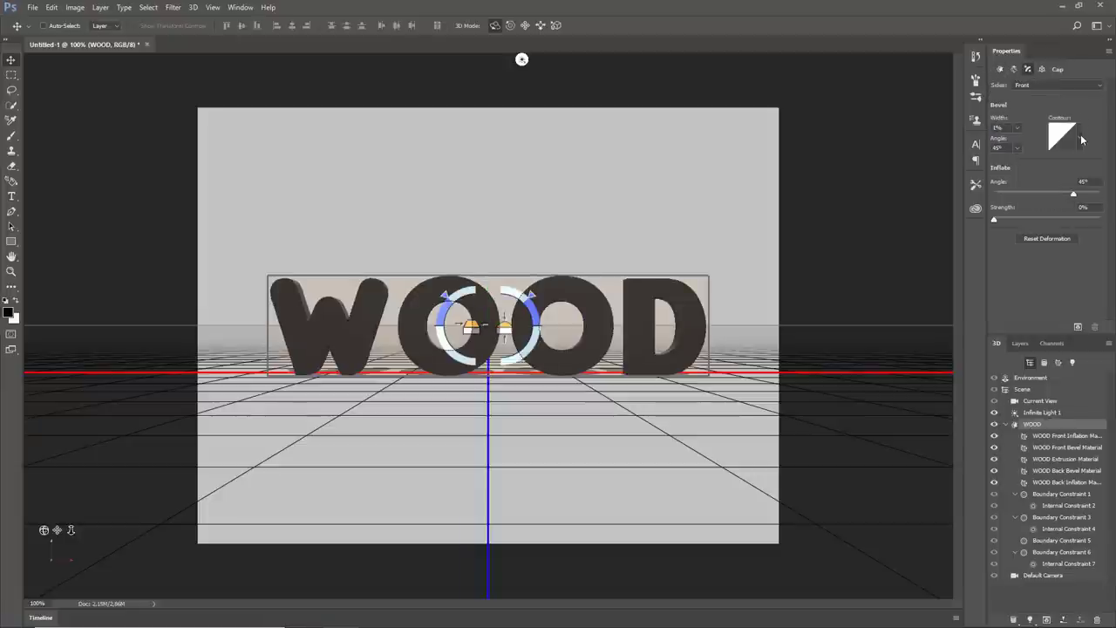
{"action": "left_click", "coordinate": [1061, 132]}
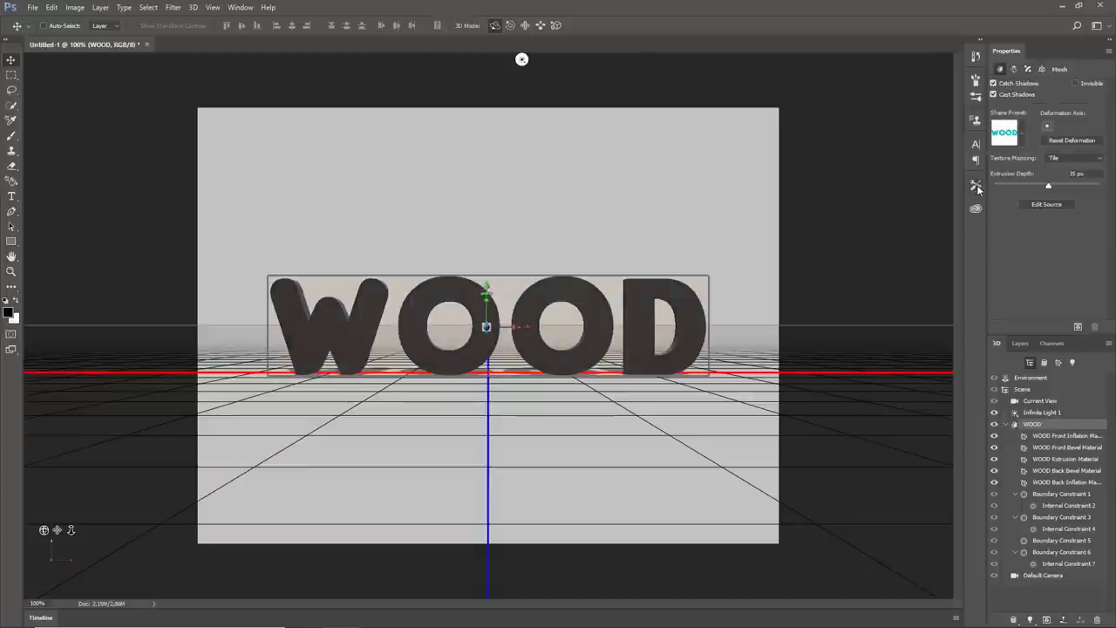
{"action": "left_click", "coordinate": [1027, 69]}
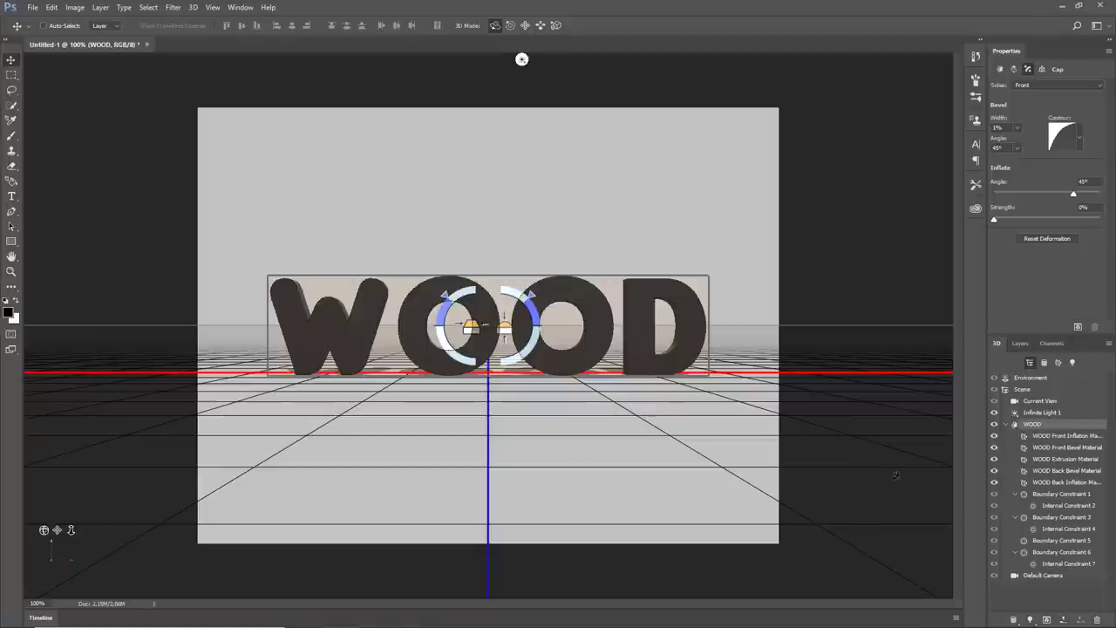
Replace the letters' Diffuse texture with the cracked painted plywood image
{"action": "left_click", "coordinate": [1064, 436]}
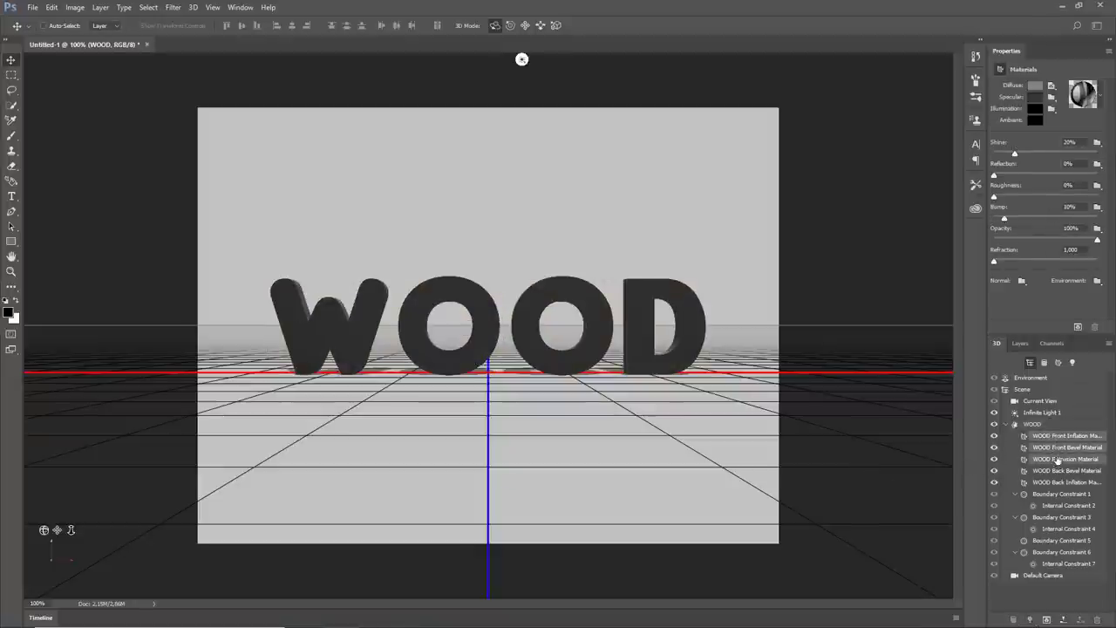
{"action": "left_click", "coordinate": [1053, 85]}
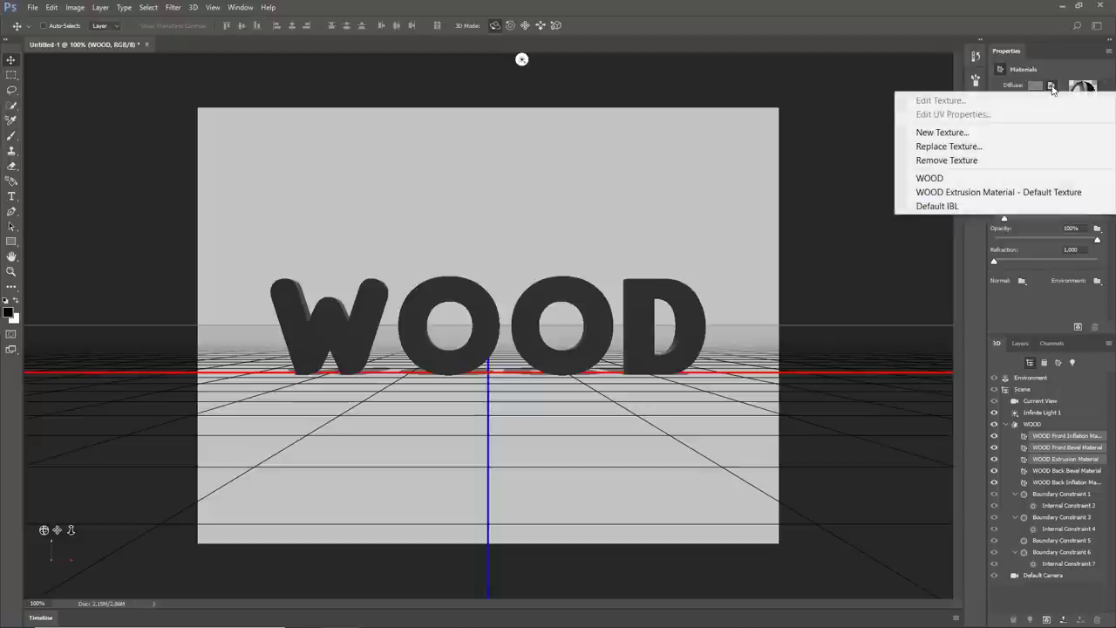
{"action": "mouse_move", "coordinate": [977, 146]}
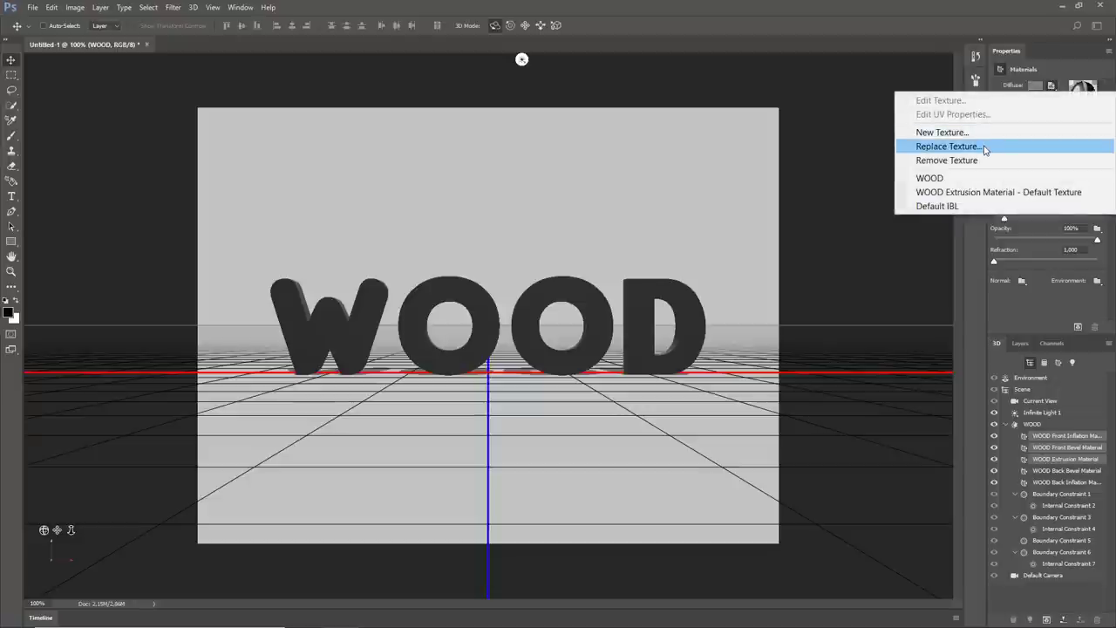
{"action": "left_click", "coordinate": [945, 146]}
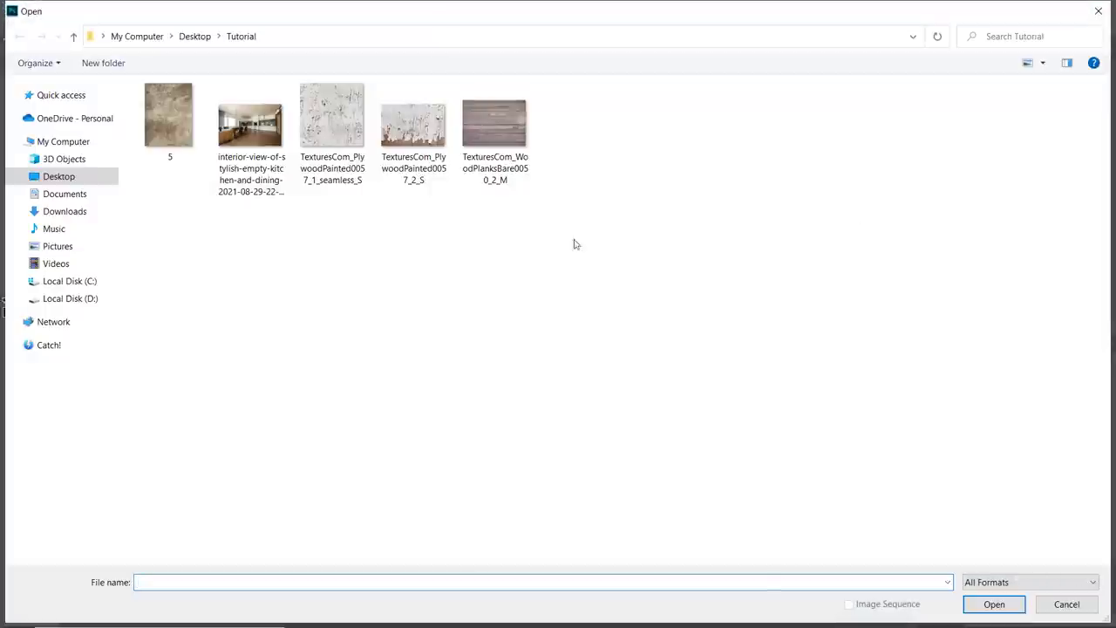
{"action": "left_click", "coordinate": [413, 122]}
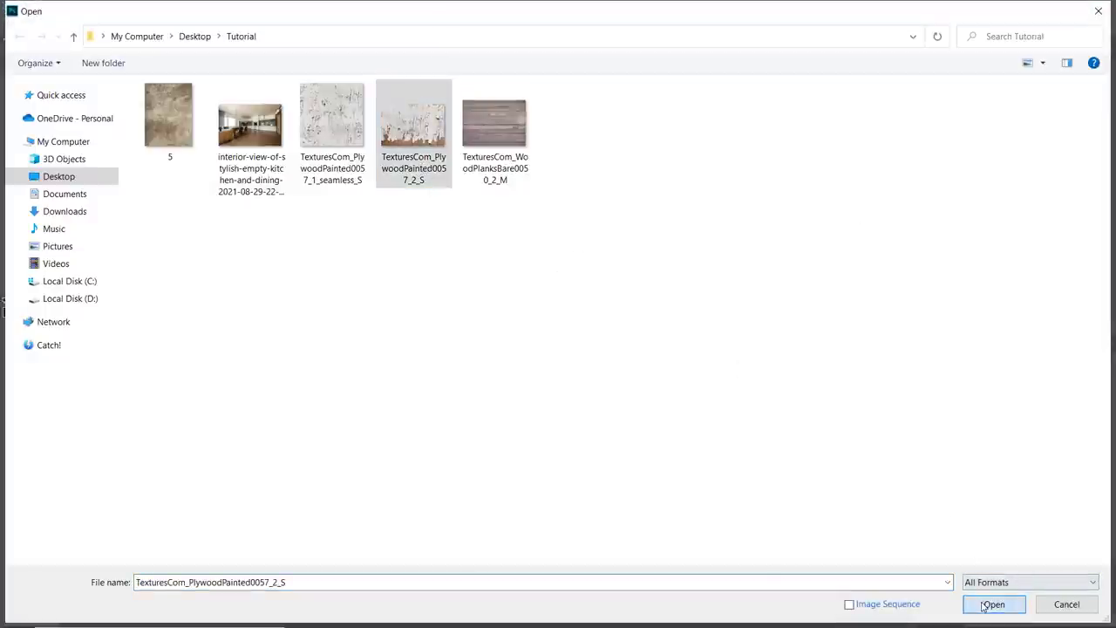
{"action": "left_click", "coordinate": [994, 603]}
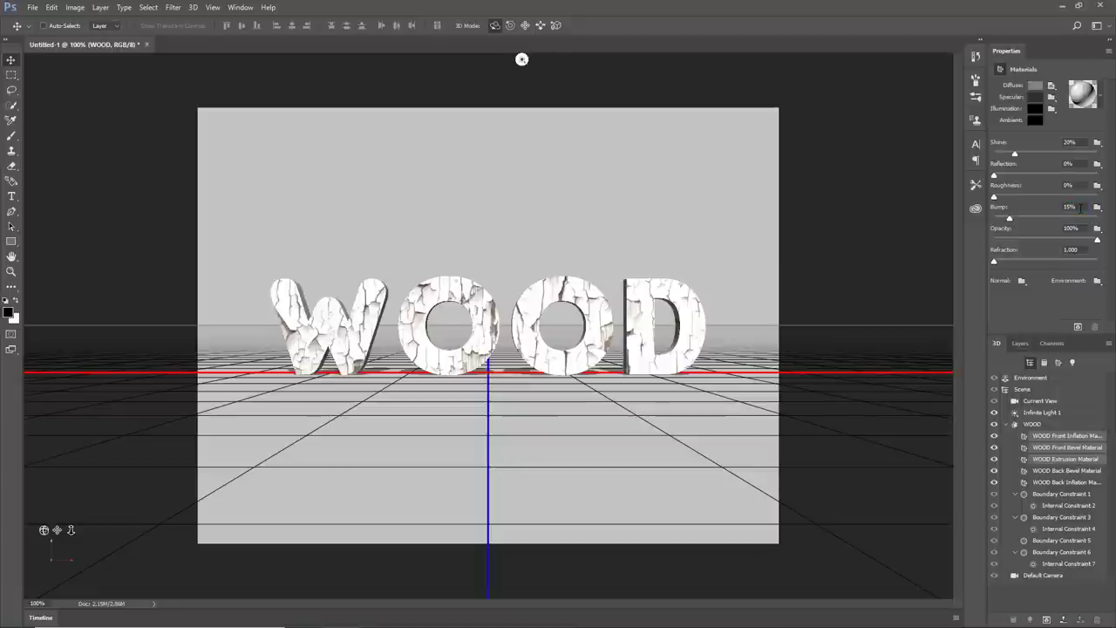
Load the same plywood texture into the Bump channel
{"action": "left_click", "coordinate": [1097, 205]}
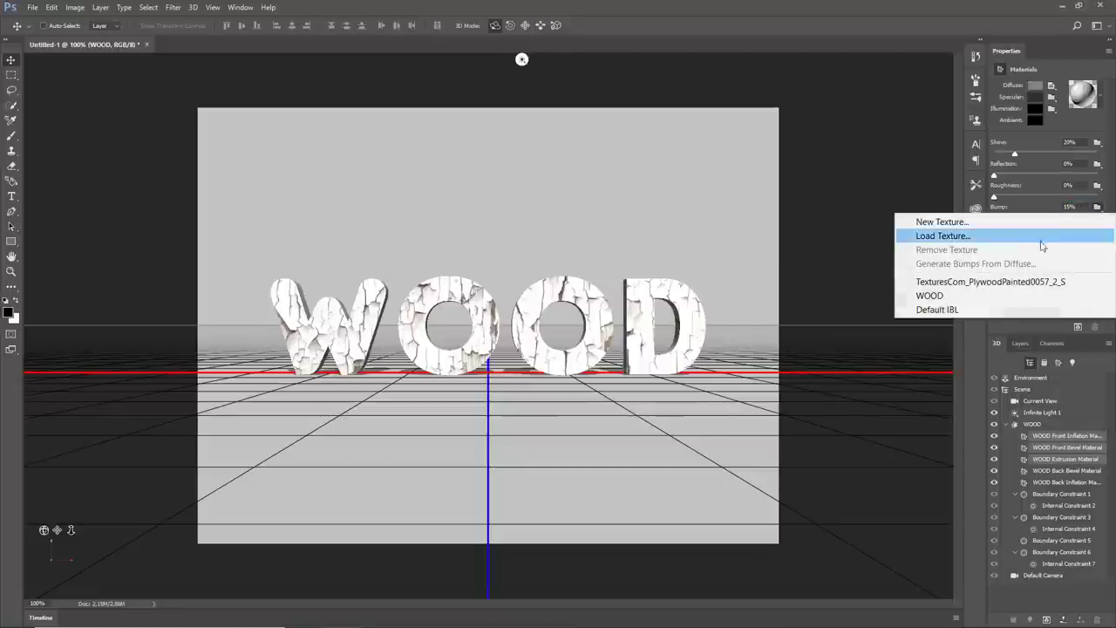
{"action": "mouse_move", "coordinate": [1011, 281]}
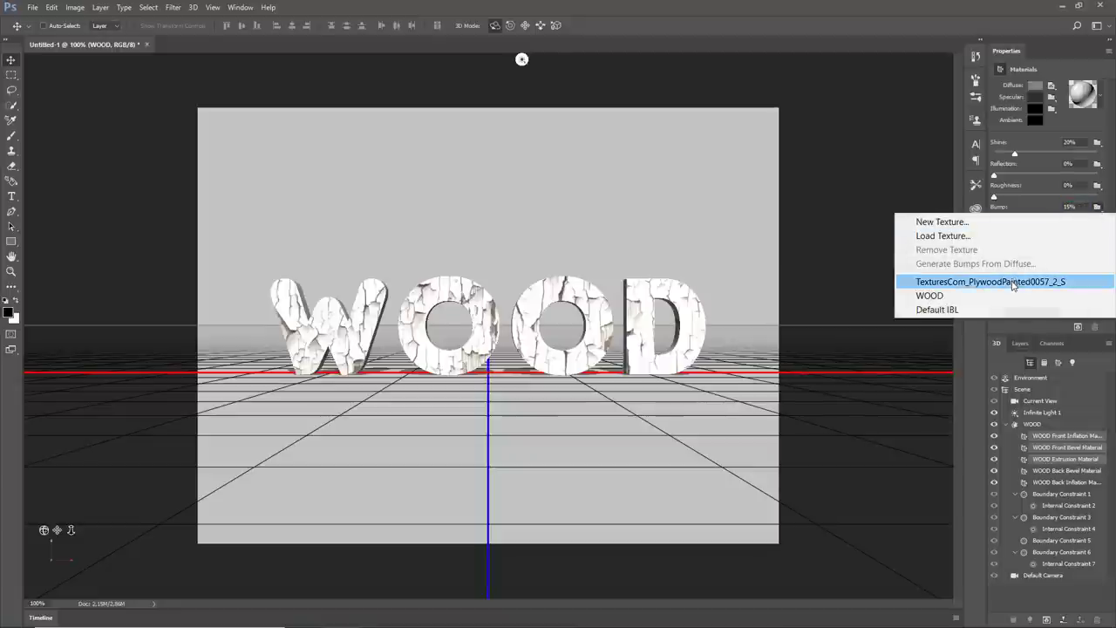
{"action": "left_click", "coordinate": [990, 281]}
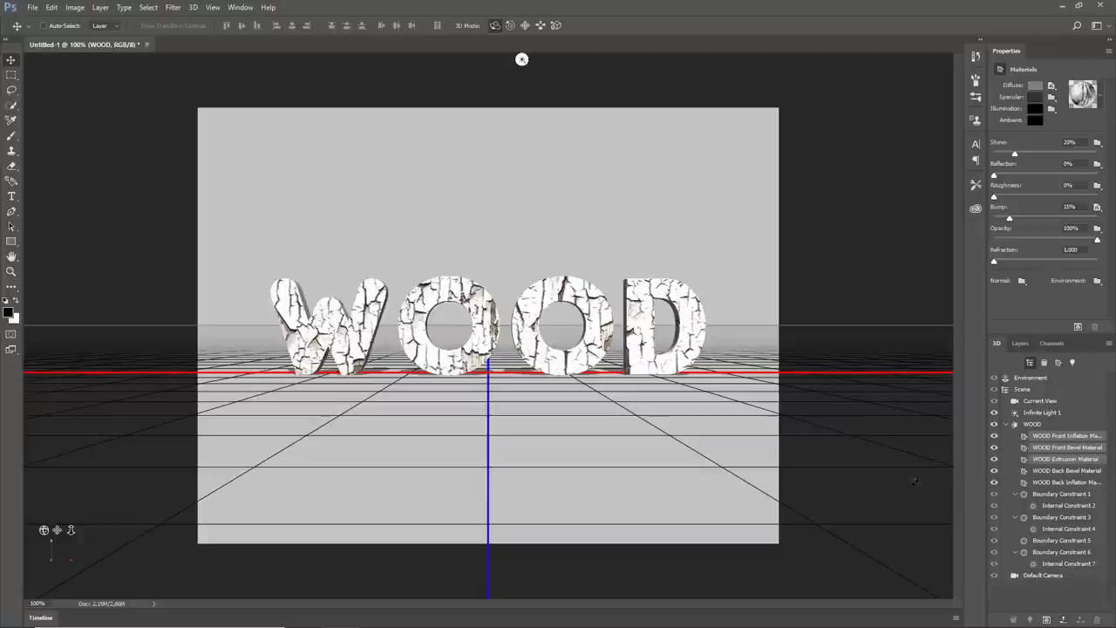
Set the Diffuse texture UV properties to Scale 37.1%/100%, Tile 1.75/1, Offset 16.18%/0%
{"action": "left_click", "coordinate": [1063, 436]}
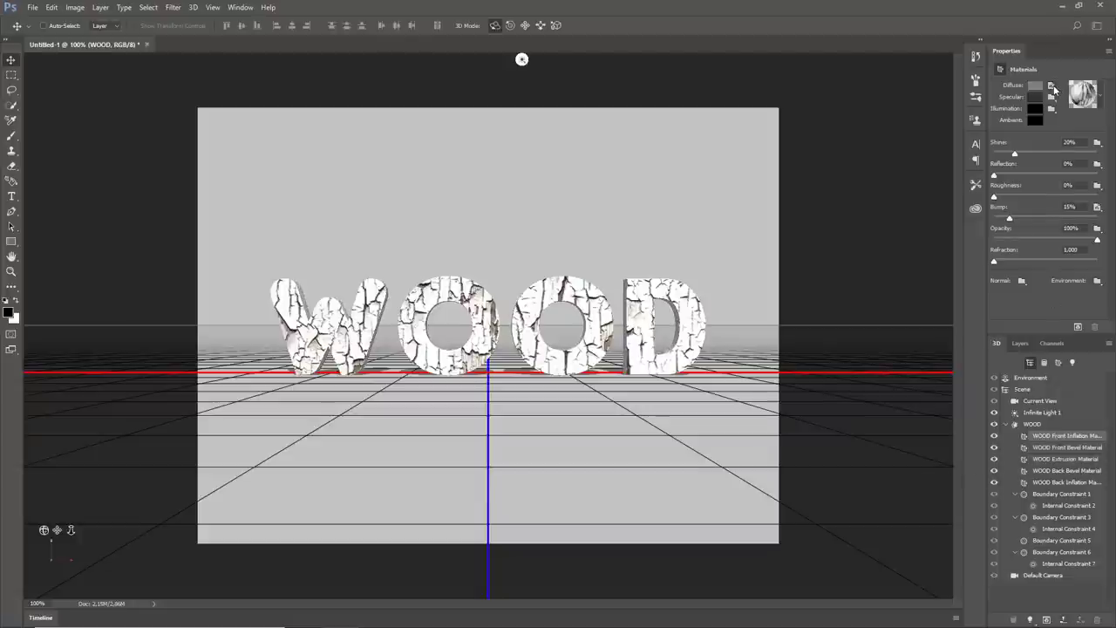
{"action": "left_click", "coordinate": [1053, 85]}
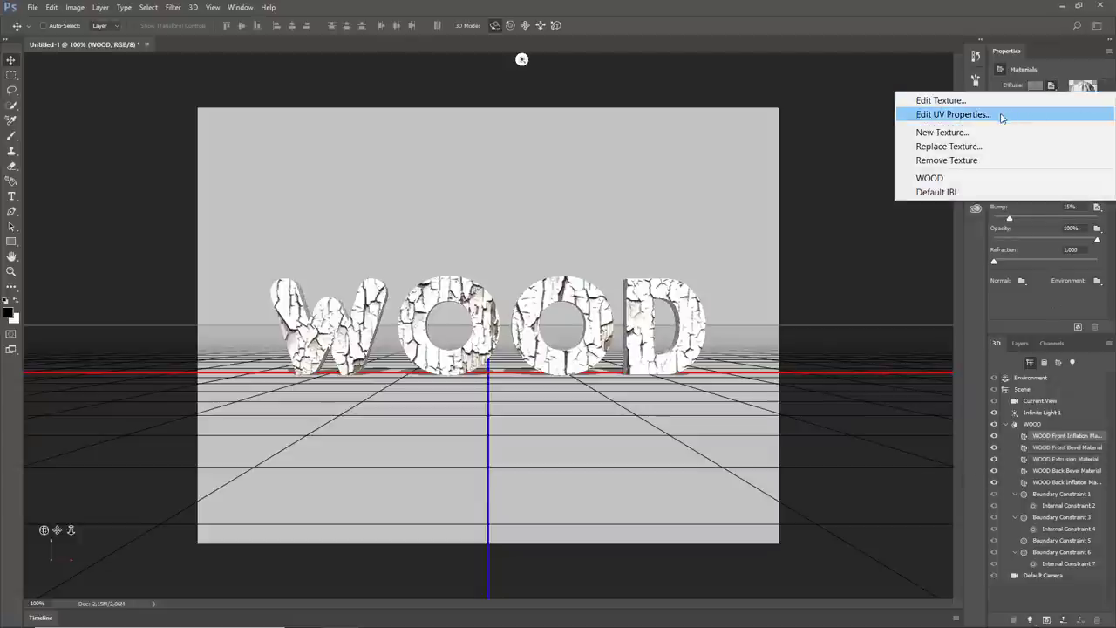
{"action": "left_click", "coordinate": [952, 115]}
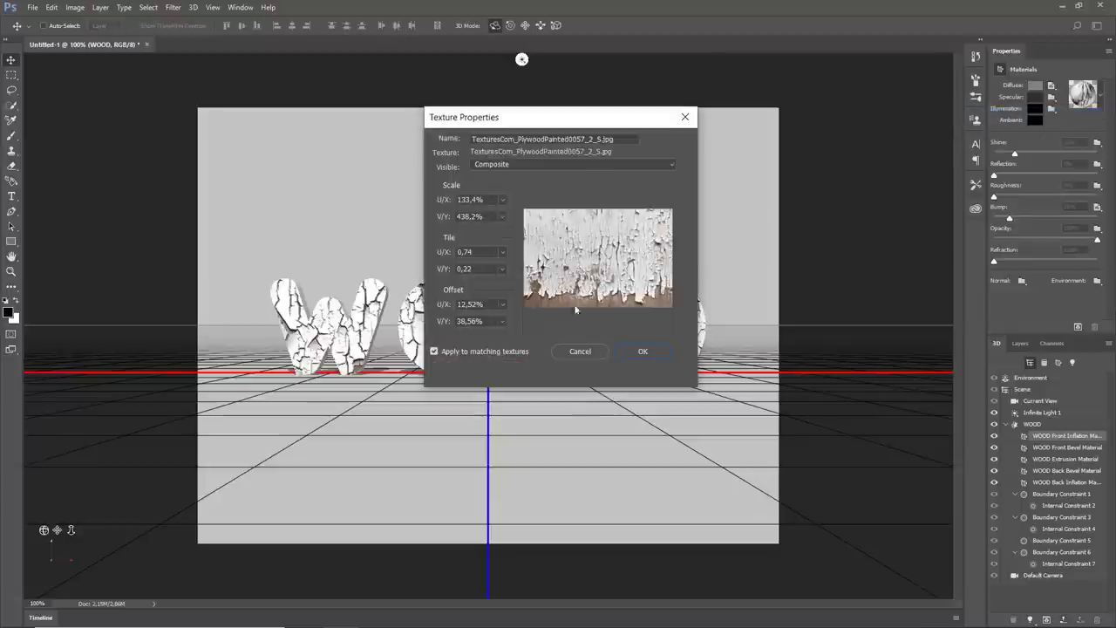
{"action": "triple_click", "coordinate": [480, 321]}
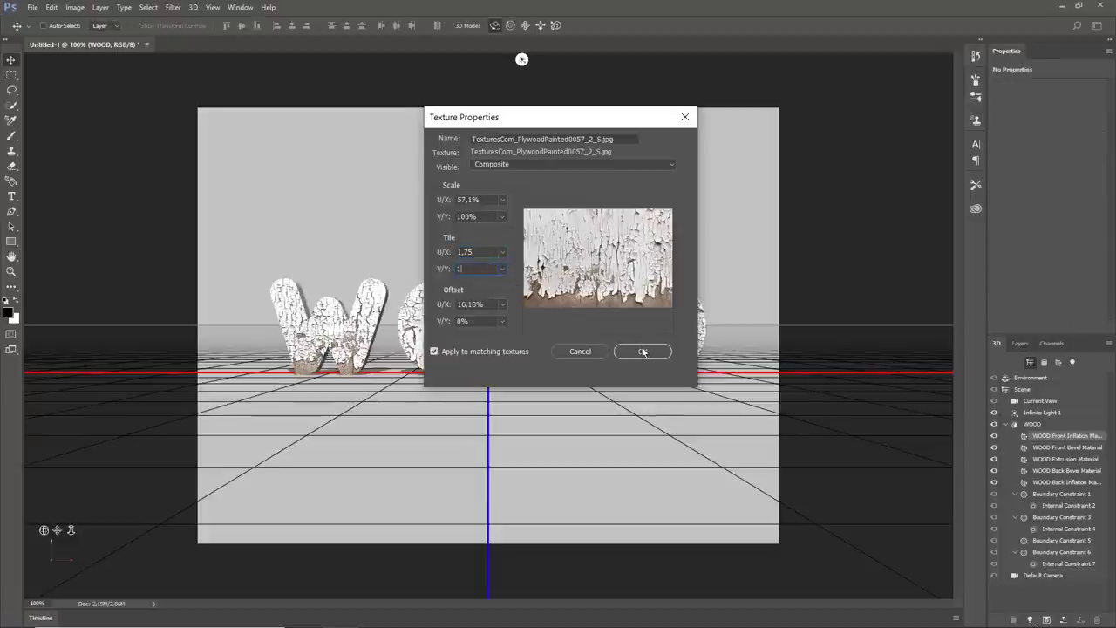
{"action": "left_click", "coordinate": [642, 352]}
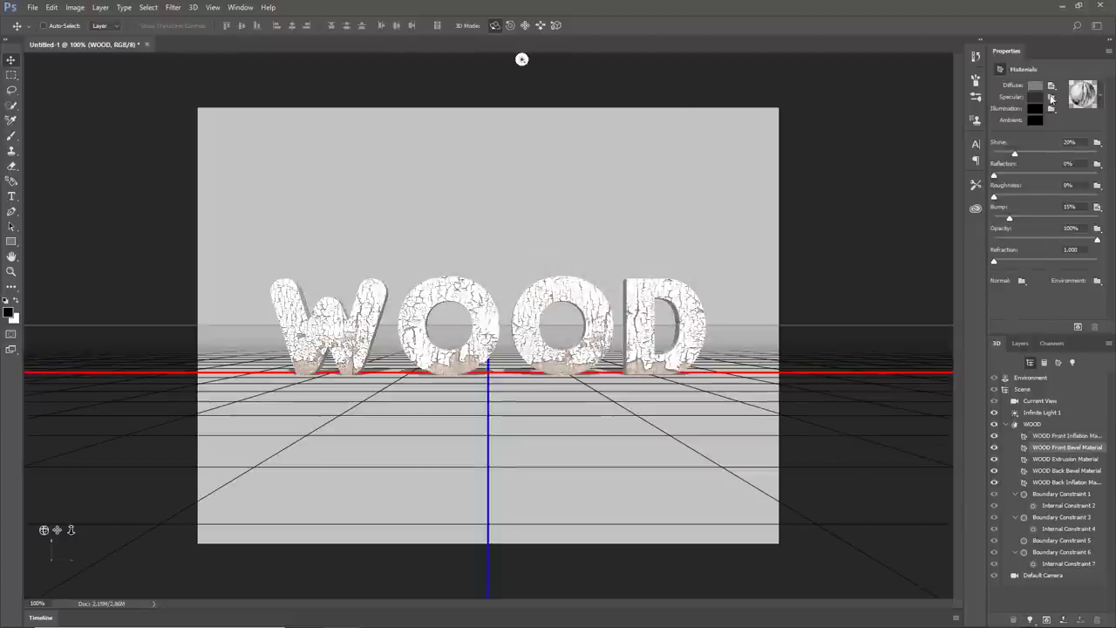
Apply the matching UV scale, tile and offset to the next material's texture
{"action": "left_click", "coordinate": [1051, 84]}
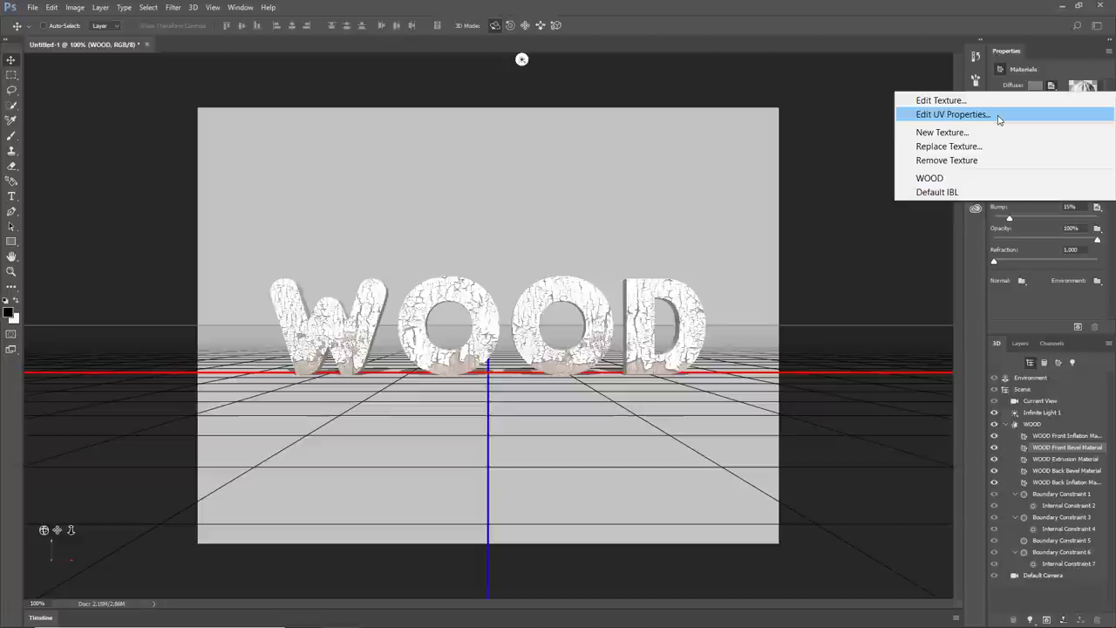
{"action": "left_click", "coordinate": [952, 115]}
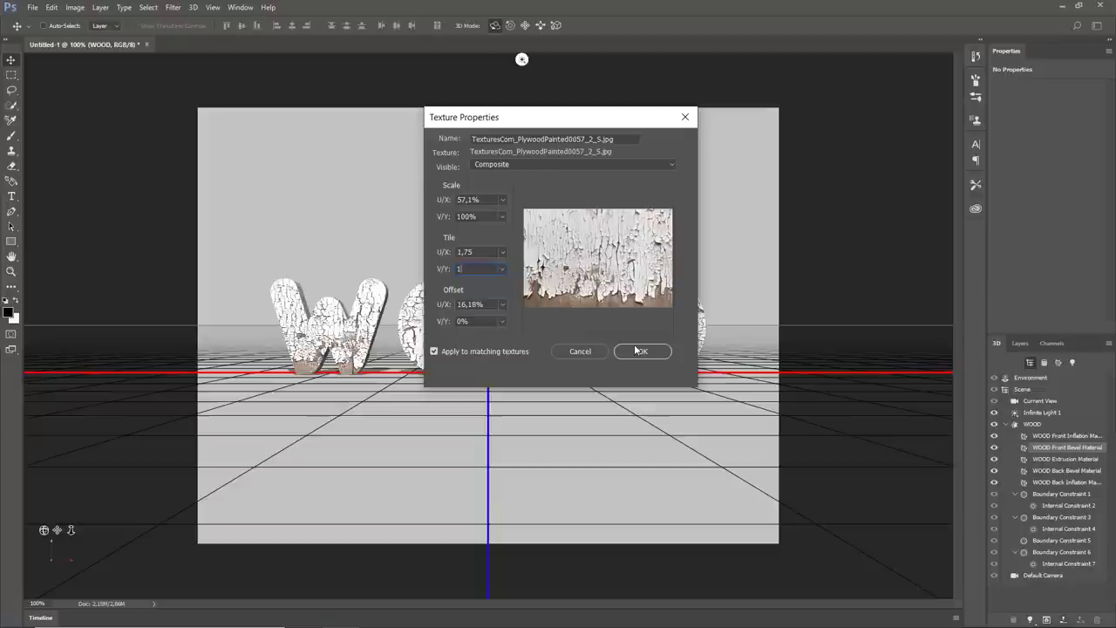
{"action": "left_click", "coordinate": [642, 350]}
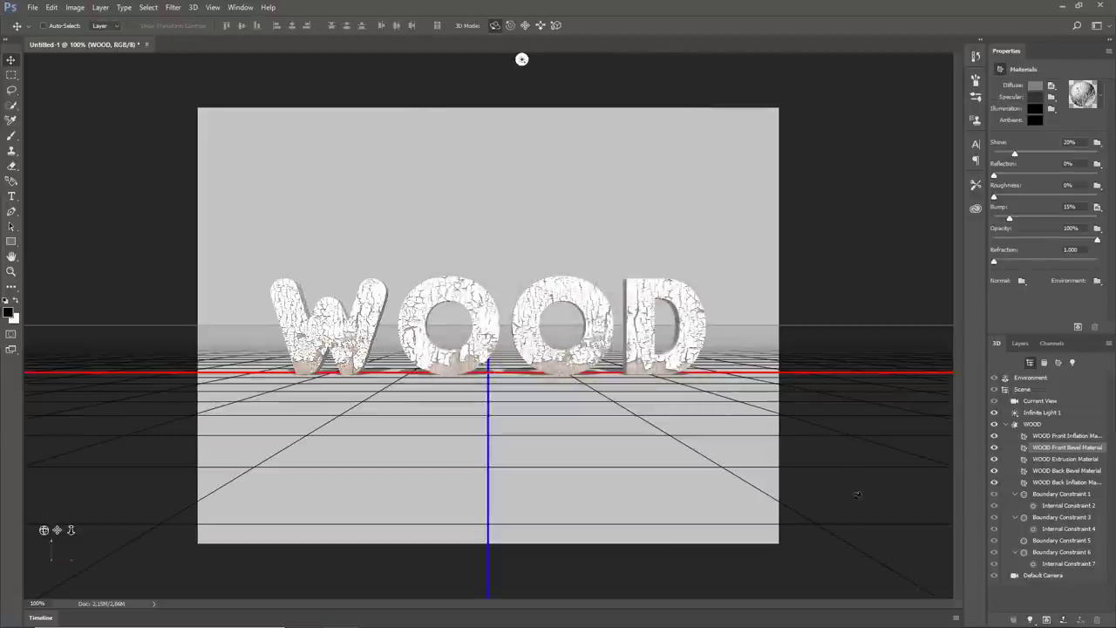
Select the WOOD mesh, check its Coordinates and move the object to the ground plane
{"action": "left_click", "coordinate": [1032, 424]}
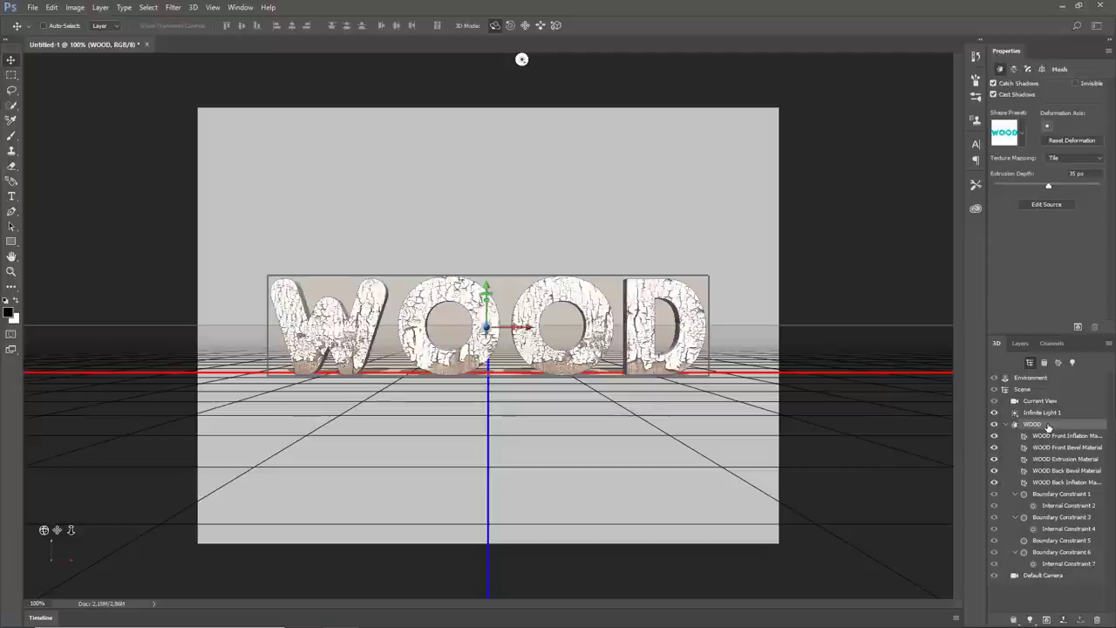
{"action": "mouse_move", "coordinate": [1042, 77]}
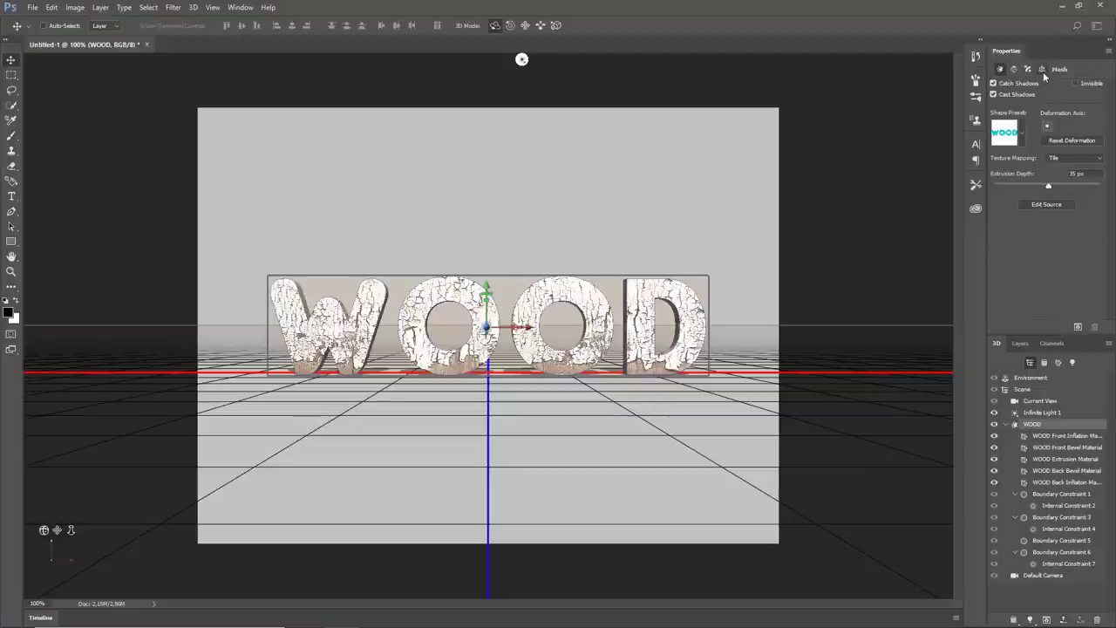
{"action": "left_click", "coordinate": [1042, 70]}
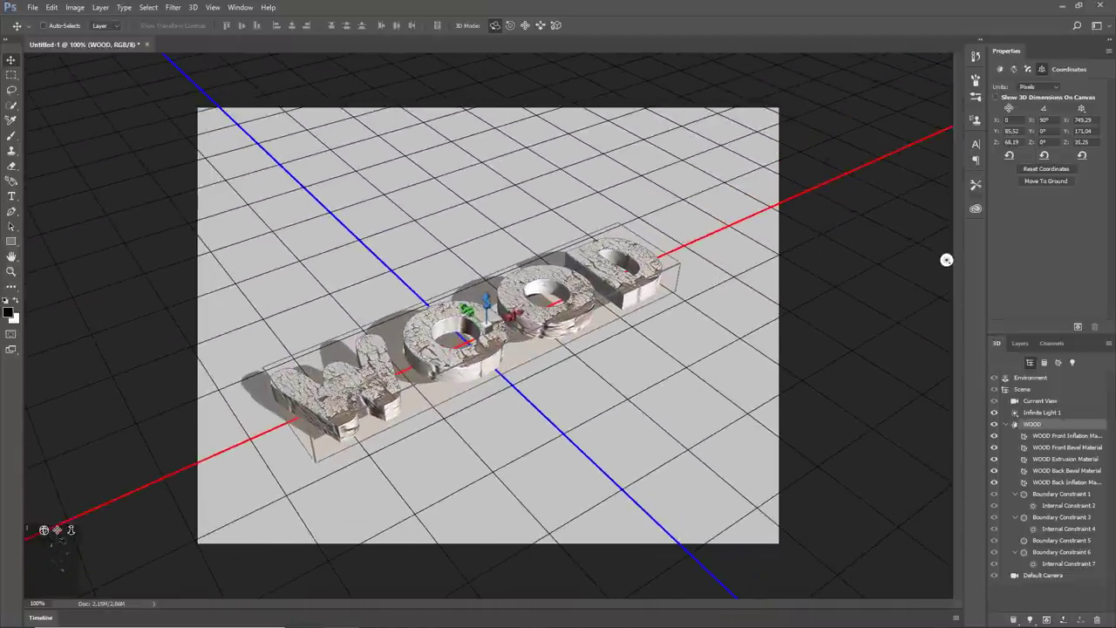
{"action": "left_click_drag", "start_coordinate": [488, 323], "coordinate": [503, 311]}
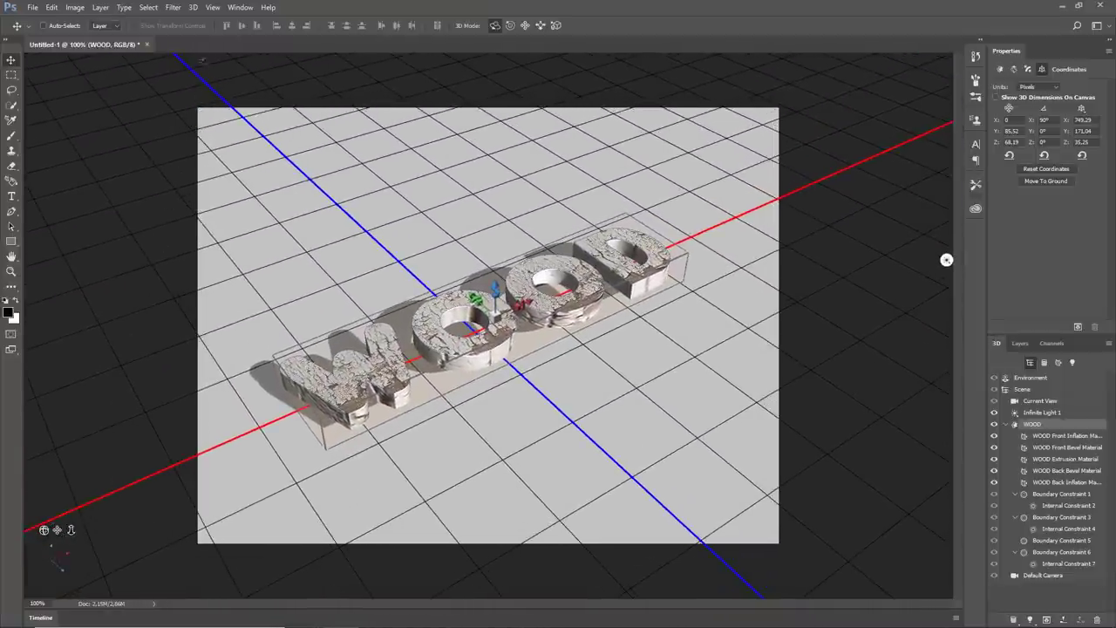
{"action": "left_click", "coordinate": [192, 7]}
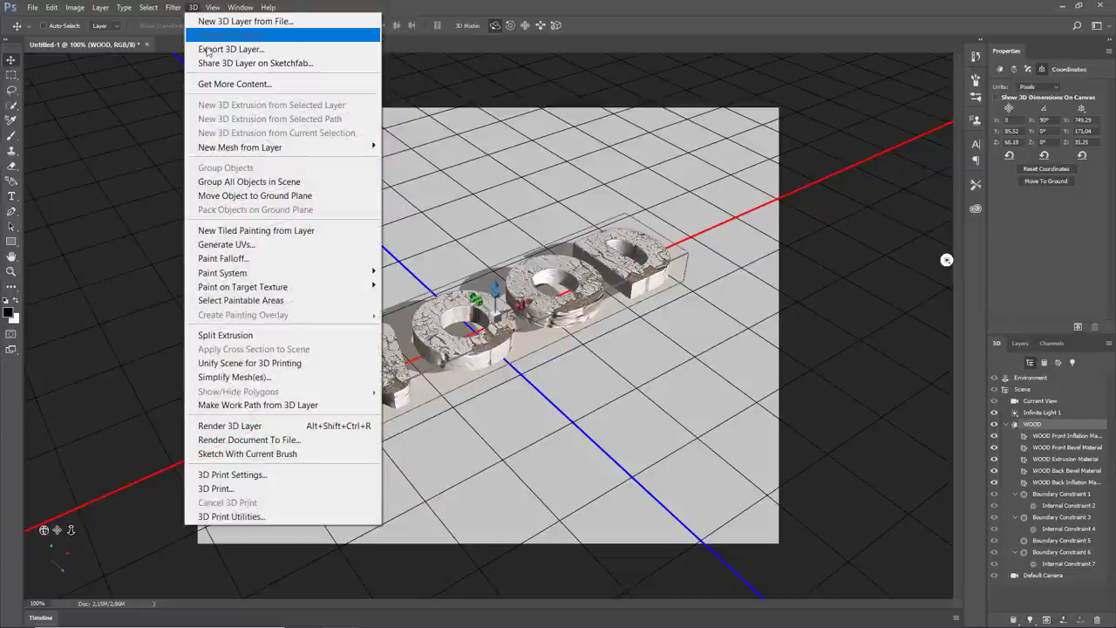
{"action": "mouse_move", "coordinate": [255, 196]}
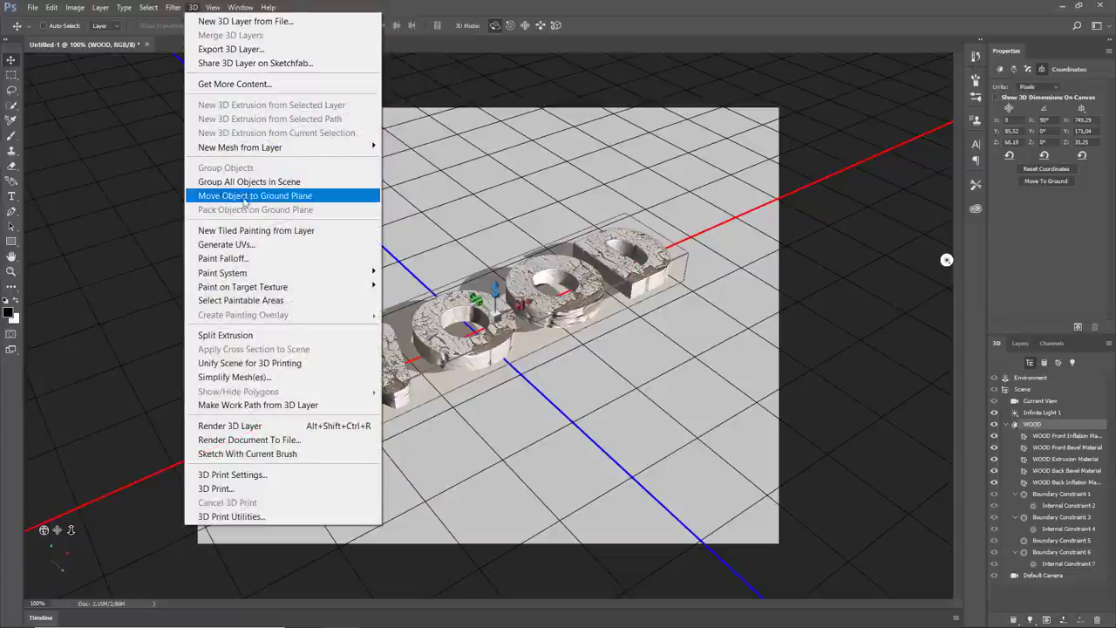
{"action": "left_click", "coordinate": [255, 195]}
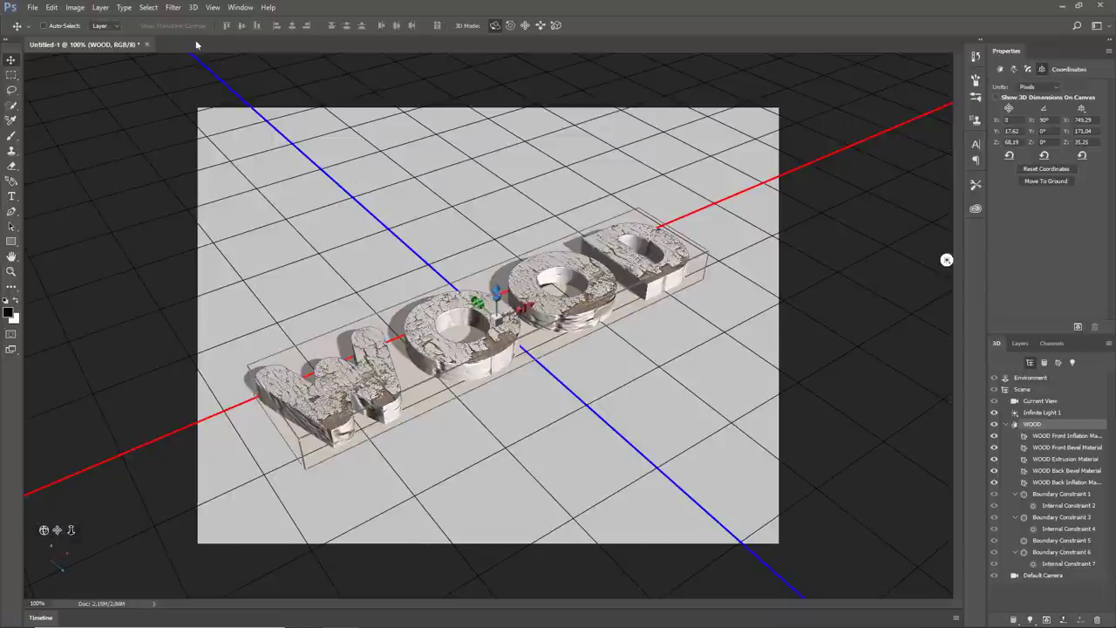
Split the WOOD extrusion into separate letter meshes, accepting the warning, and expand them
{"action": "left_click", "coordinate": [192, 7]}
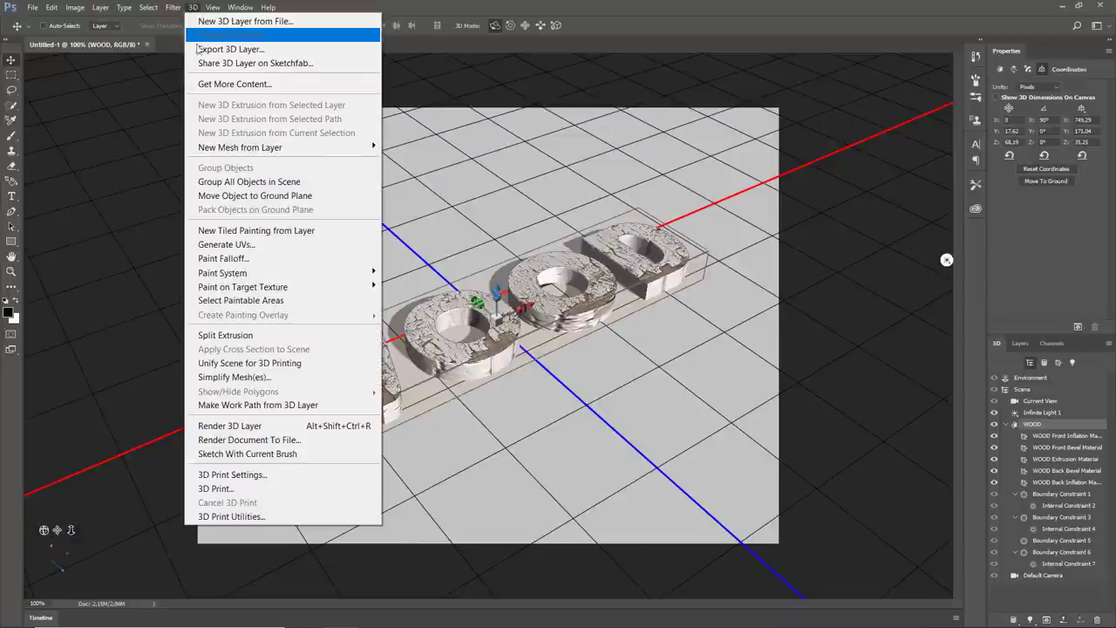
{"action": "mouse_move", "coordinate": [225, 335]}
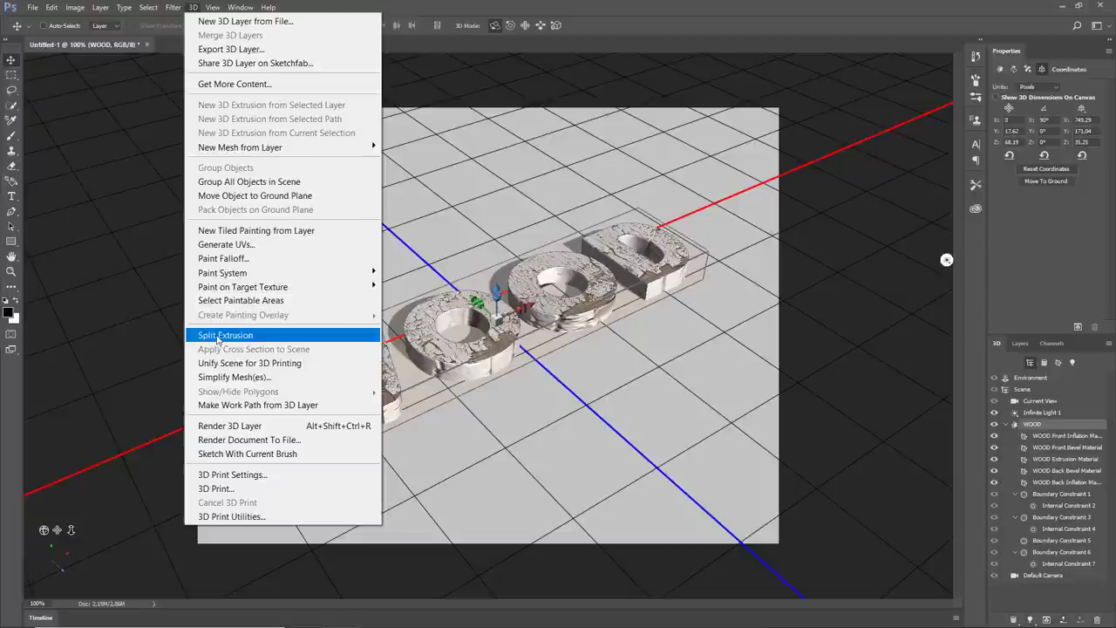
{"action": "left_click", "coordinate": [225, 335]}
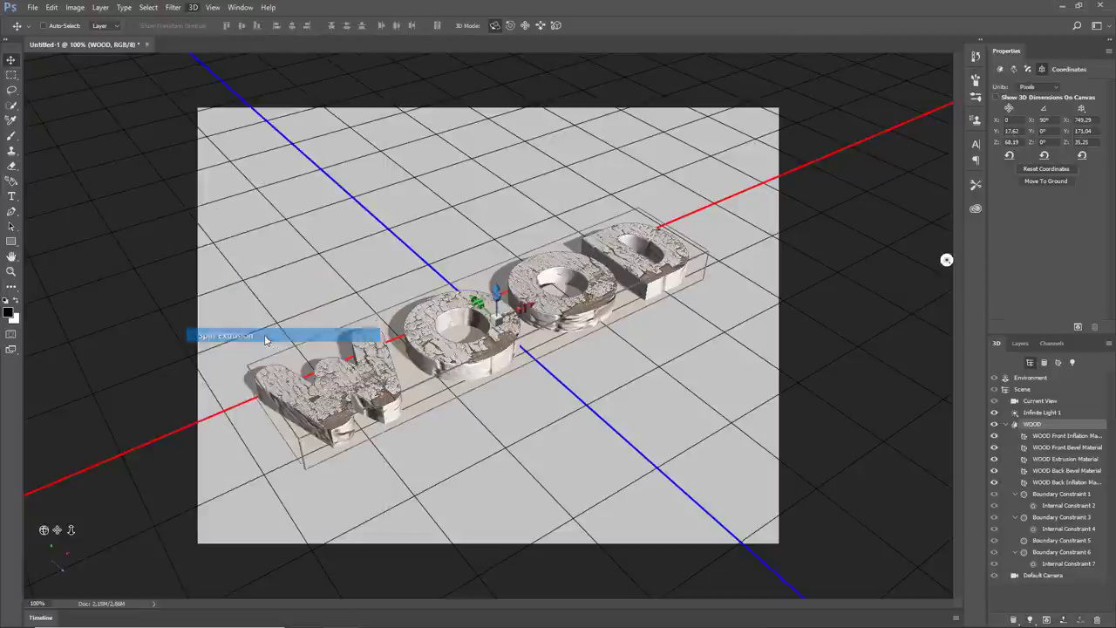
{"action": "left_click", "coordinate": [225, 335]}
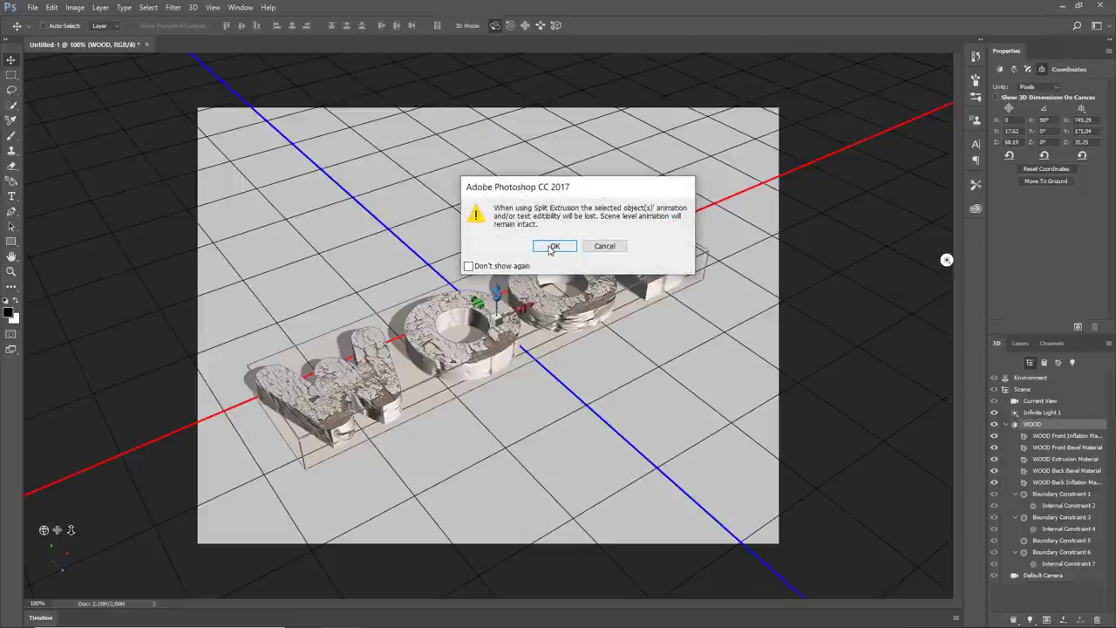
{"action": "left_click", "coordinate": [555, 245]}
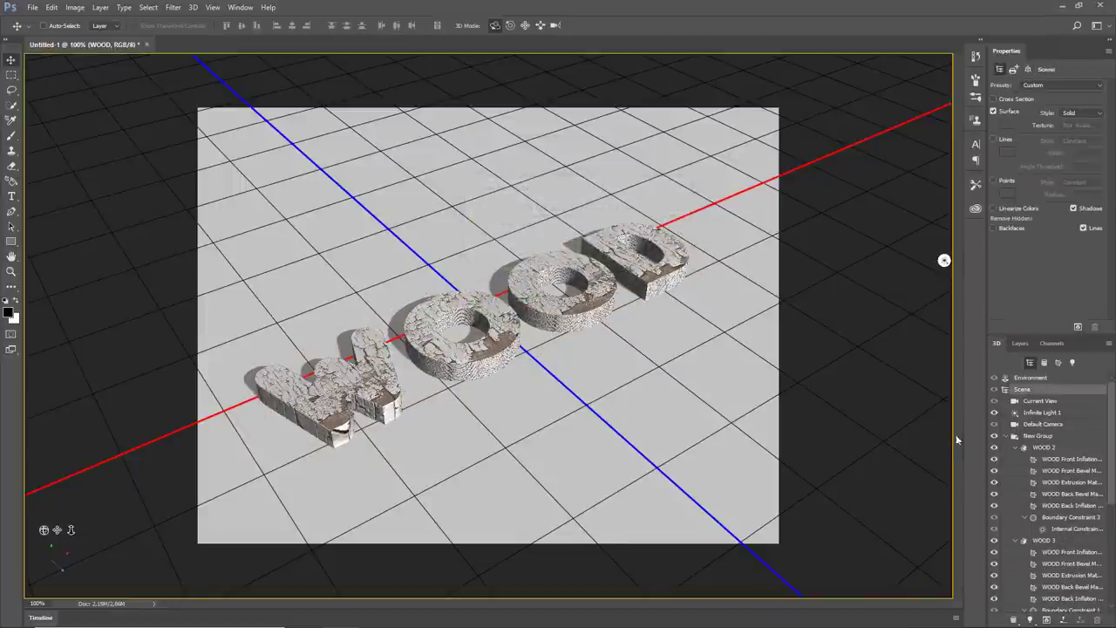
{"action": "left_click", "coordinate": [1025, 447]}
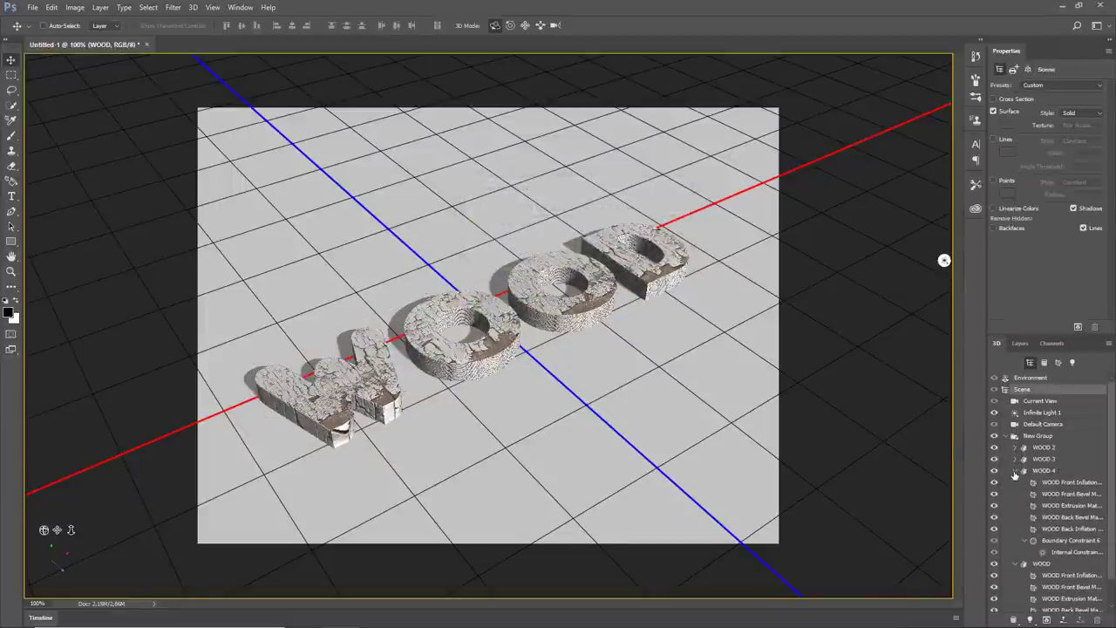
{"action": "left_click", "coordinate": [1025, 471]}
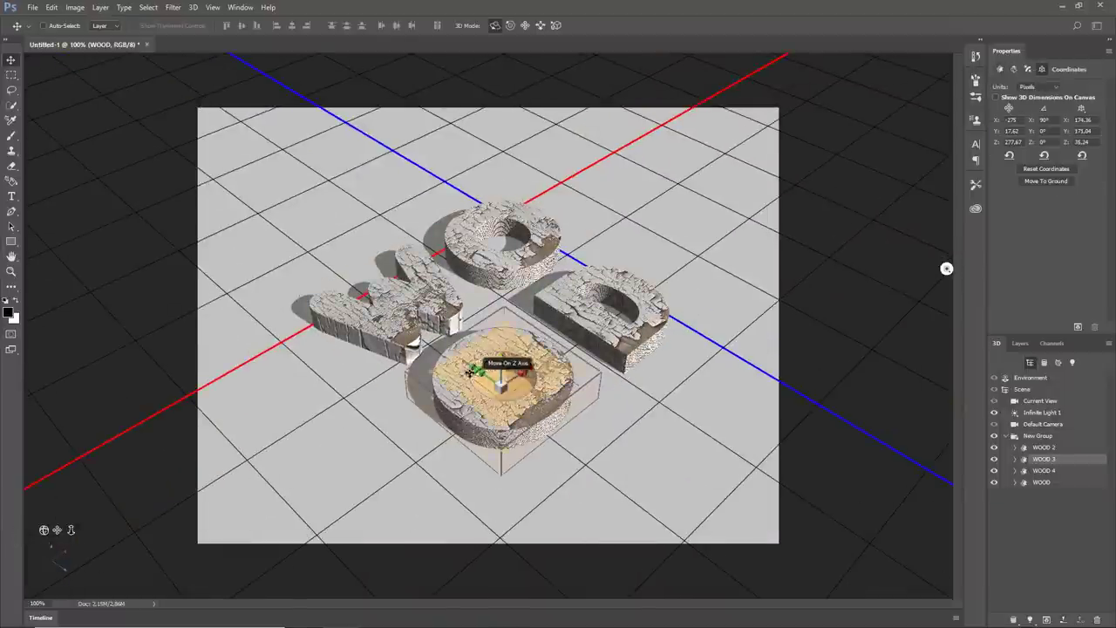
Drag an O letter forward and sideways and expand the first letter's mesh parts
{"action": "left_click_drag", "start_coordinate": [502, 375], "coordinate": [502, 366]}
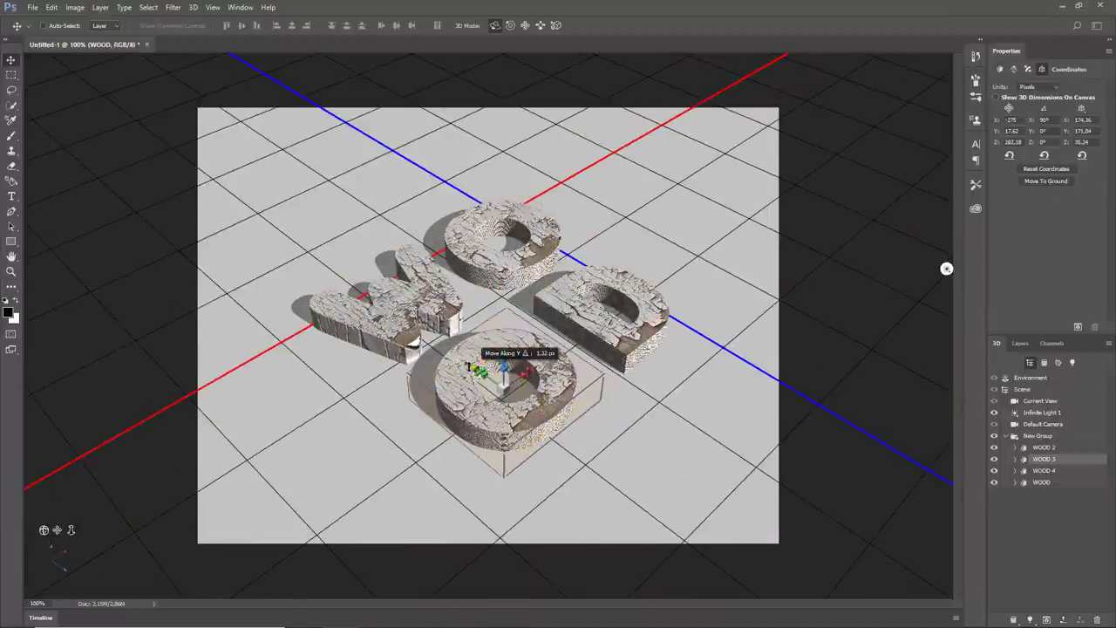
{"action": "left_click_drag", "start_coordinate": [488, 366], "coordinate": [497, 288]}
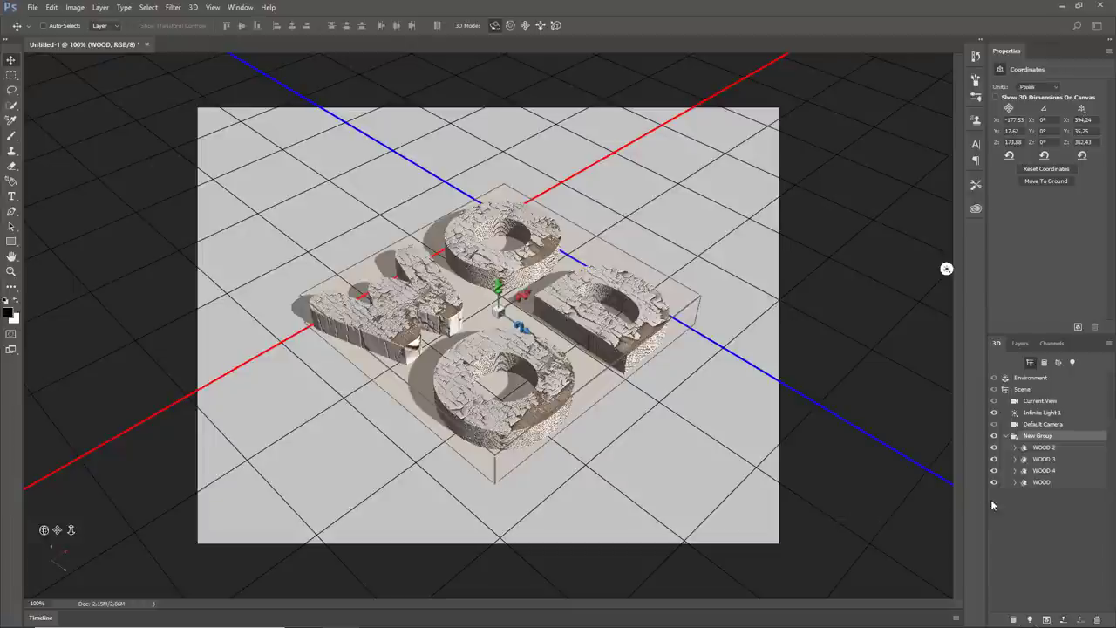
{"action": "left_click", "coordinate": [1015, 481]}
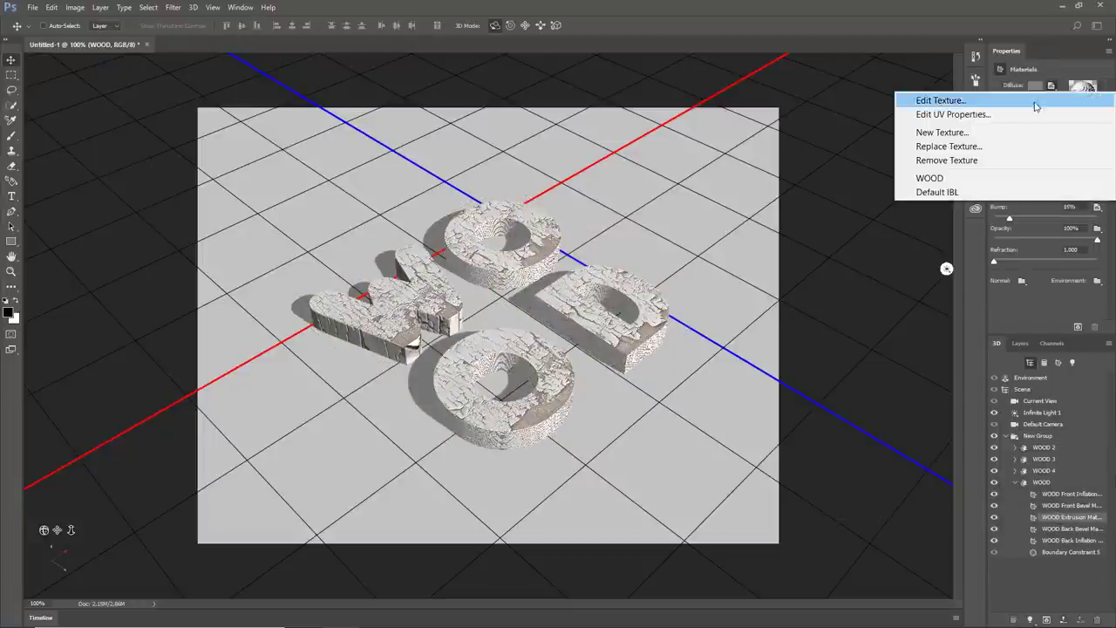
Set the first two letters' extrusion texture UV scale to 30% with tile 1.33
{"action": "left_click", "coordinate": [952, 115]}
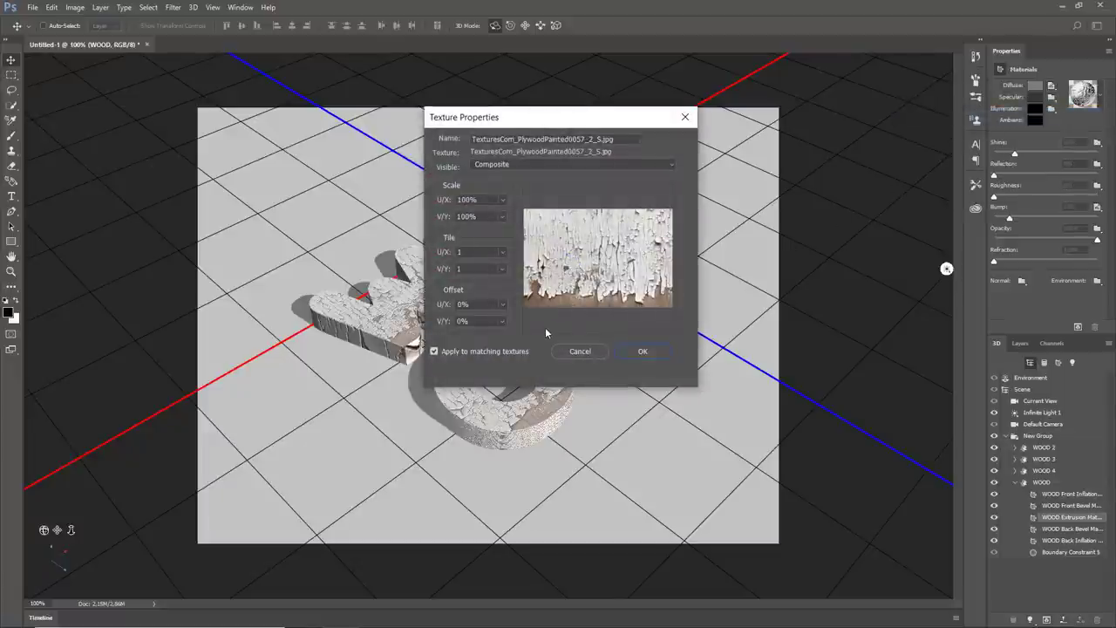
{"action": "triple_click", "coordinate": [480, 198]}
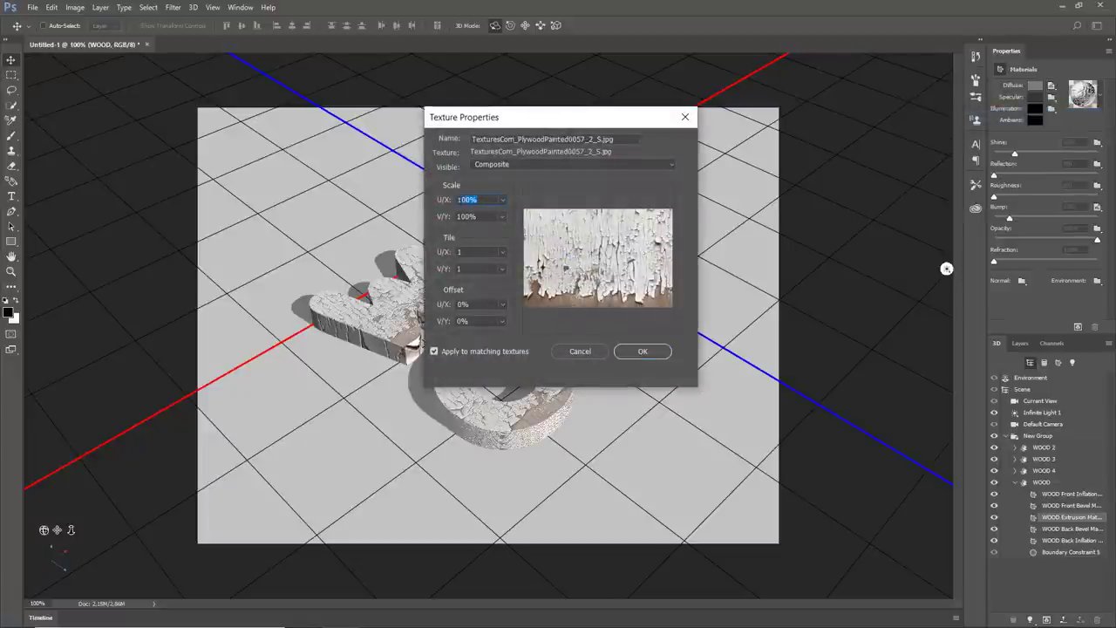
{"action": "type", "text": "30%"}
{"action": "left_click", "coordinate": [481, 216]}
{"action": "type", "text": "20"}
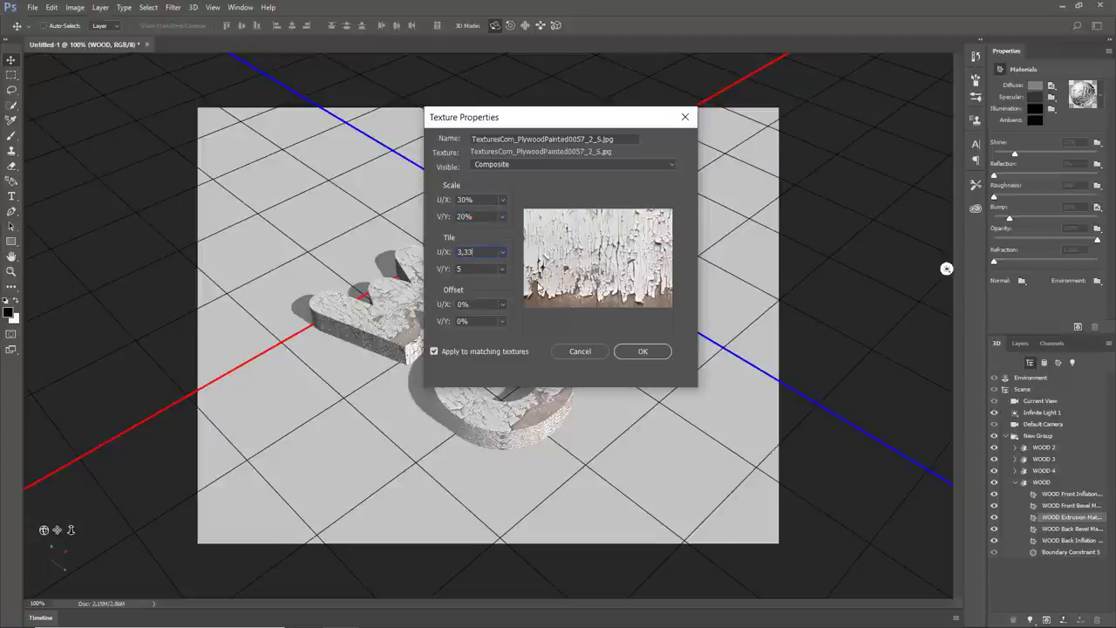
{"action": "left_click", "coordinate": [641, 350]}
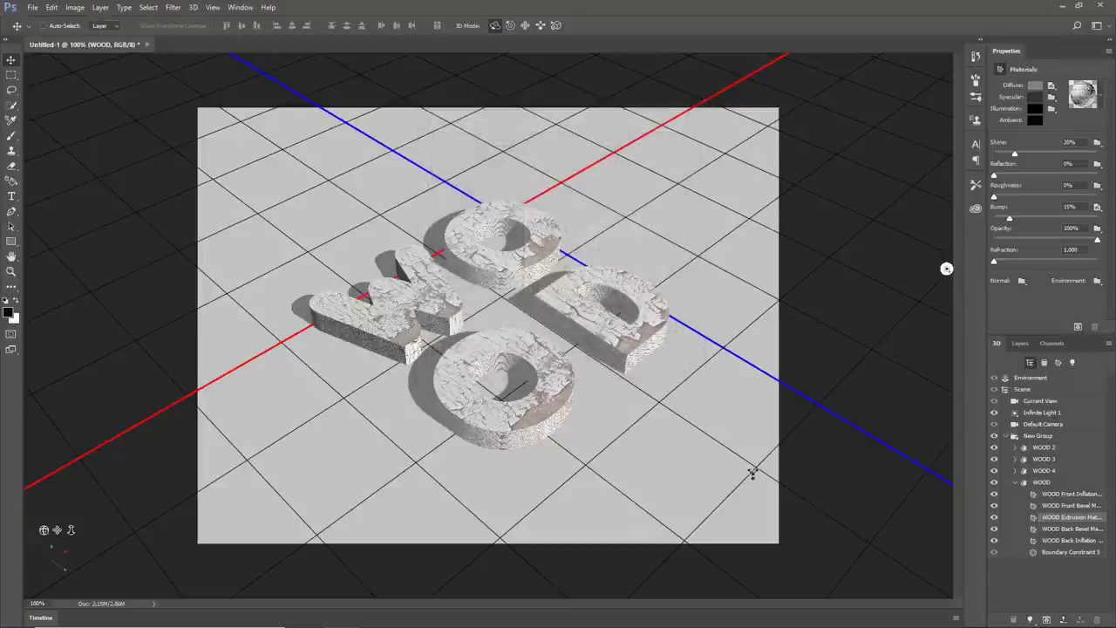
{"action": "mouse_move", "coordinate": [1011, 487]}
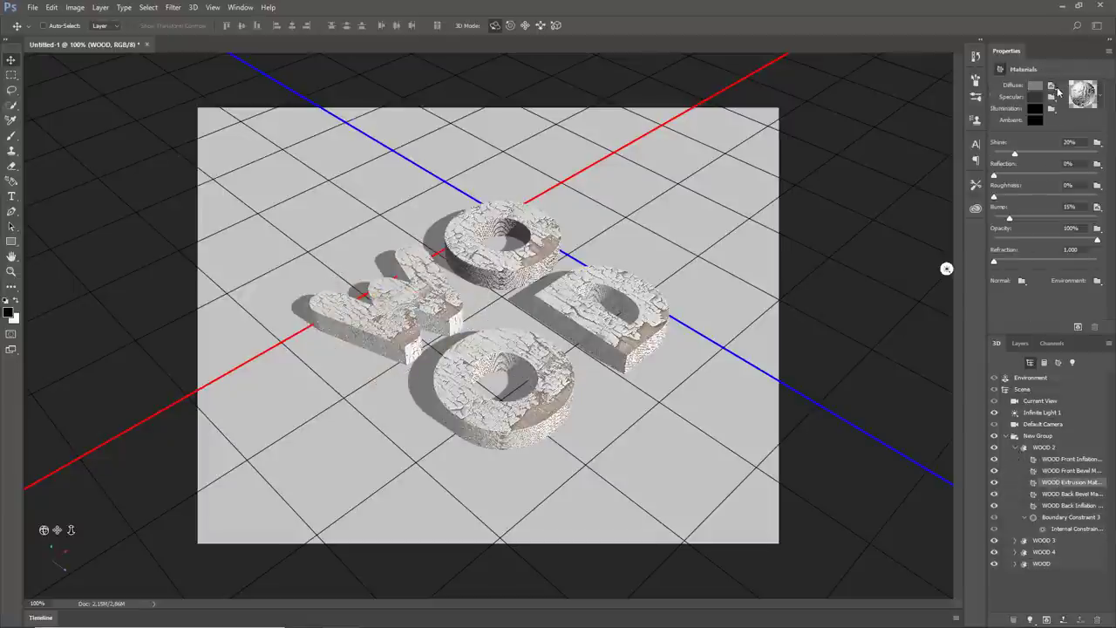
{"action": "left_click", "coordinate": [1053, 85]}
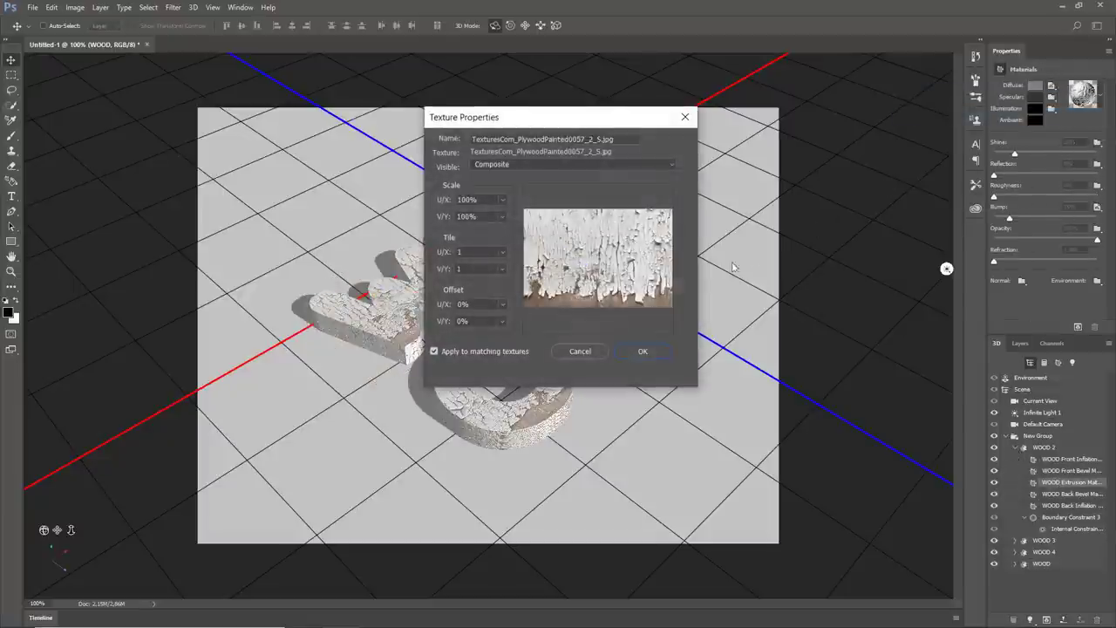
{"action": "triple_click", "coordinate": [474, 199]}
{"action": "type", "text": "30"}
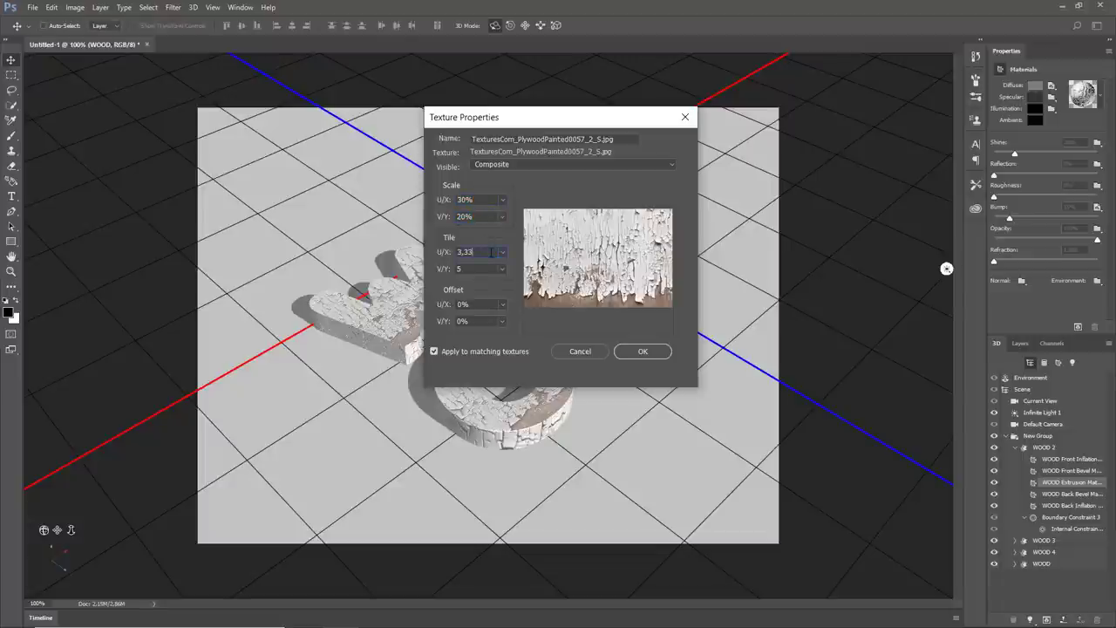
{"action": "left_click", "coordinate": [641, 351]}
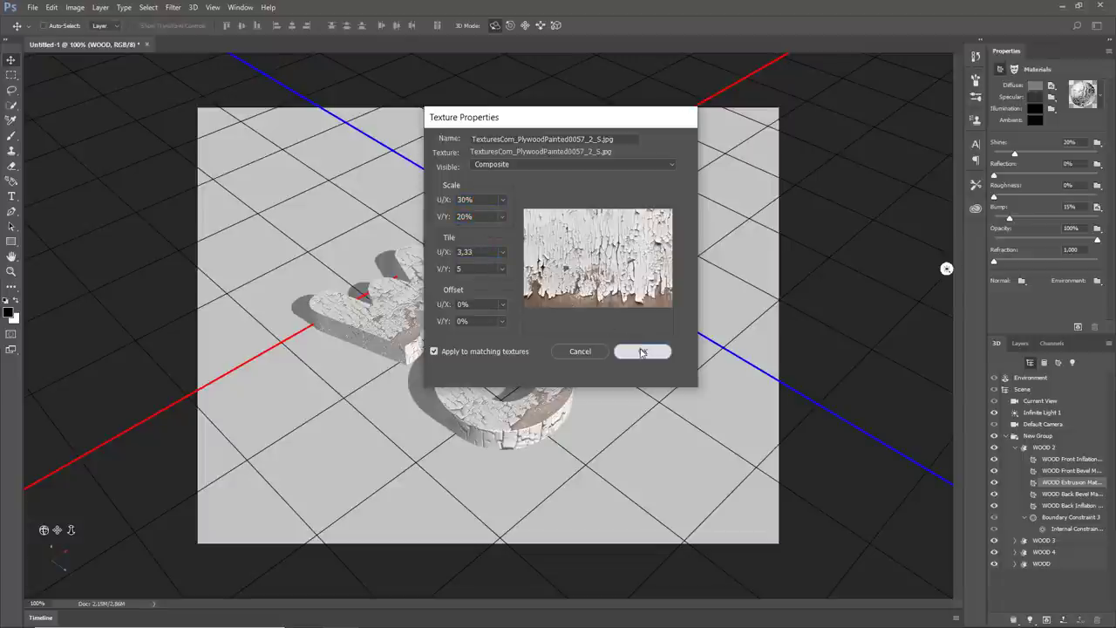
{"action": "left_click", "coordinate": [642, 351]}
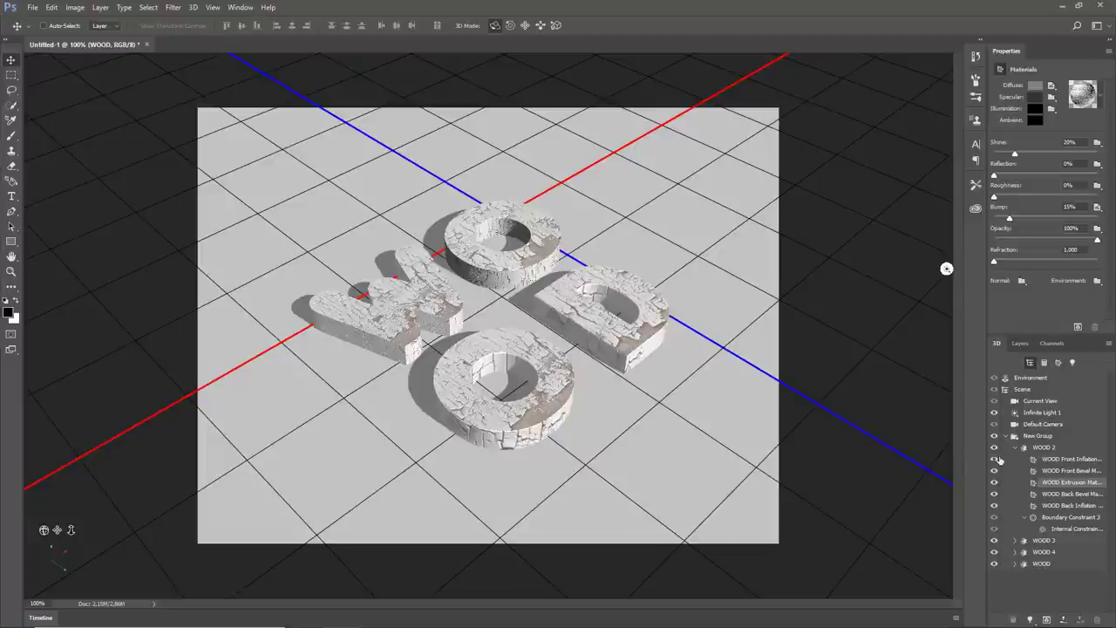
Apply the same 30% scale and 1.33 tile to the remaining two letters' extrusion textures
{"action": "left_click", "coordinate": [1042, 459]}
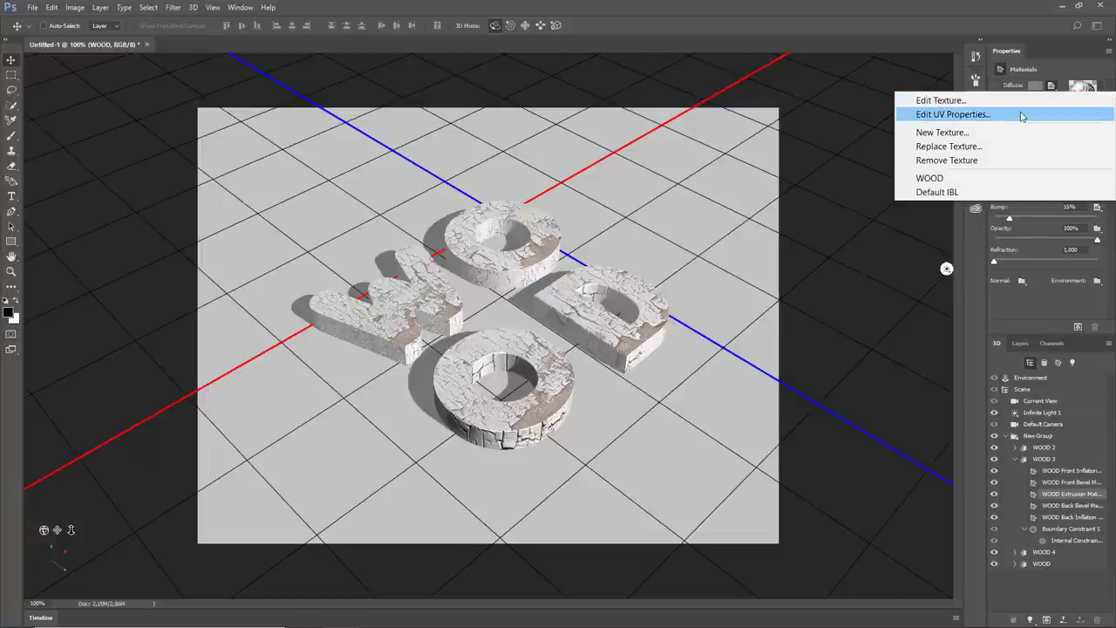
{"action": "left_click", "coordinate": [952, 115]}
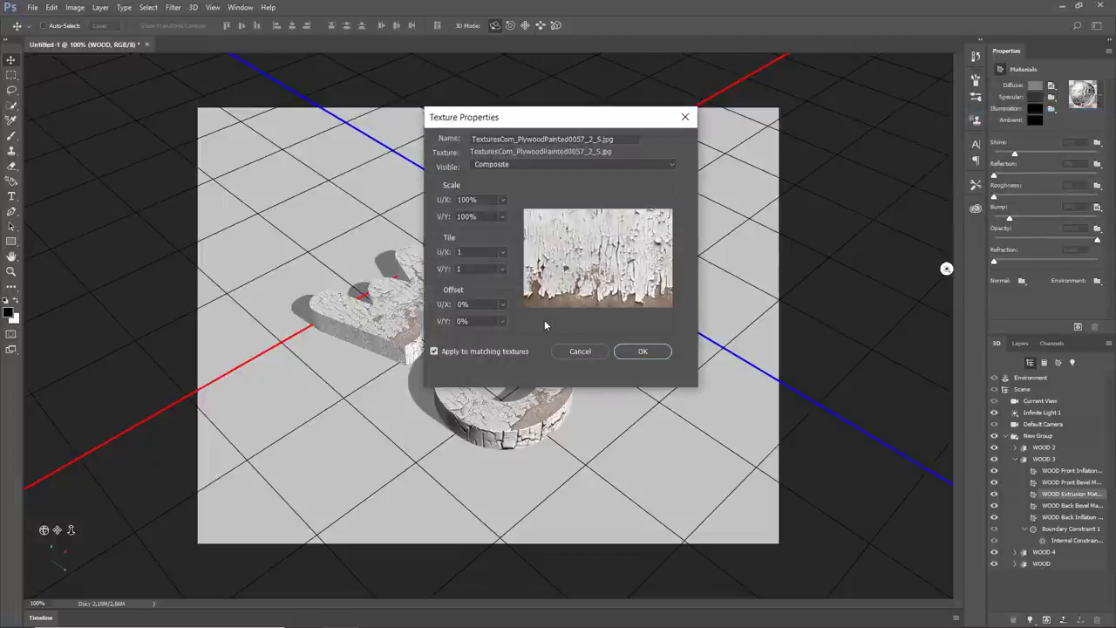
{"action": "triple_click", "coordinate": [478, 199]}
{"action": "type", "text": "30"}
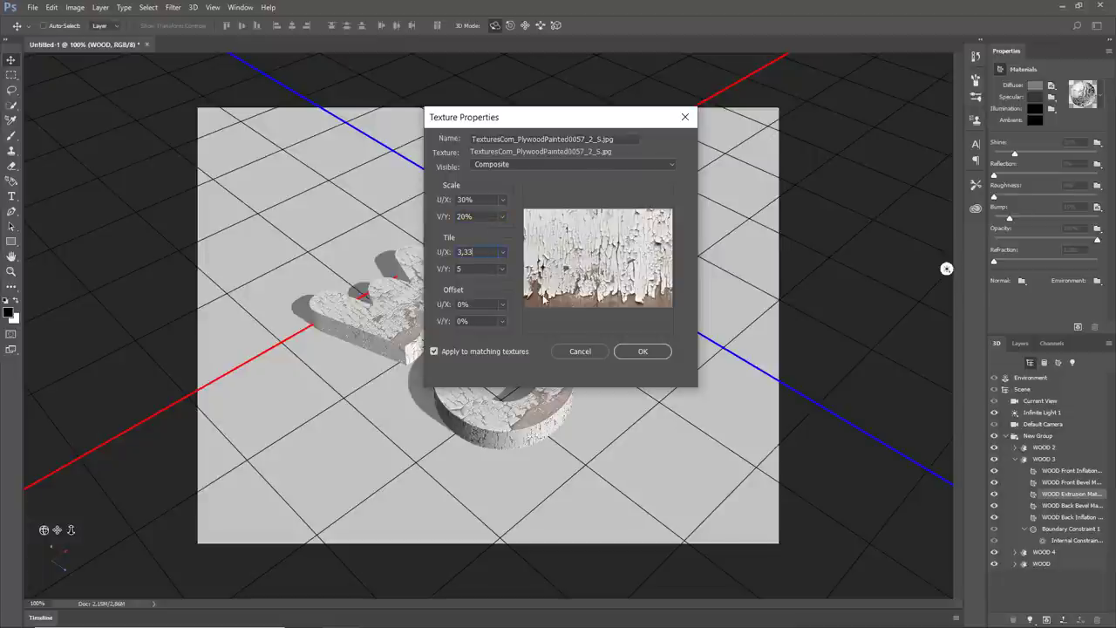
{"action": "left_click", "coordinate": [642, 350]}
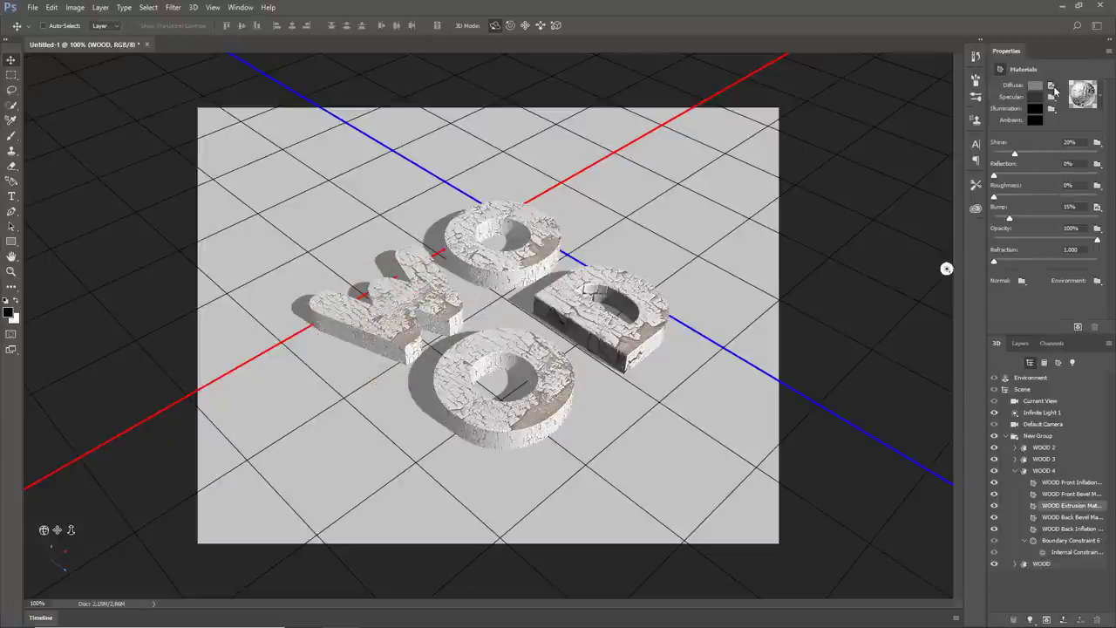
{"action": "left_click", "coordinate": [1053, 86]}
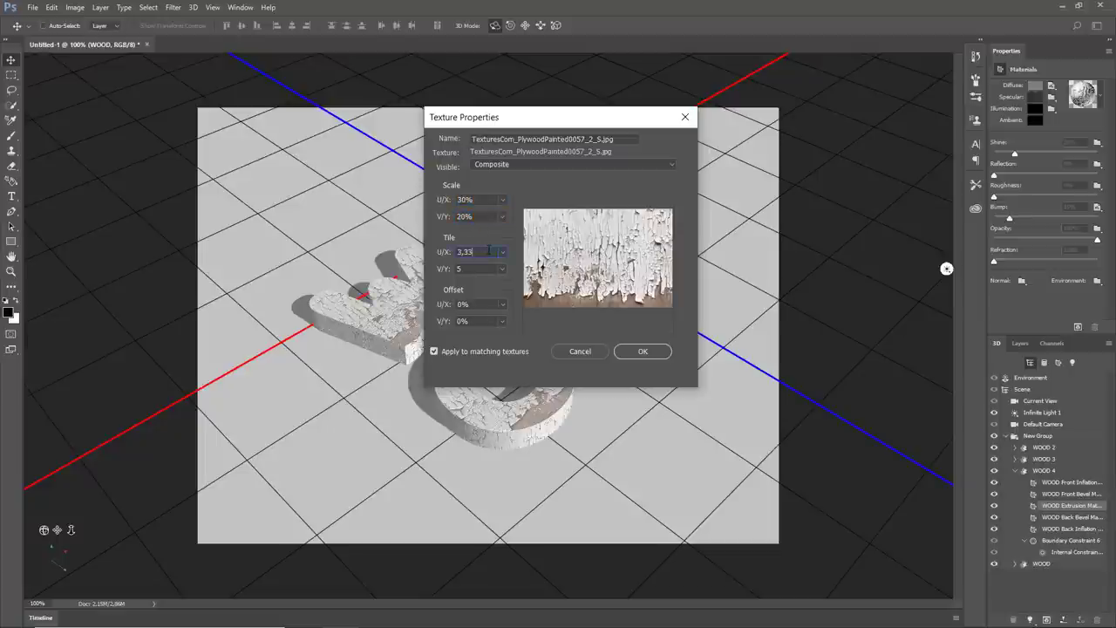
{"action": "left_click", "coordinate": [642, 350]}
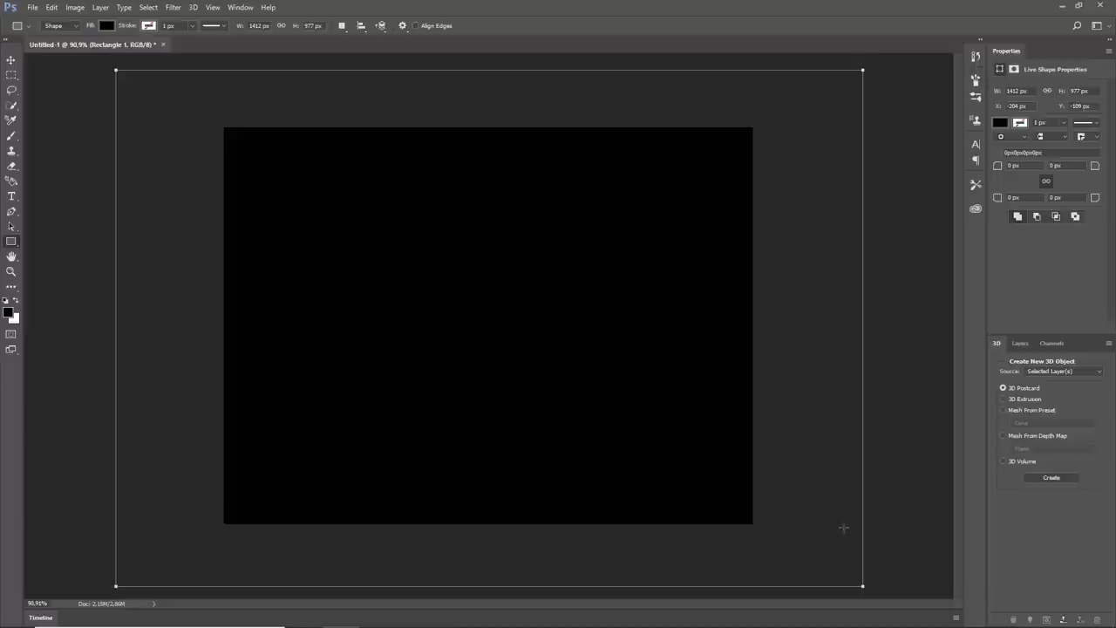
{"action": "mouse_move", "coordinate": [966, 436]}
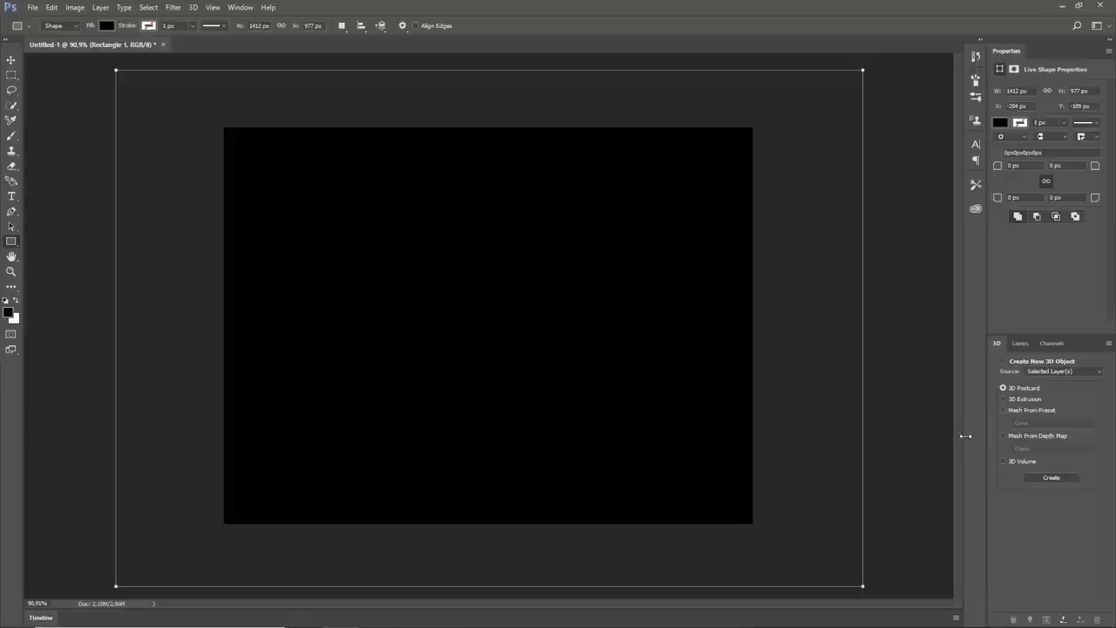
Rename the black rectangle shape layer to 'Ground Plane' in the Layers panel
{"action": "left_click", "coordinate": [1009, 342]}
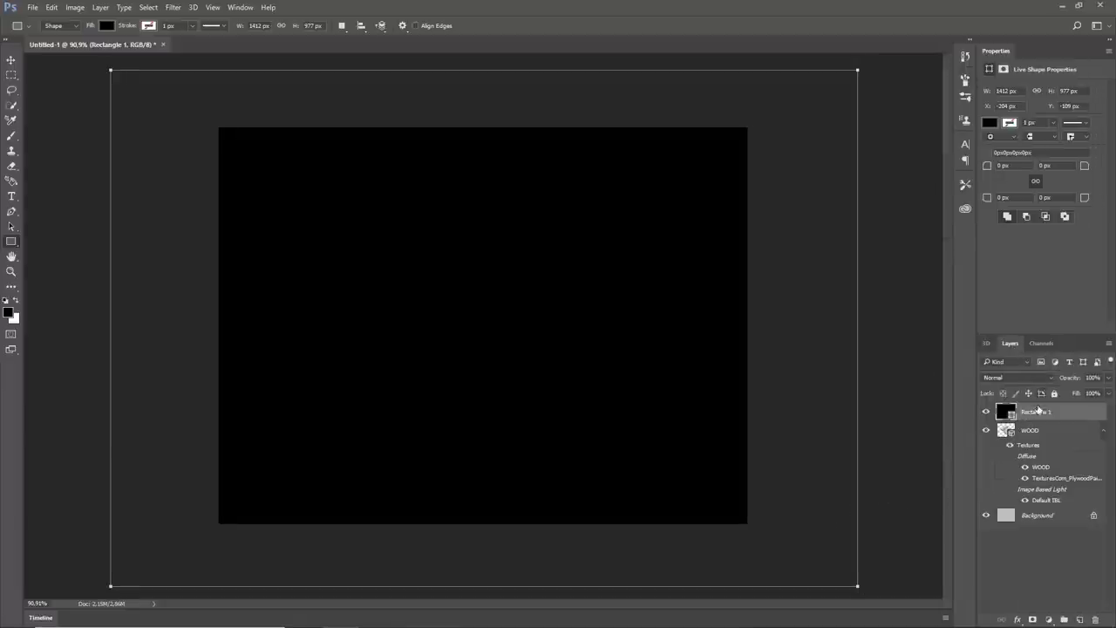
{"action": "double_click", "coordinate": [1036, 411]}
{"action": "type", "text": "Ground Plane"}
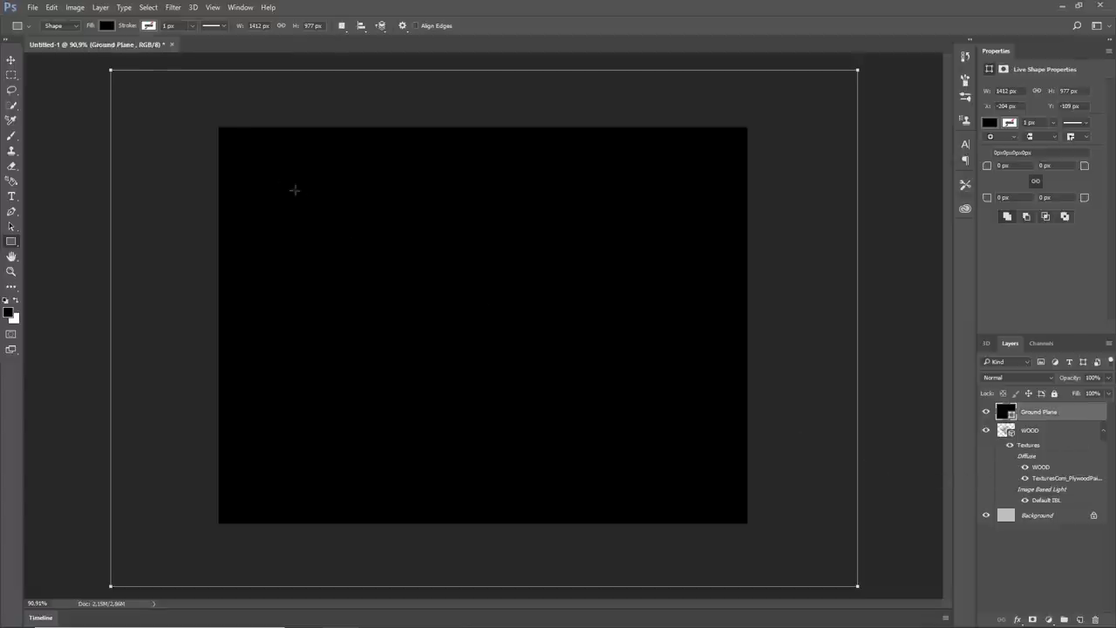
Extrude the Ground Plane path into a 3D mesh and reduce its extrusion depth to zero
{"action": "left_click", "coordinate": [191, 7]}
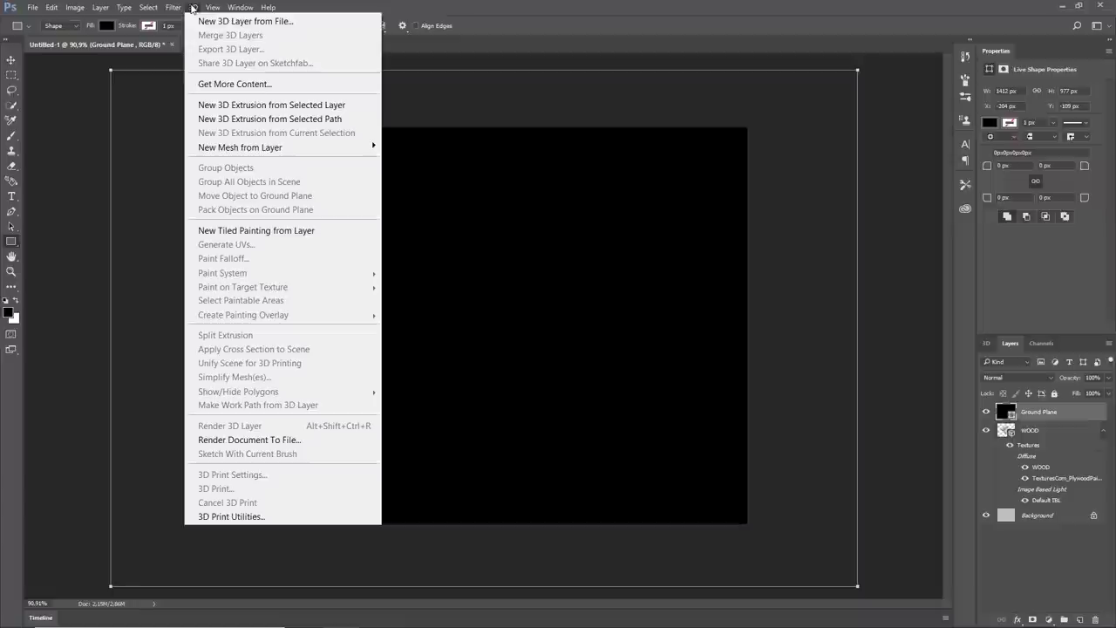
{"action": "mouse_move", "coordinate": [276, 118]}
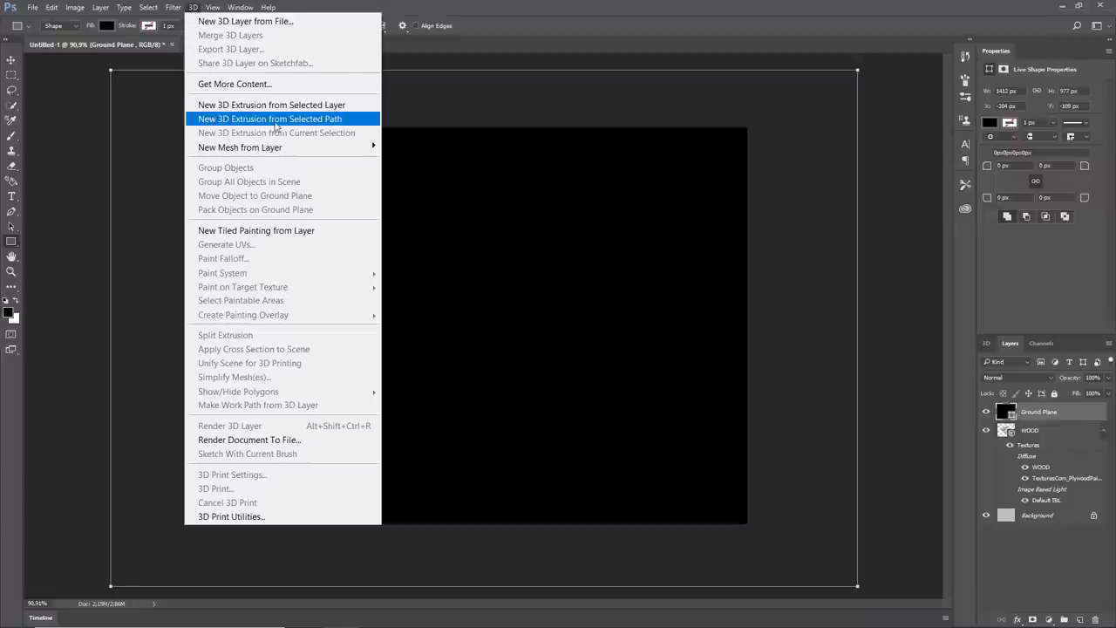
{"action": "left_click", "coordinate": [269, 118]}
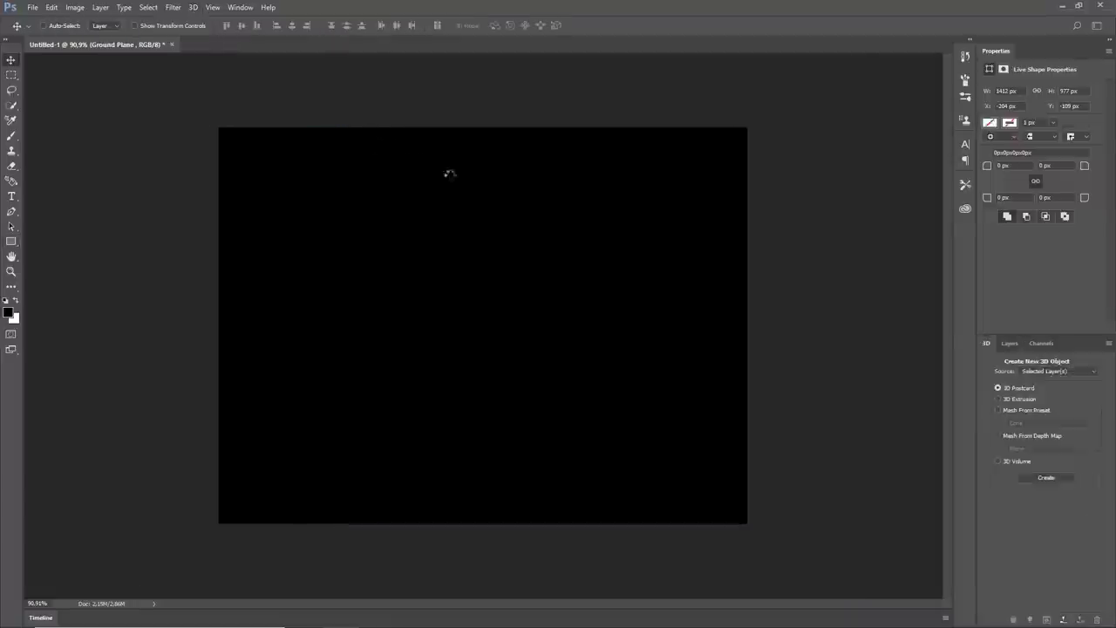
{"action": "left_click", "coordinate": [1046, 478]}
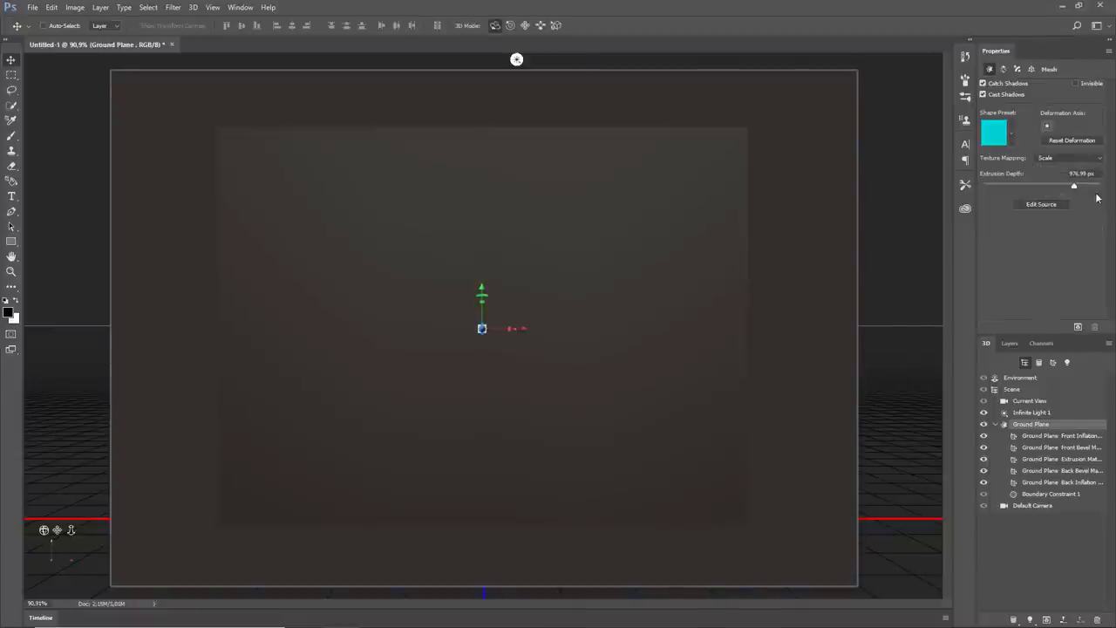
{"action": "triple_click", "coordinate": [1081, 172]}
{"action": "type", "text": "1"}
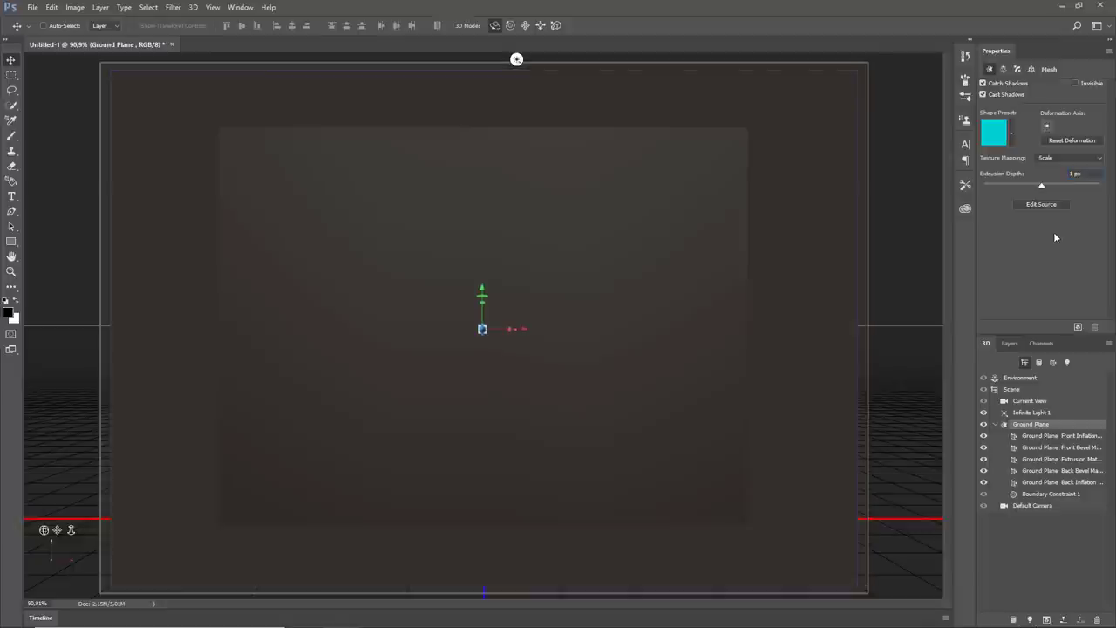
{"action": "mouse_move", "coordinate": [1032, 72]}
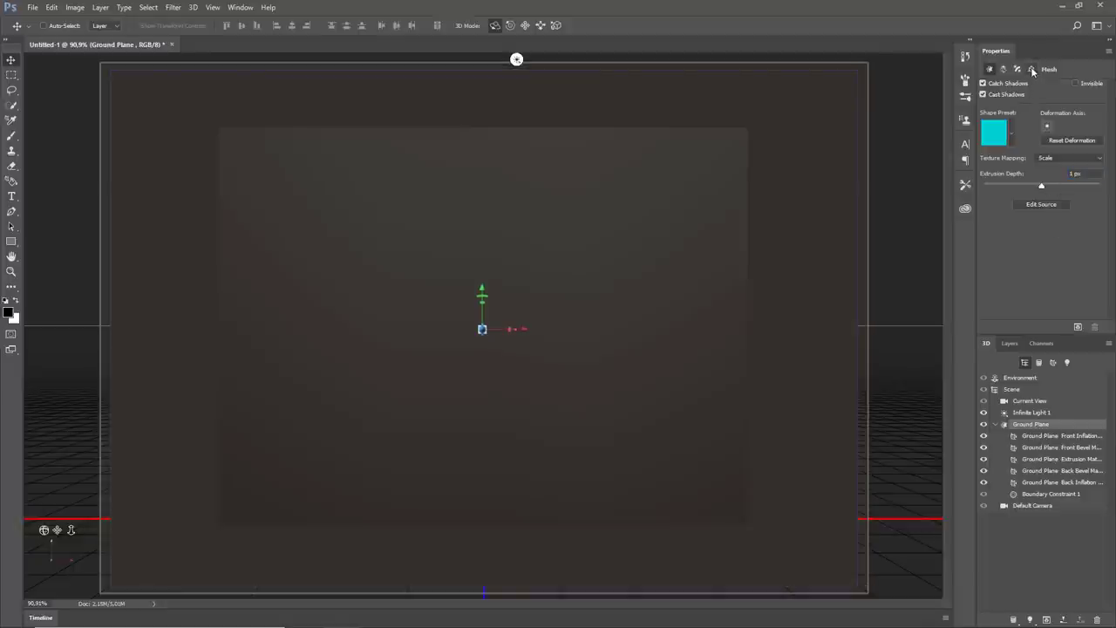
{"action": "left_click", "coordinate": [1032, 70]}
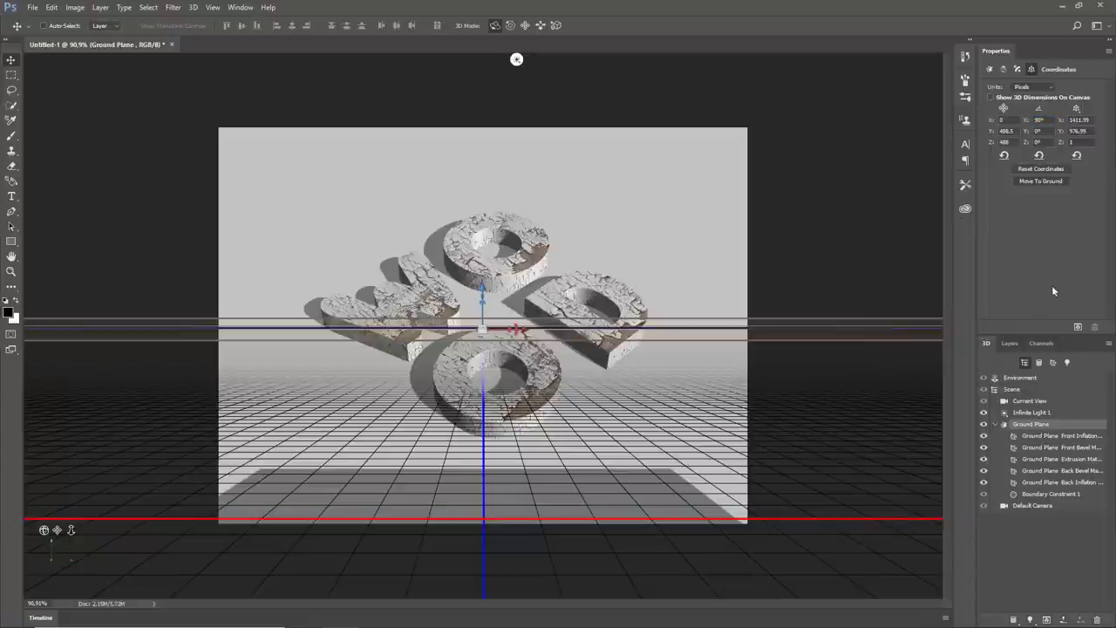
Set the Ground Plane scene's Current View camera to the saved WOOD view
{"action": "left_click", "coordinate": [1028, 399]}
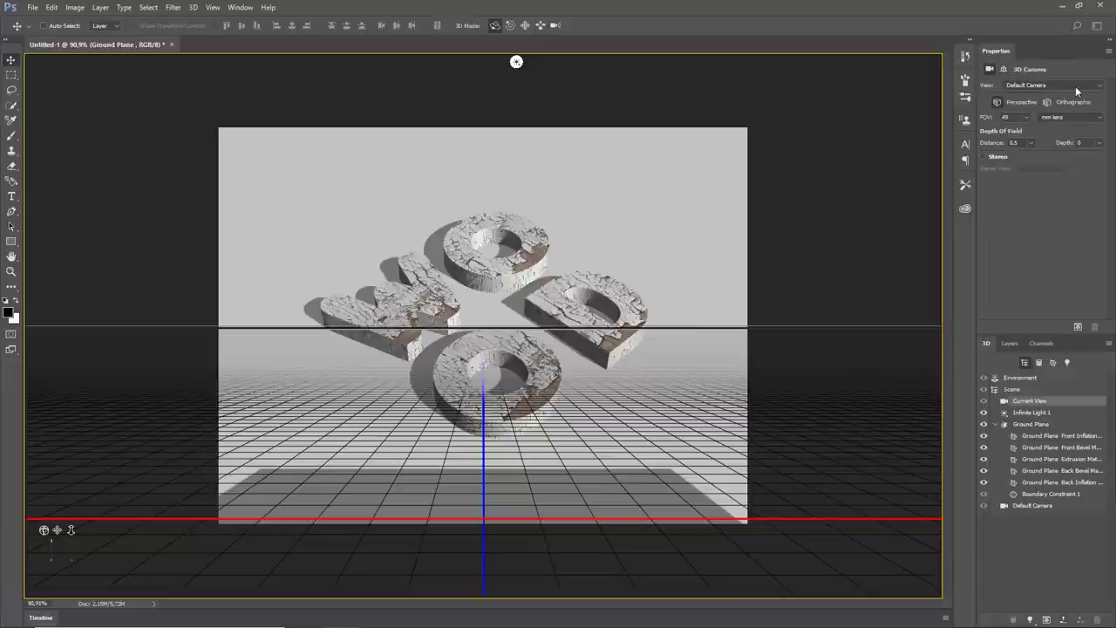
{"action": "left_click", "coordinate": [1097, 84]}
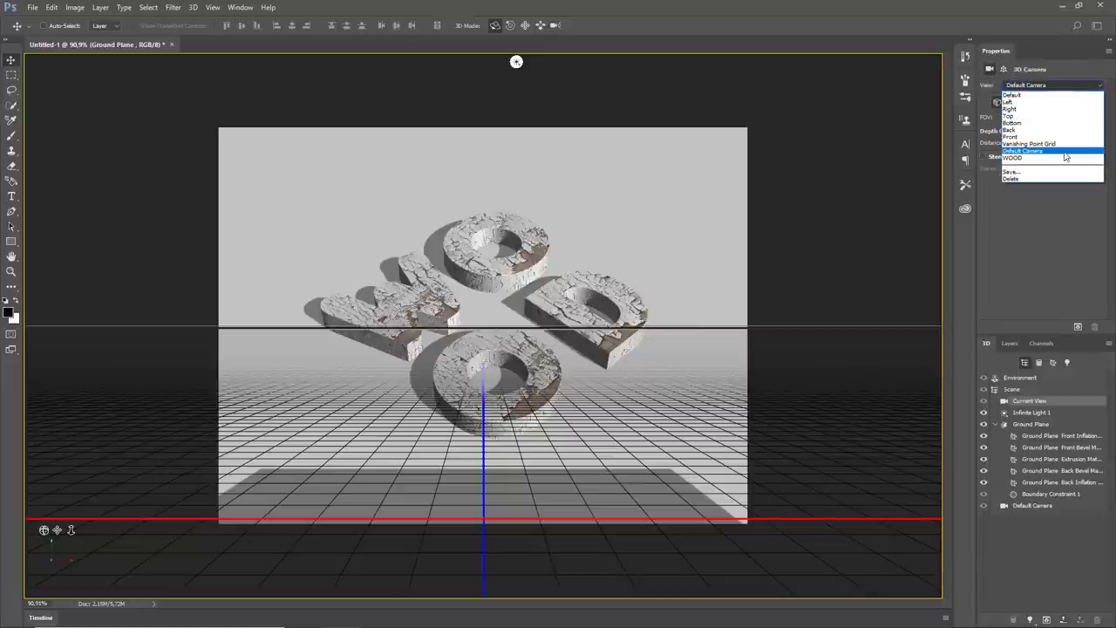
{"action": "mouse_move", "coordinate": [1020, 157]}
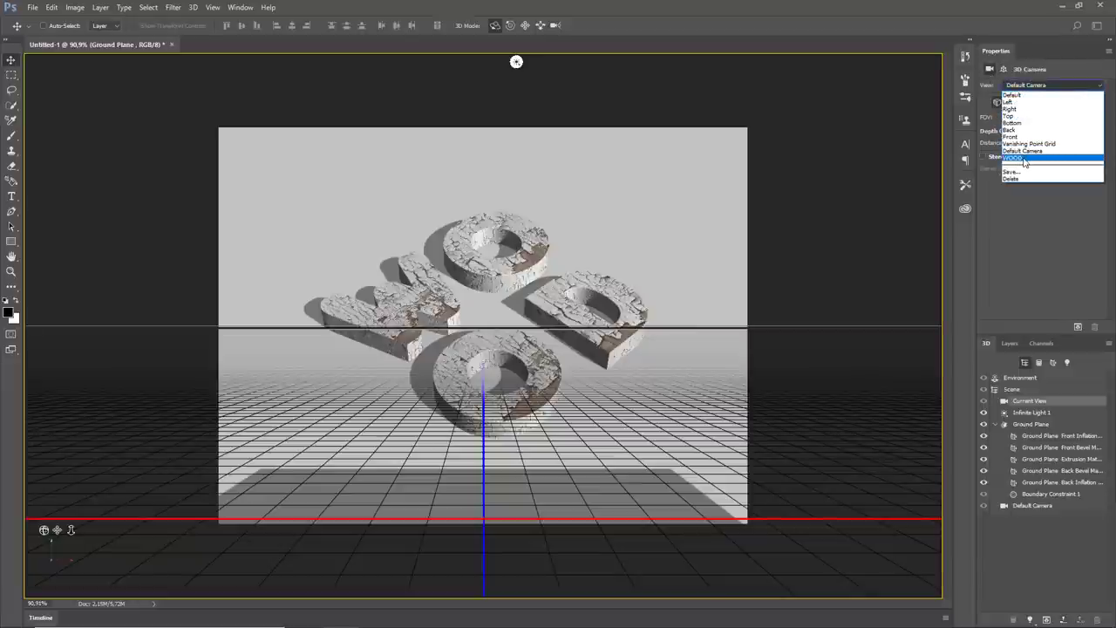
{"action": "left_click", "coordinate": [1012, 157]}
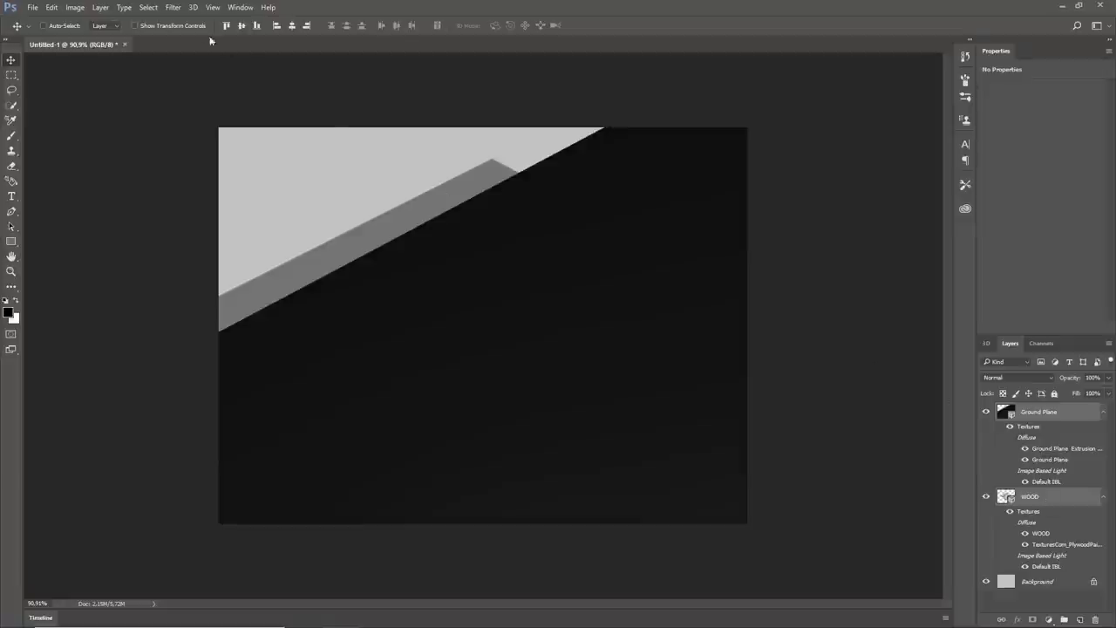
Merge the Ground Plane and WOOD 3D layers into a single WOOD scene
{"action": "left_click", "coordinate": [192, 7]}
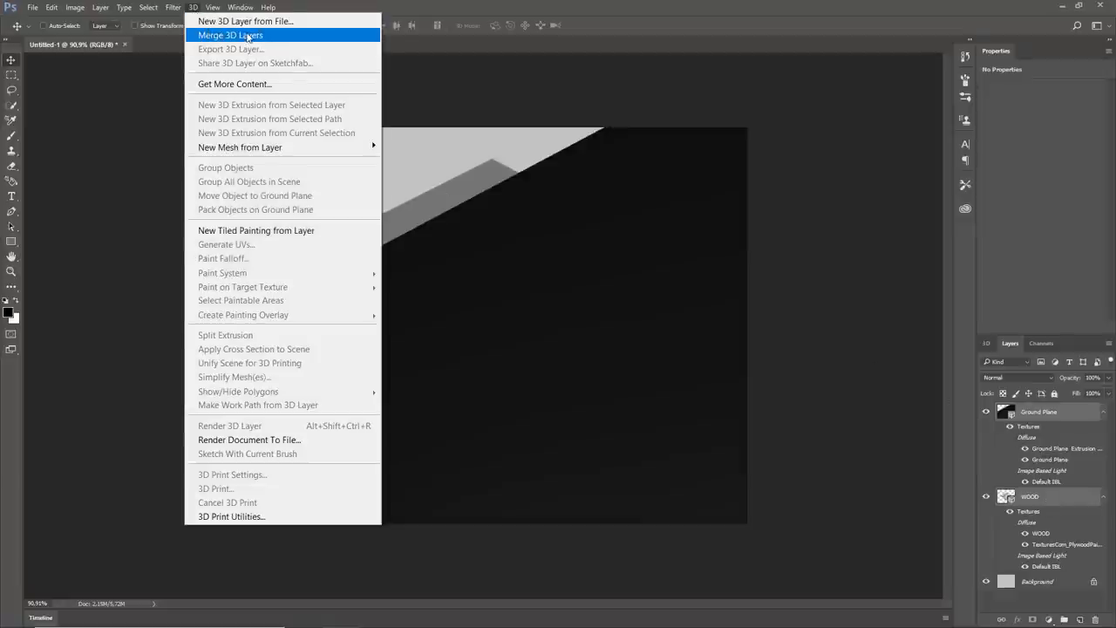
{"action": "left_click", "coordinate": [230, 34]}
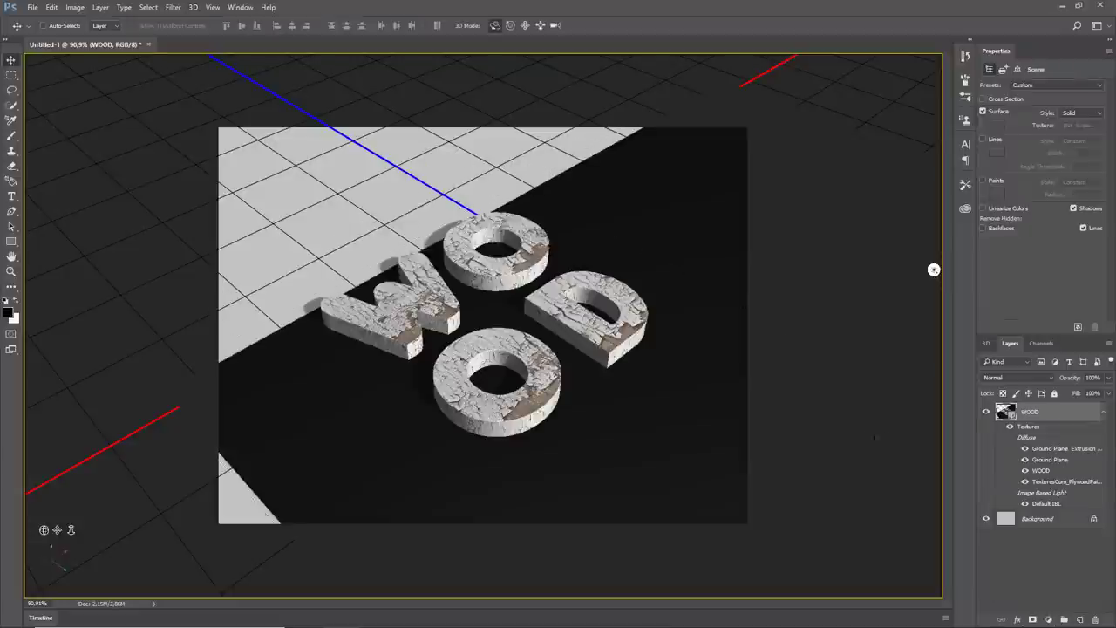
Select the Ground Plane and orbit the scene to an angled overhead view of all four letters
{"action": "left_click", "coordinate": [987, 342]}
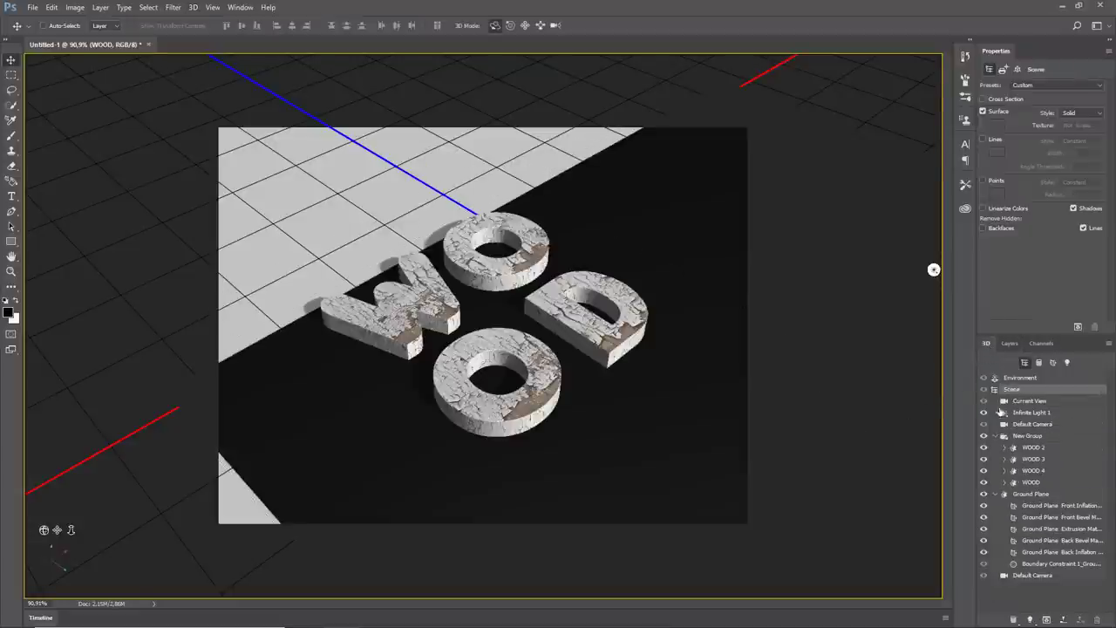
{"action": "left_click", "coordinate": [1030, 493]}
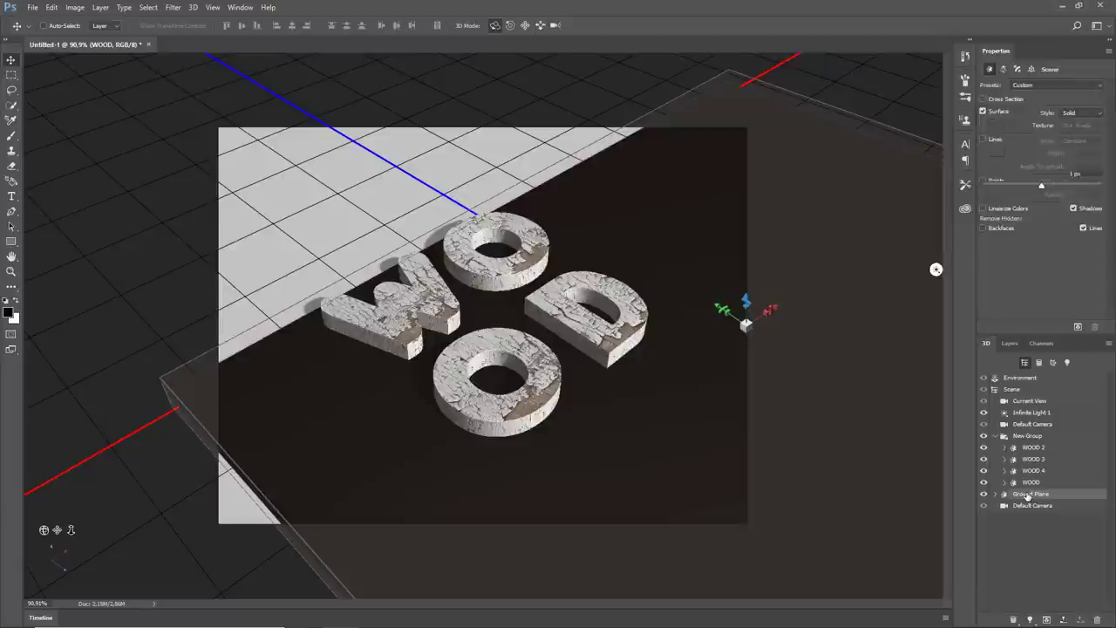
{"action": "left_click", "coordinate": [1030, 494]}
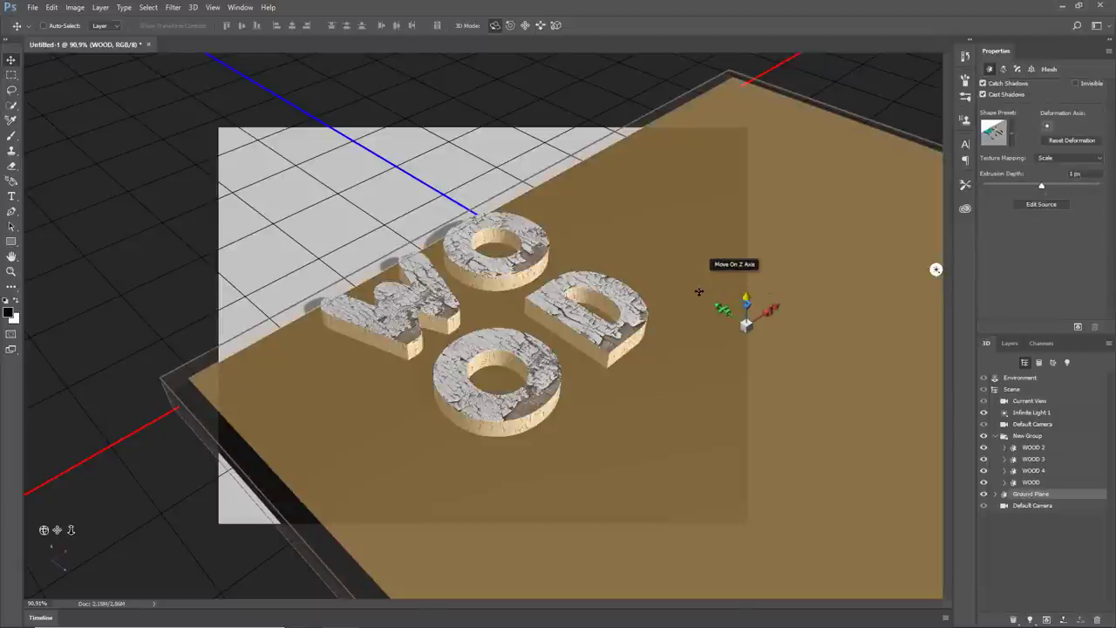
{"action": "left_click_drag", "start_coordinate": [746, 300], "coordinate": [593, 227]}
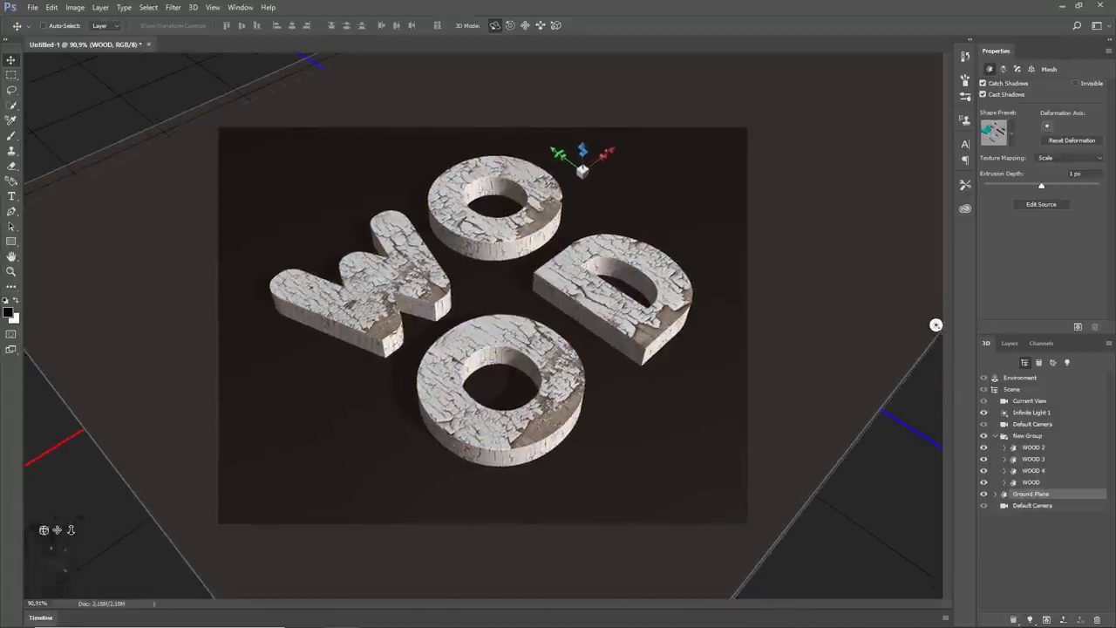
{"action": "left_click", "coordinate": [1029, 399]}
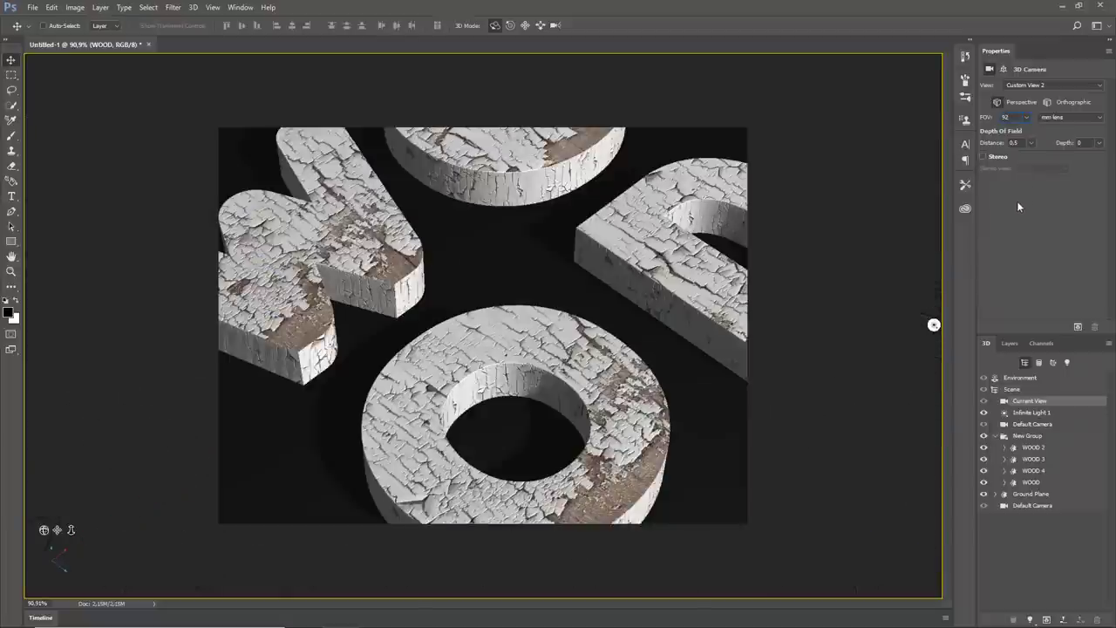
{"action": "mouse_move", "coordinate": [71, 530]}
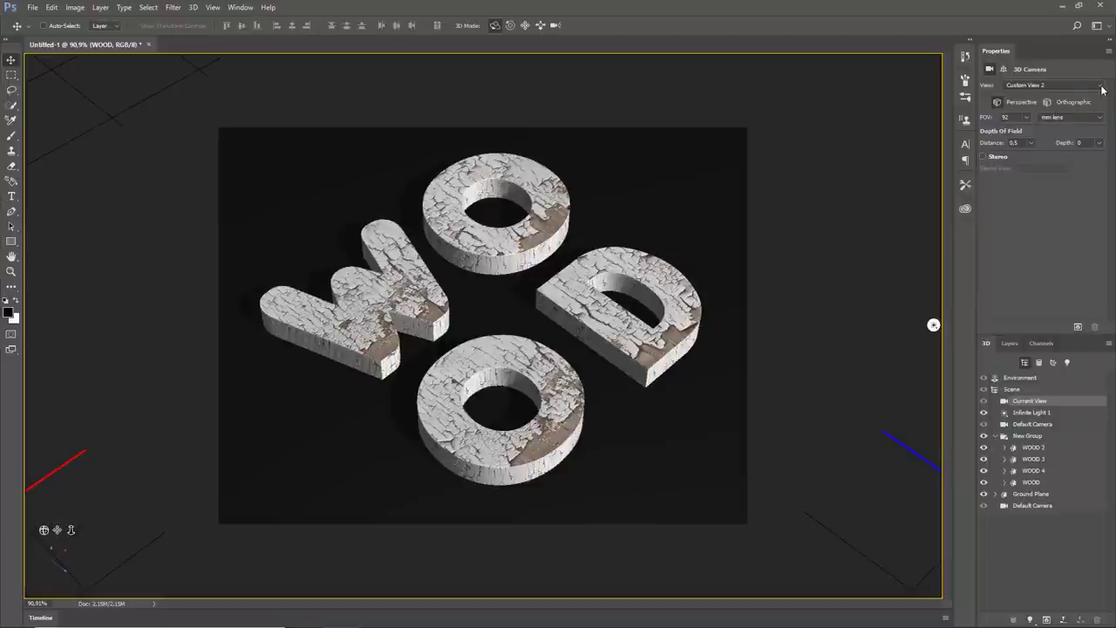
Save the current camera angle as a new view named Custom View
{"action": "left_click", "coordinate": [1098, 83]}
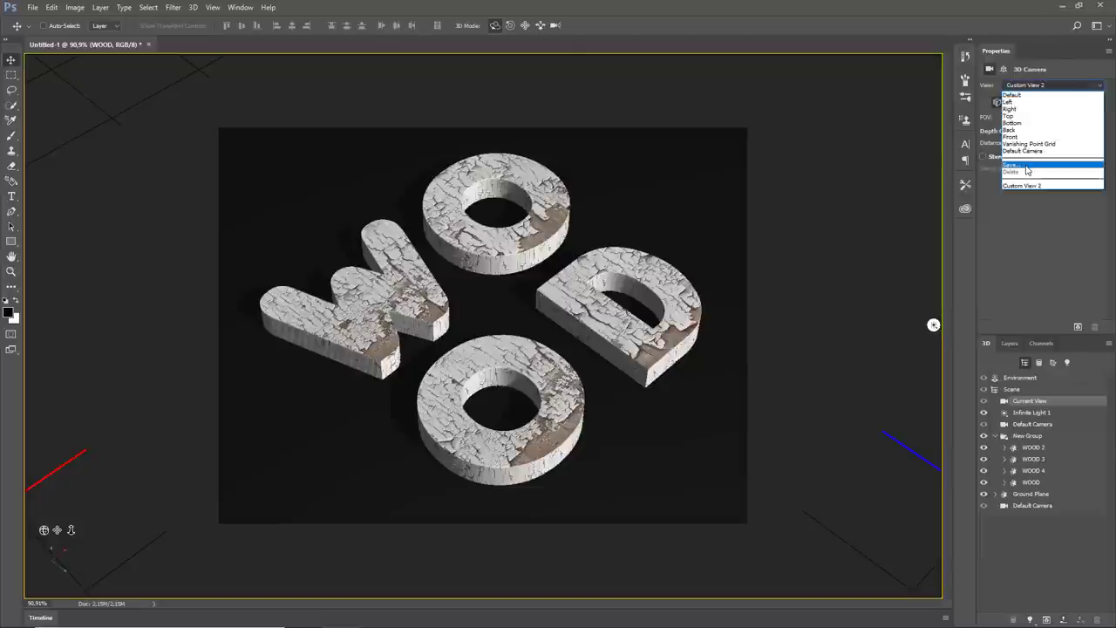
{"action": "left_click", "coordinate": [1011, 164]}
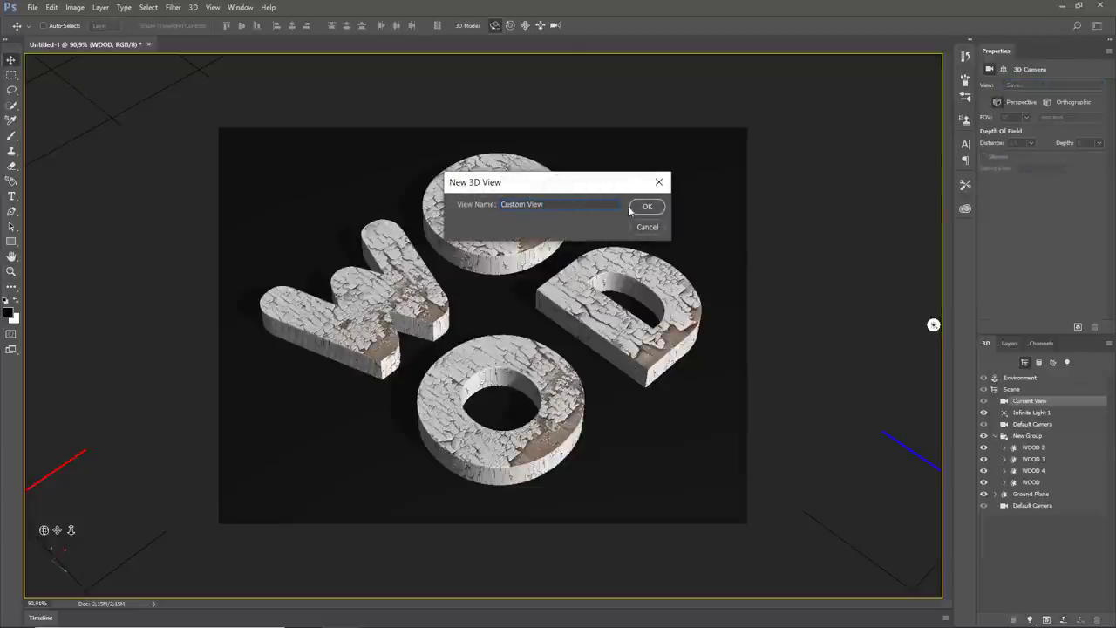
{"action": "left_click", "coordinate": [647, 206]}
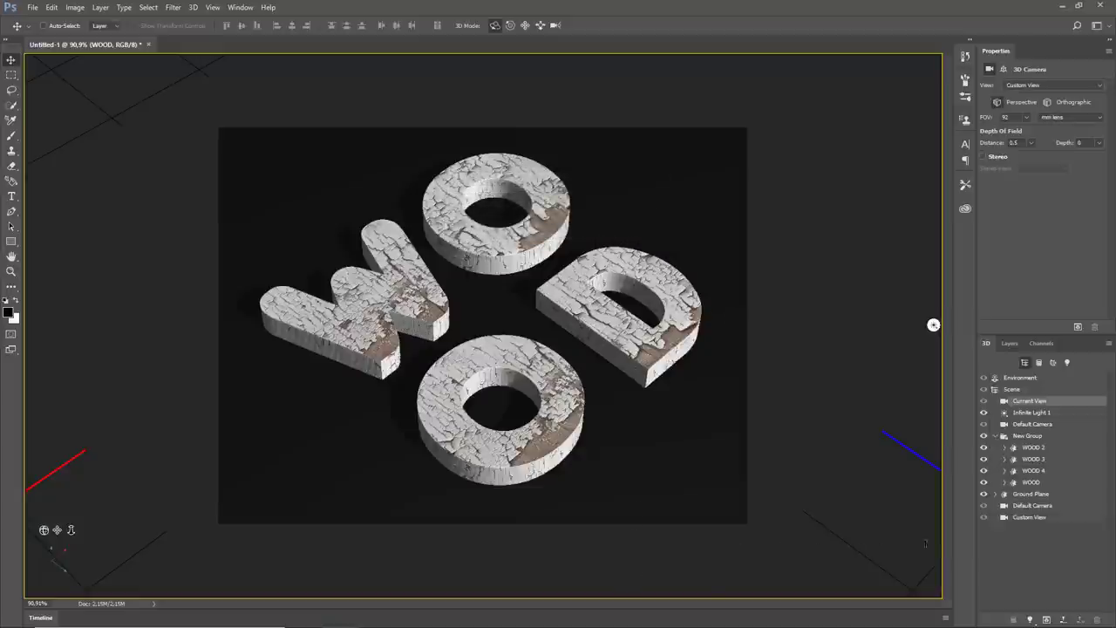
Replace the Ground Plane material's Diffuse texture with the WoodPlanks image
{"action": "left_click", "coordinate": [1004, 493]}
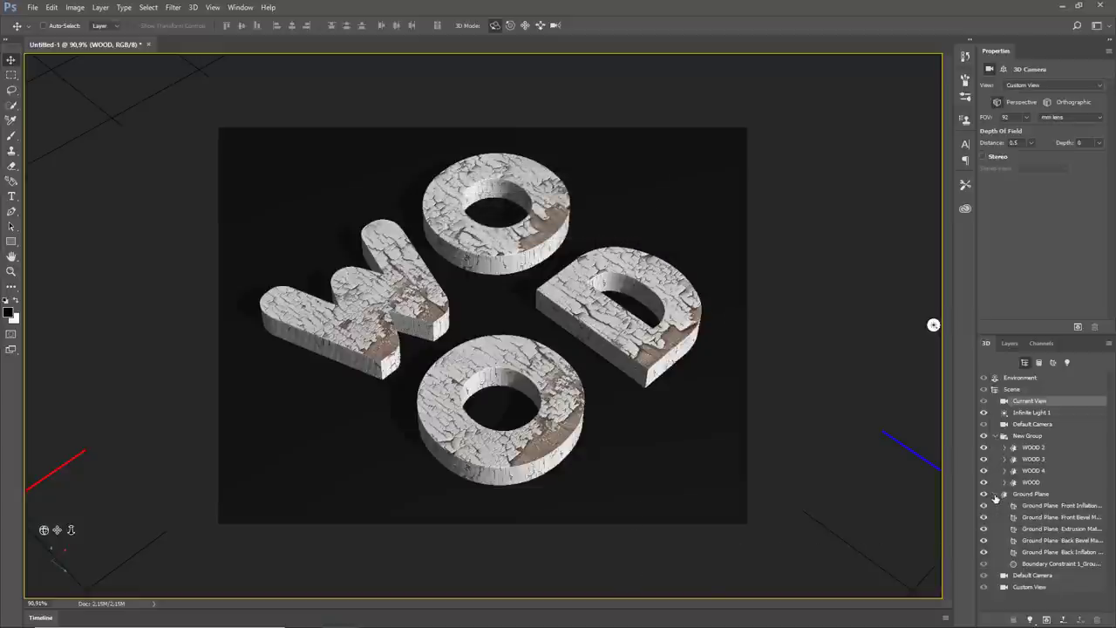
{"action": "left_click", "coordinate": [1061, 506]}
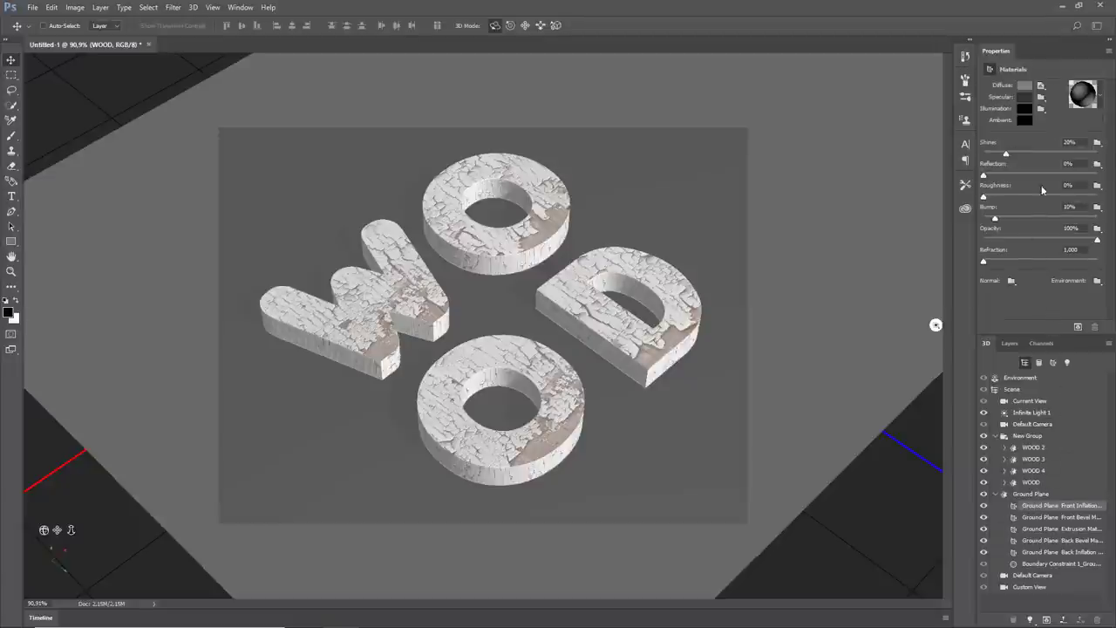
{"action": "left_click", "coordinate": [1039, 86]}
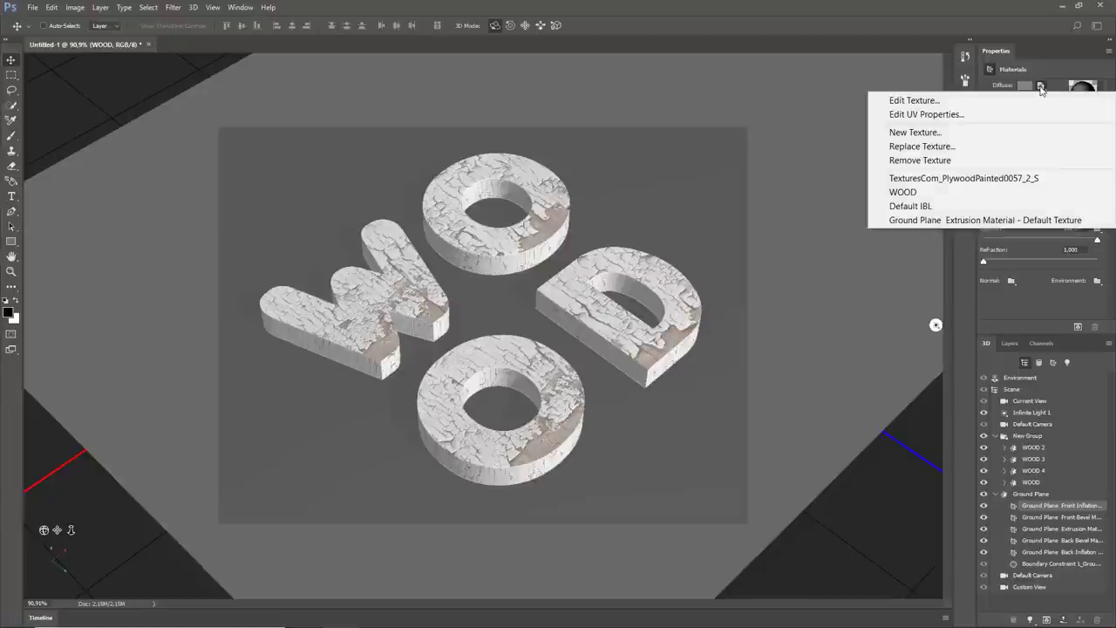
{"action": "mouse_move", "coordinate": [1008, 146]}
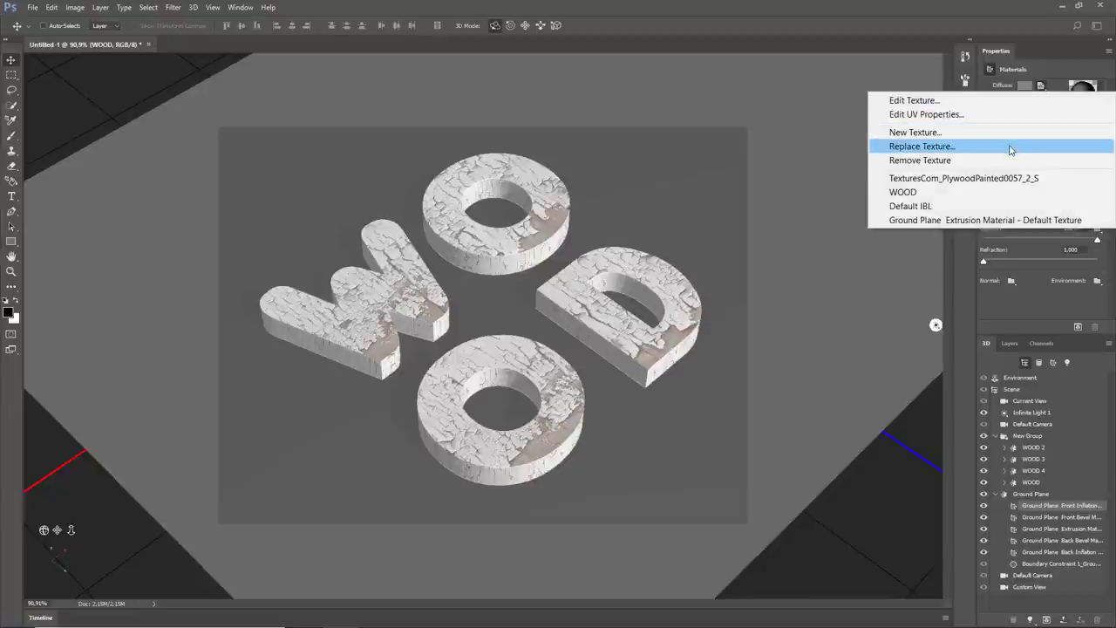
{"action": "left_click", "coordinate": [921, 147]}
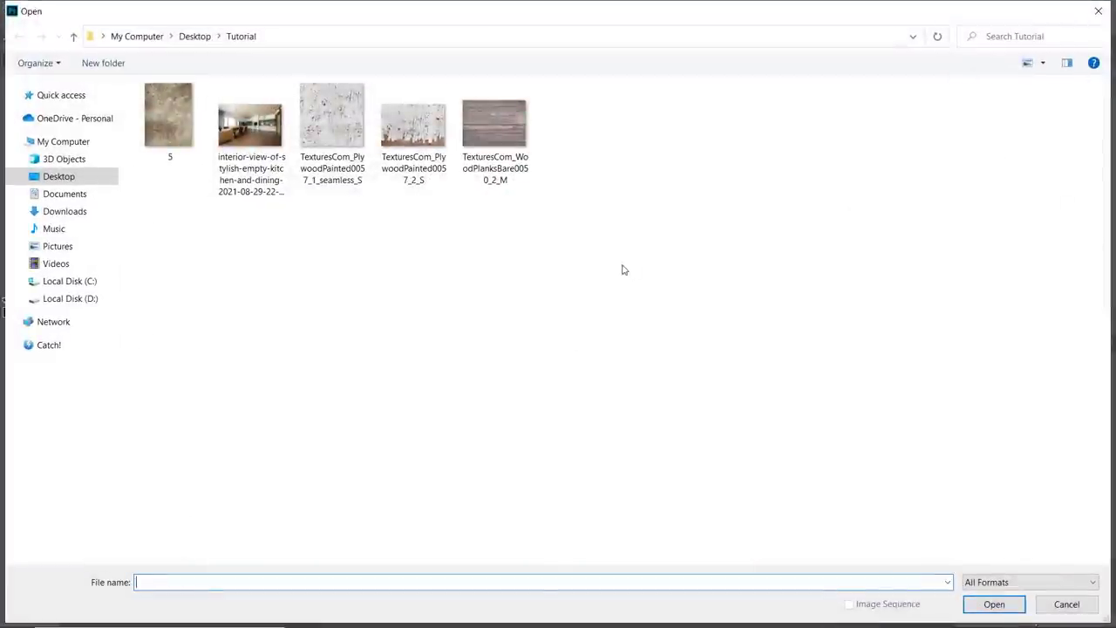
{"action": "left_click", "coordinate": [495, 131]}
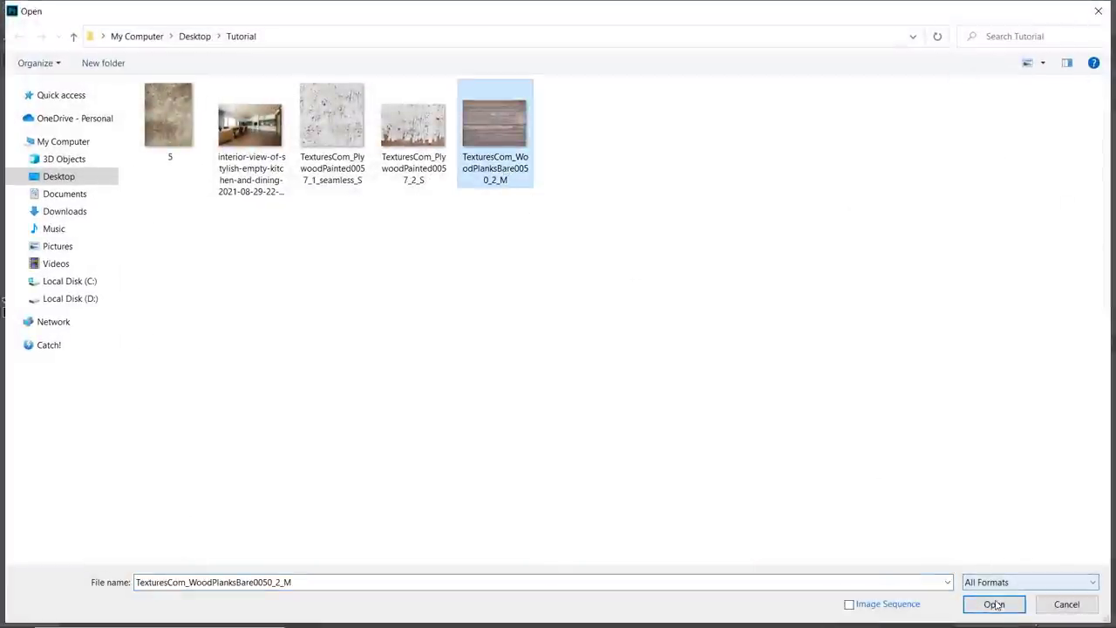
{"action": "left_click", "coordinate": [994, 604]}
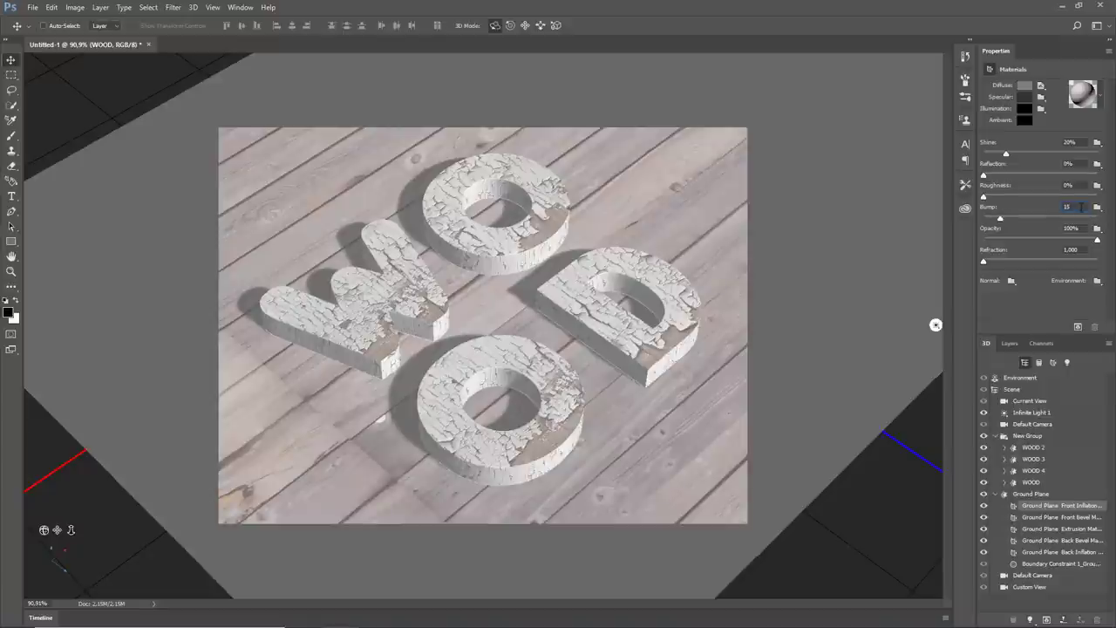
Change the texture option for another Ground Plane material property
{"action": "left_click", "coordinate": [1097, 208]}
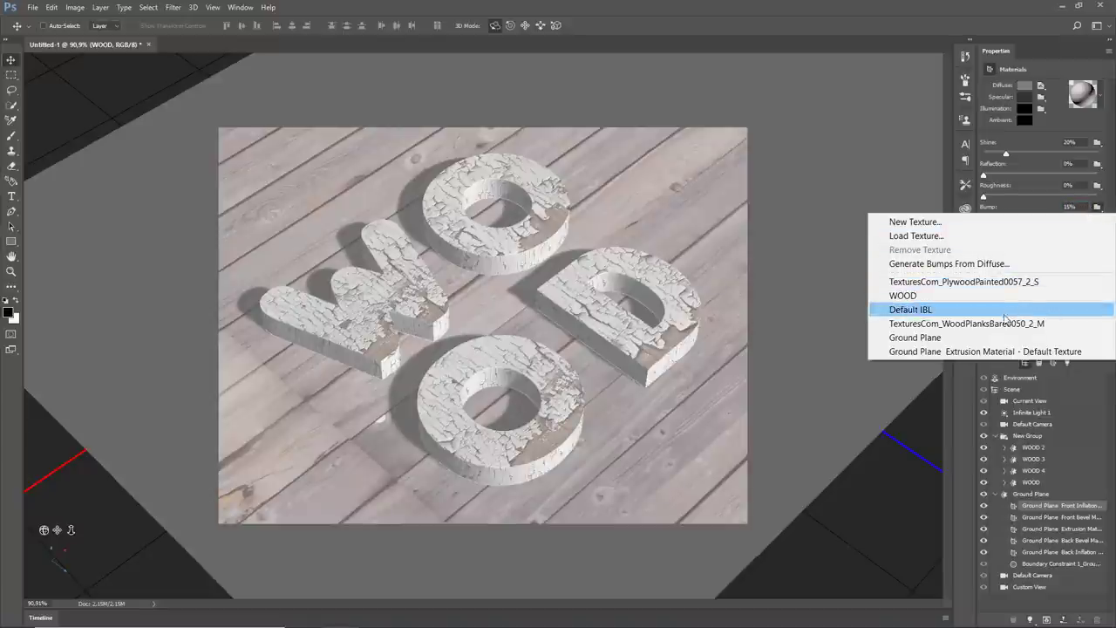
{"action": "left_click", "coordinate": [910, 309]}
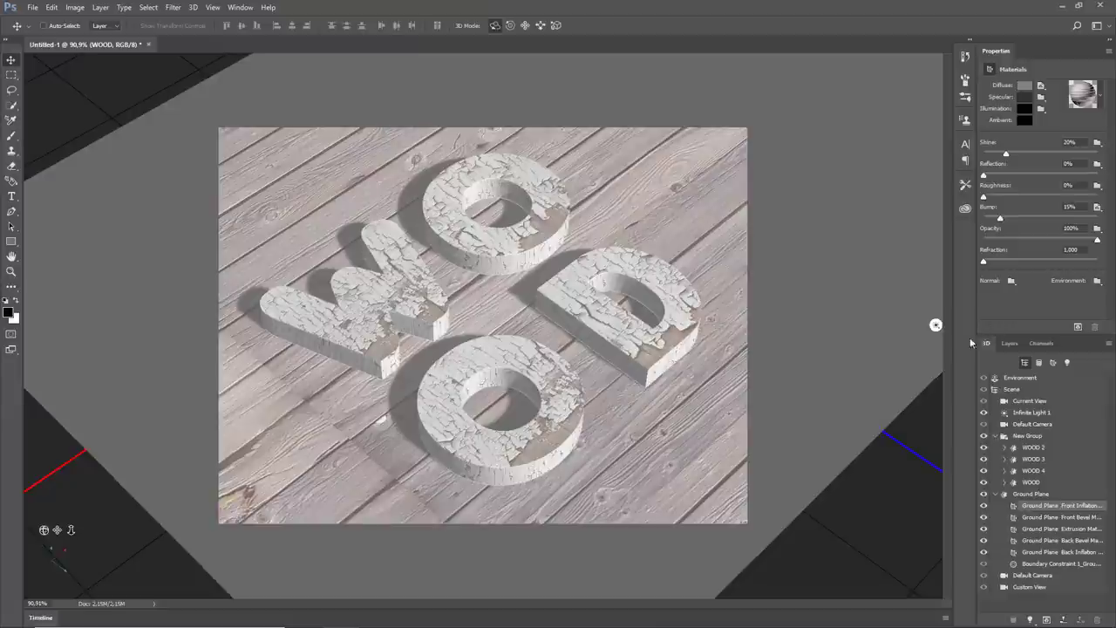
{"action": "mouse_move", "coordinate": [951, 497]}
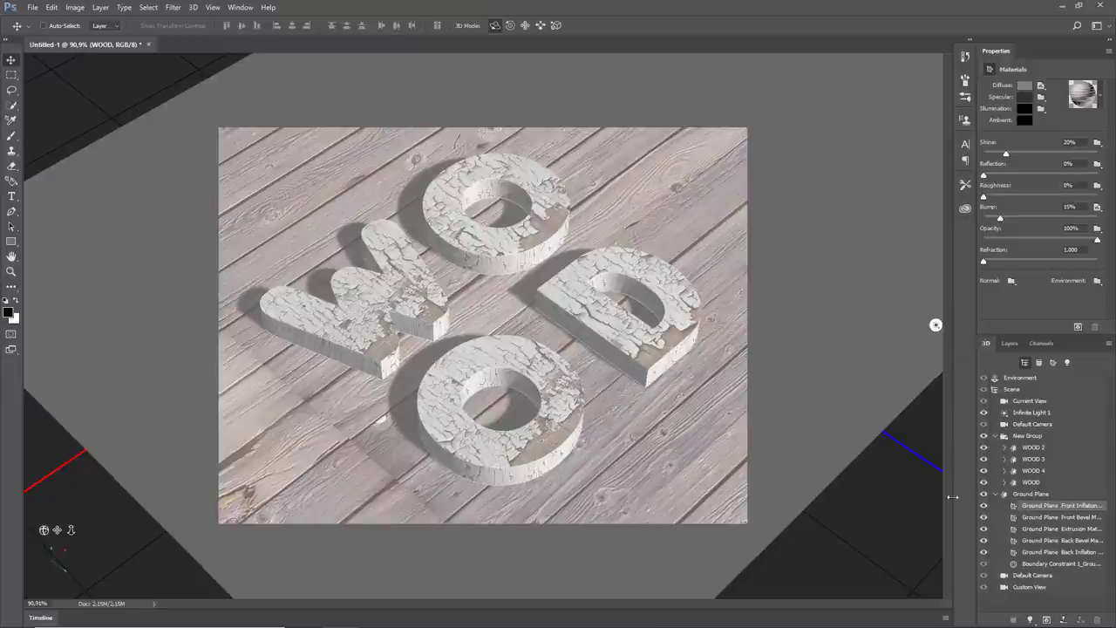
From a side view, drag the letter group down the Y axis onto the plank floor, then return to Current View
{"action": "left_click", "coordinate": [1032, 494]}
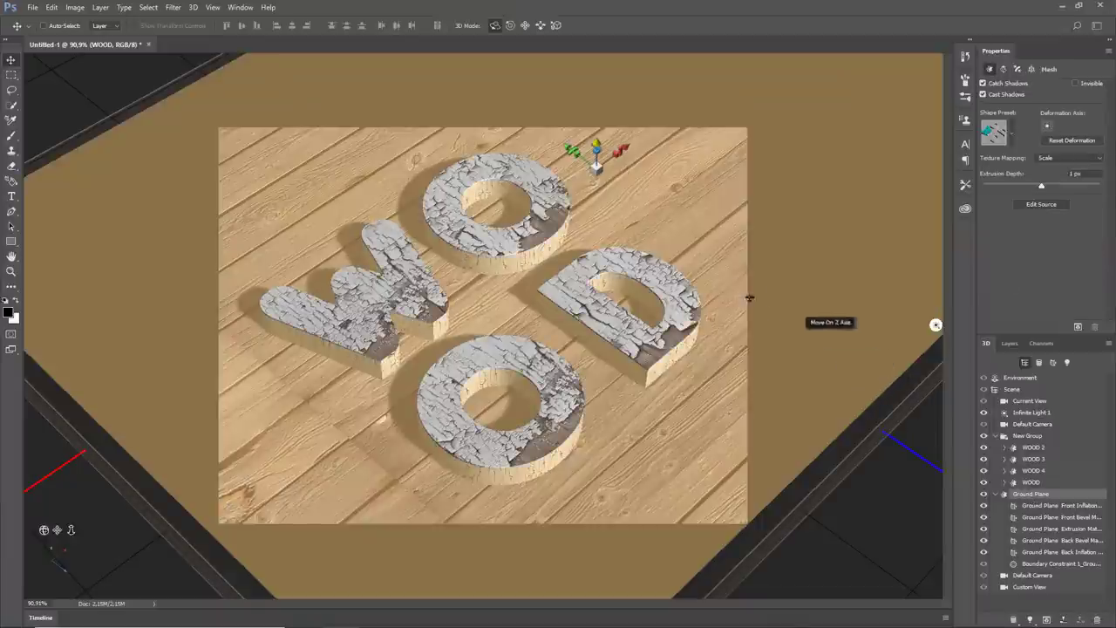
{"action": "left_click_drag", "start_coordinate": [593, 157], "coordinate": [497, 218]}
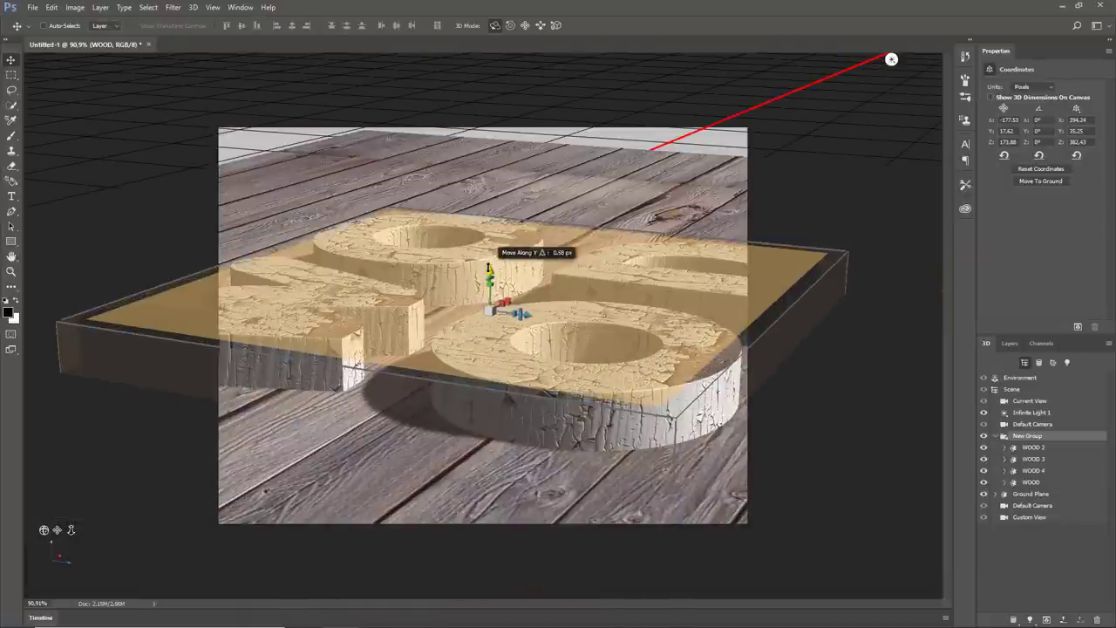
{"action": "left_click_drag", "start_coordinate": [488, 297], "coordinate": [502, 265]}
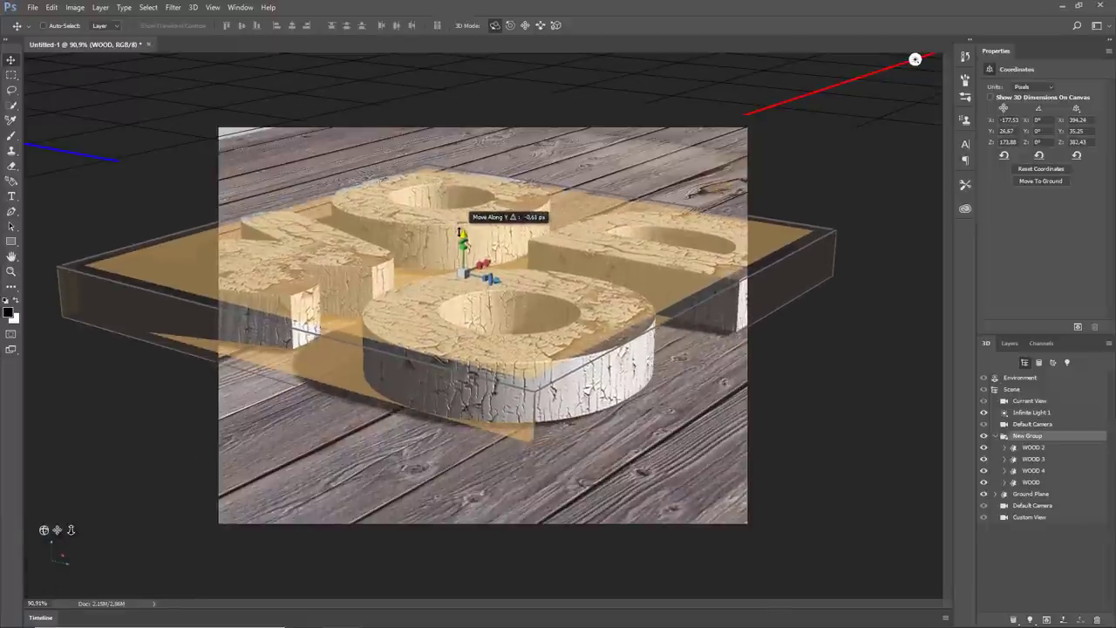
{"action": "left_click_drag", "start_coordinate": [462, 244], "coordinate": [497, 300]}
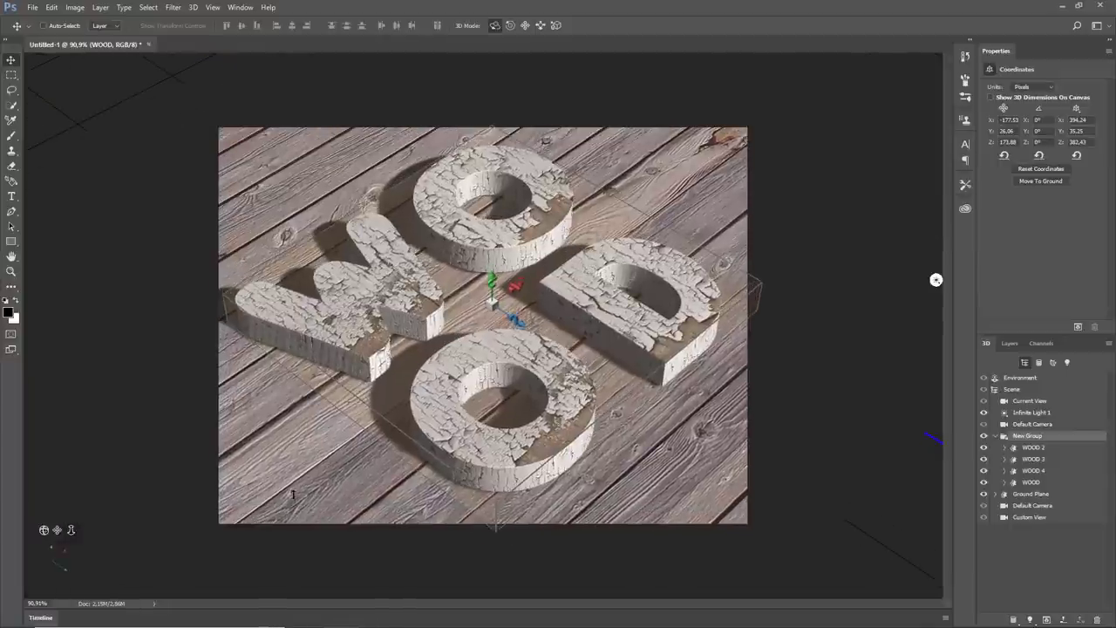
{"action": "left_click", "coordinate": [1049, 83]}
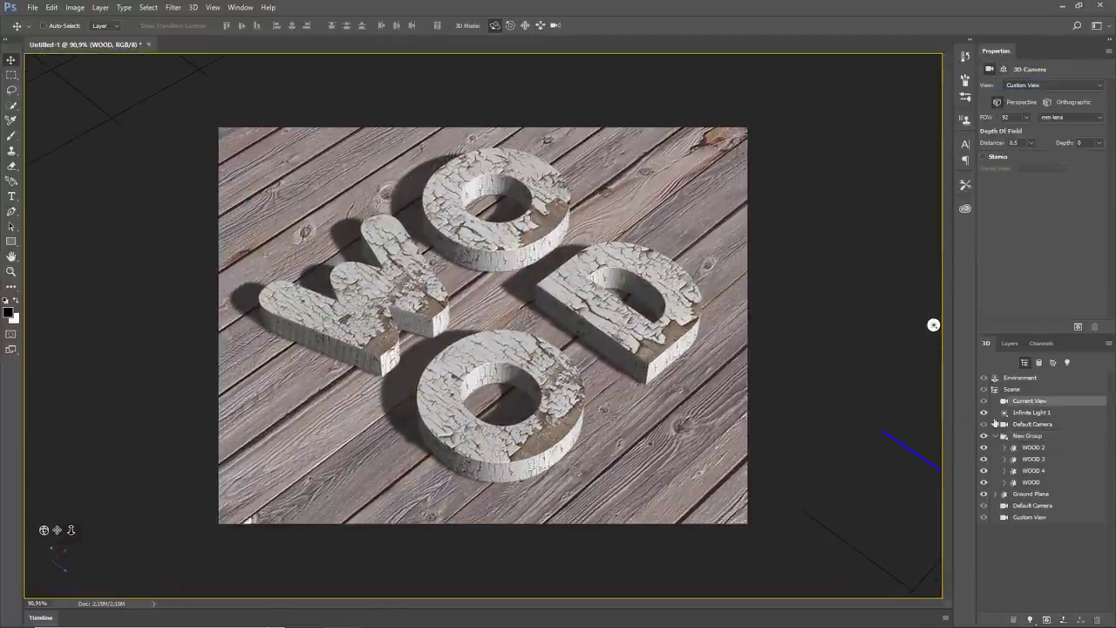
Set Infinite Light 1 intensity to 100% and show its position coordinates for re-angling
{"action": "left_click", "coordinate": [1032, 411]}
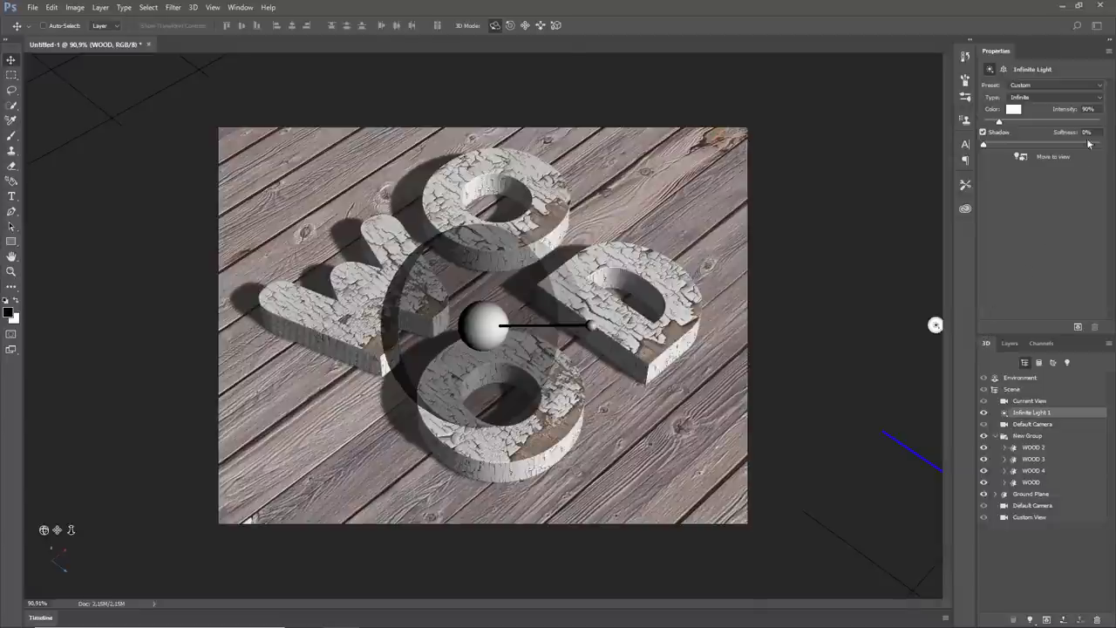
{"action": "triple_click", "coordinate": [1088, 108]}
{"action": "type", "text": "100"}
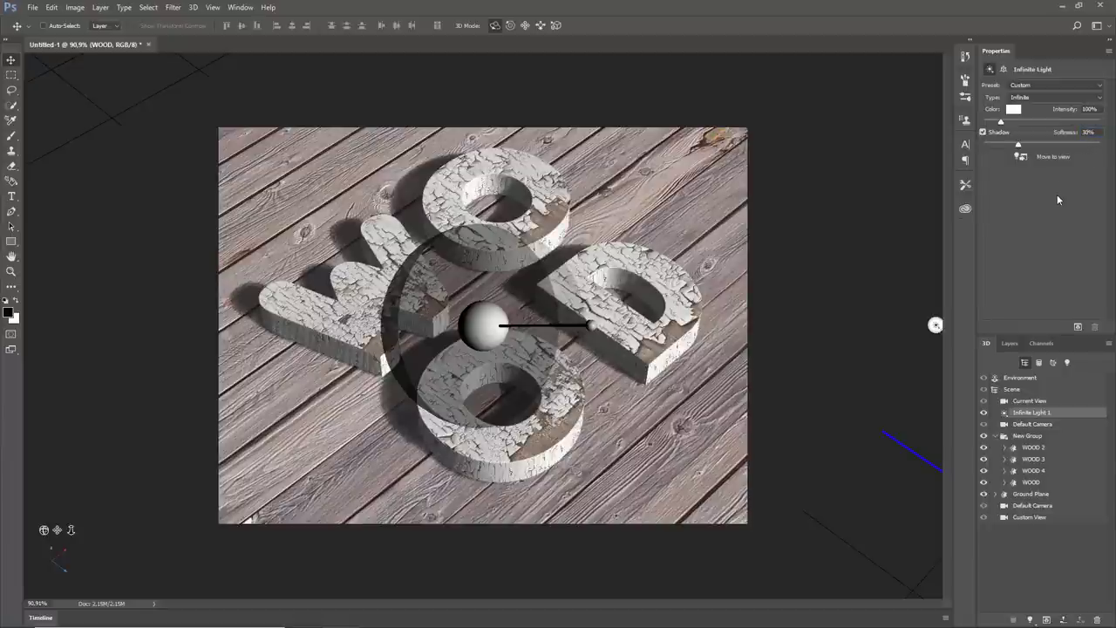
{"action": "left_click", "coordinate": [1004, 69]}
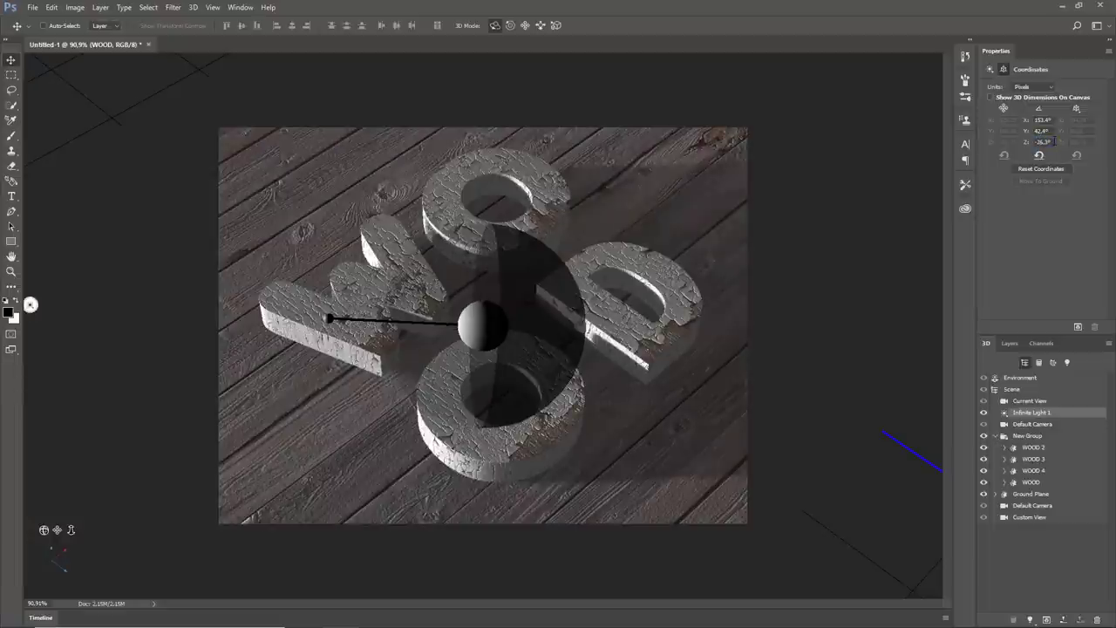
{"action": "mouse_move", "coordinate": [1037, 236]}
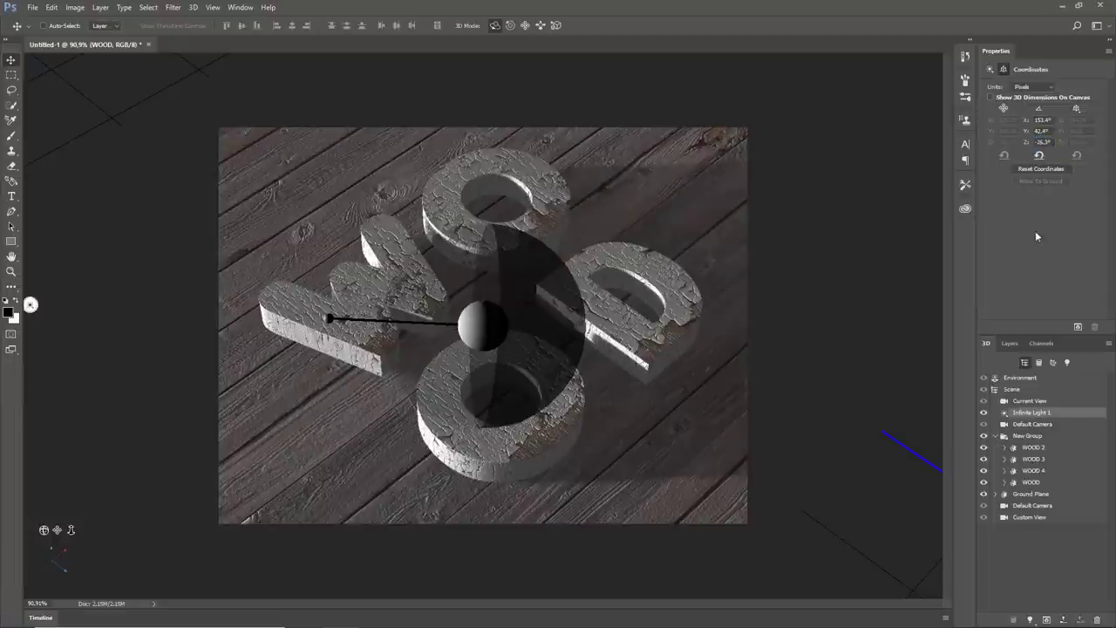
{"action": "mouse_move", "coordinate": [1032, 506]}
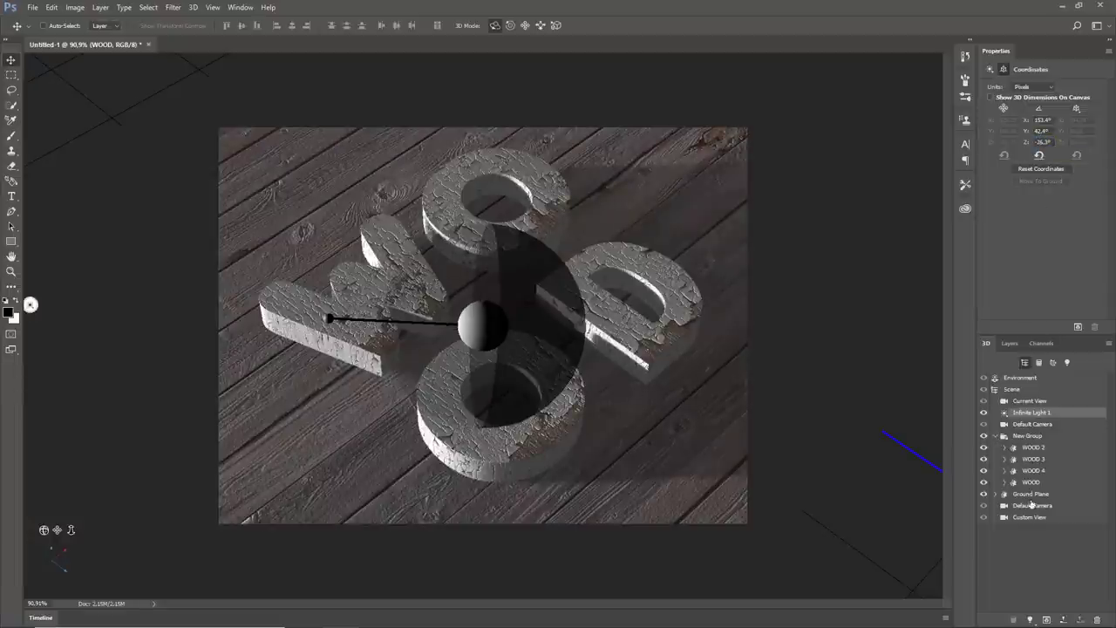
Lower the intensity of Spot Light 1 over the WOOD letters
{"action": "left_click", "coordinate": [1032, 619]}
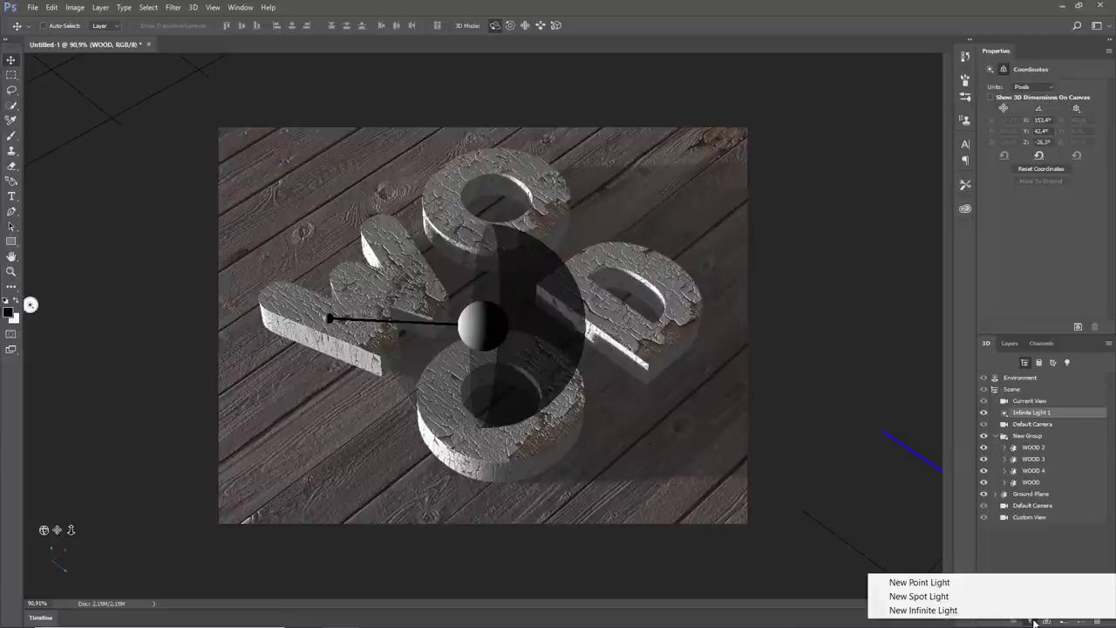
{"action": "mouse_move", "coordinate": [917, 596]}
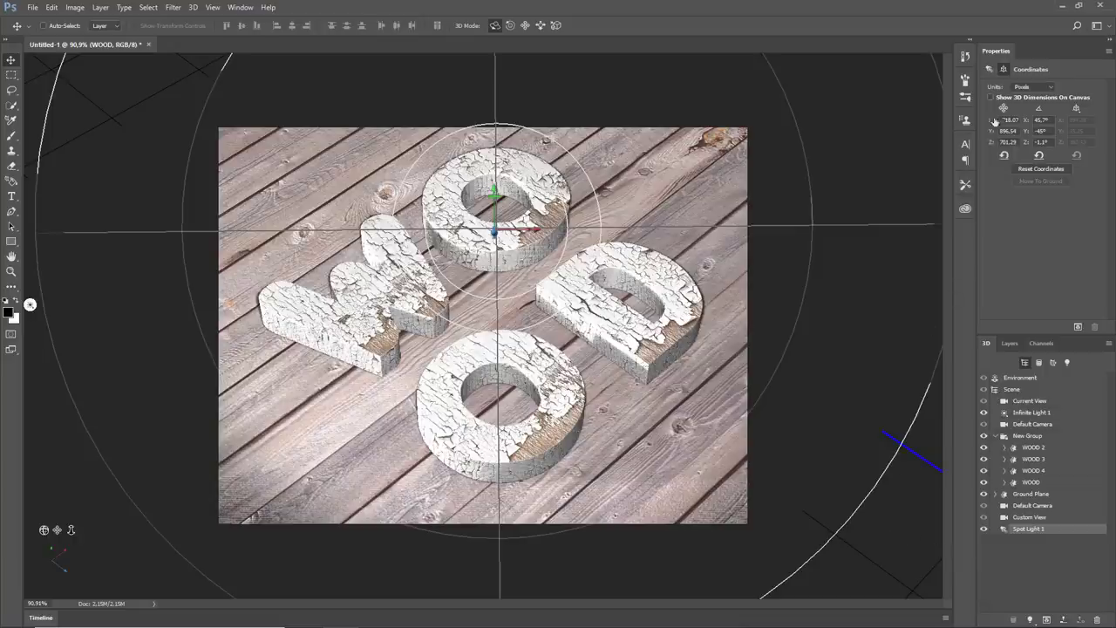
{"action": "left_click", "coordinate": [1028, 529]}
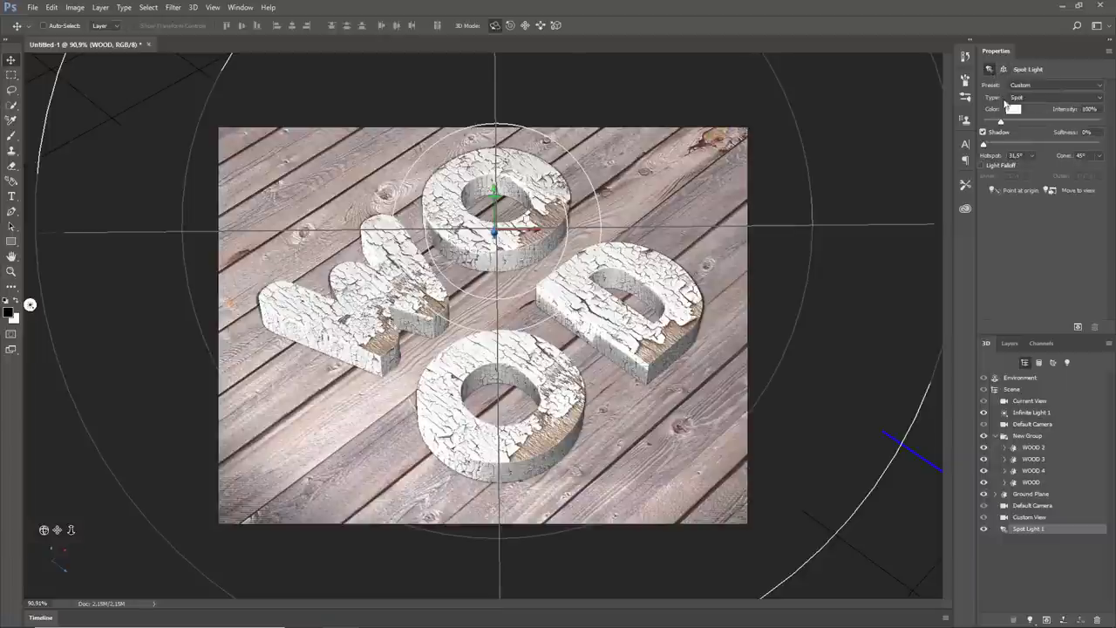
{"action": "triple_click", "coordinate": [1088, 108]}
{"action": "type", "text": "35"}
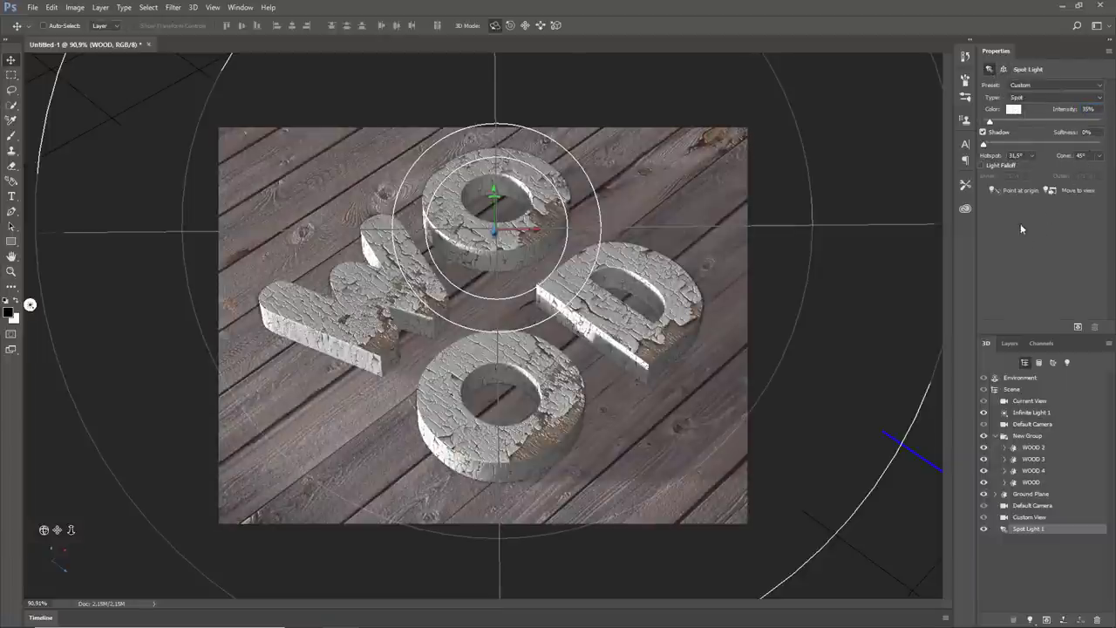
{"action": "left_click", "coordinate": [983, 132]}
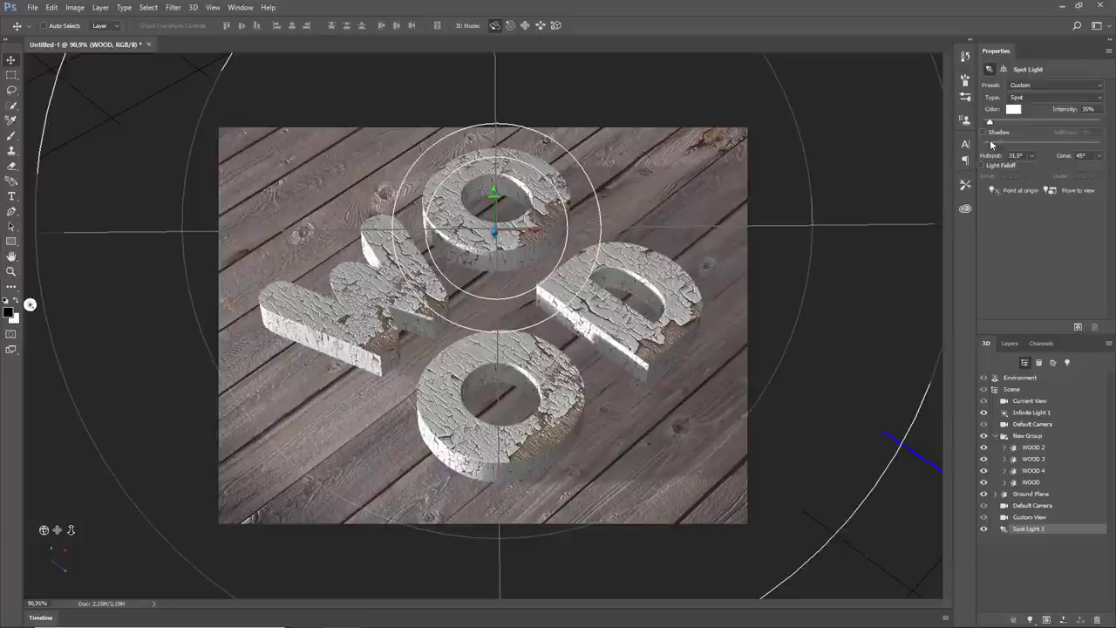
Soften the spotlight's shadow, enable light falloff and widen its hotspot and cone angles
{"action": "triple_click", "coordinate": [1081, 155]}
{"action": "type", "text": "93.9"}
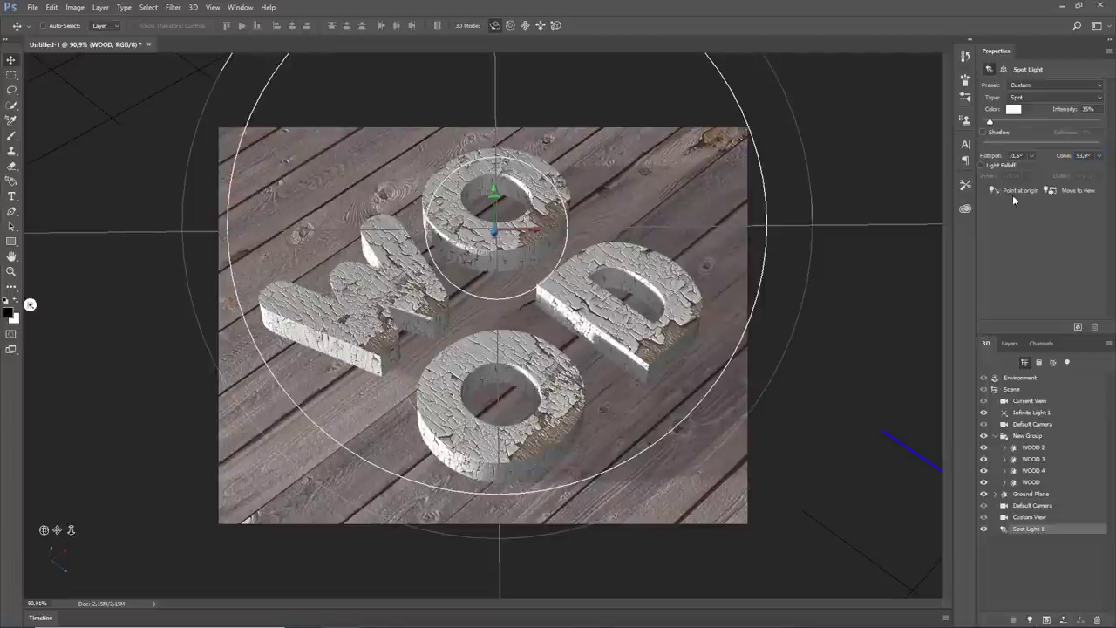
{"action": "left_click", "coordinate": [982, 165]}
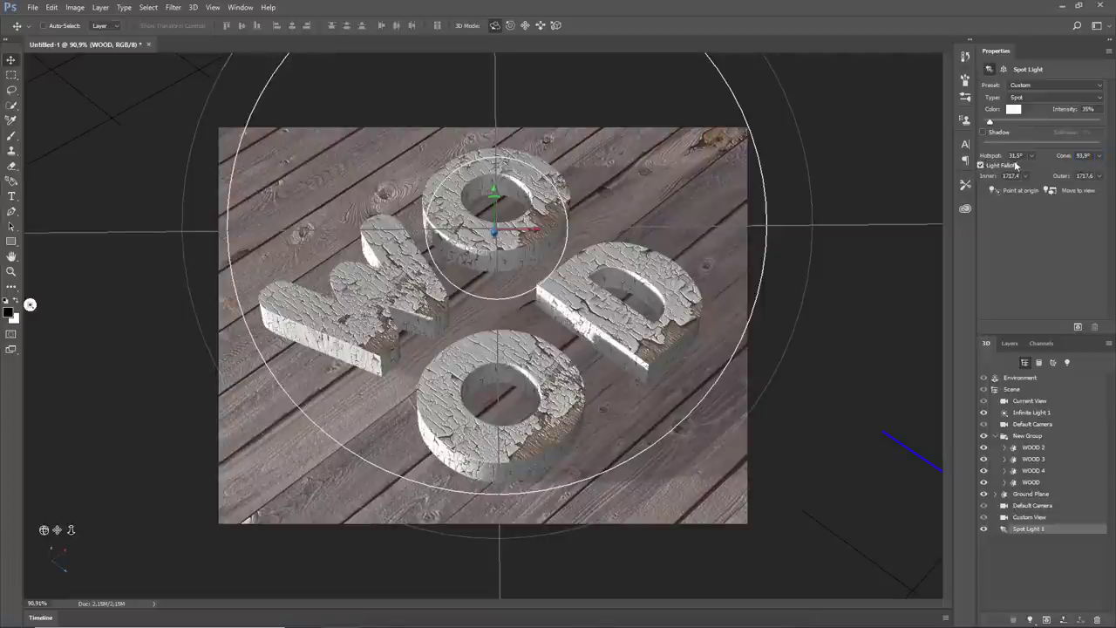
{"action": "left_click", "coordinate": [1015, 155]}
{"action": "type", "text": "47"}
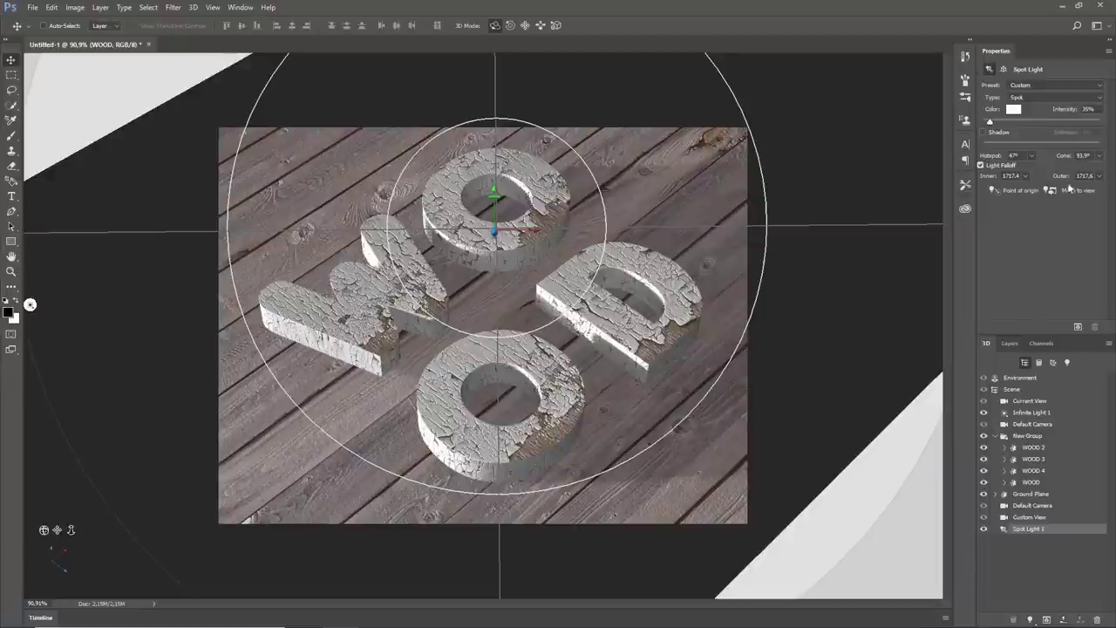
{"action": "triple_click", "coordinate": [1084, 174]}
{"action": "type", "text": "3800 p"}
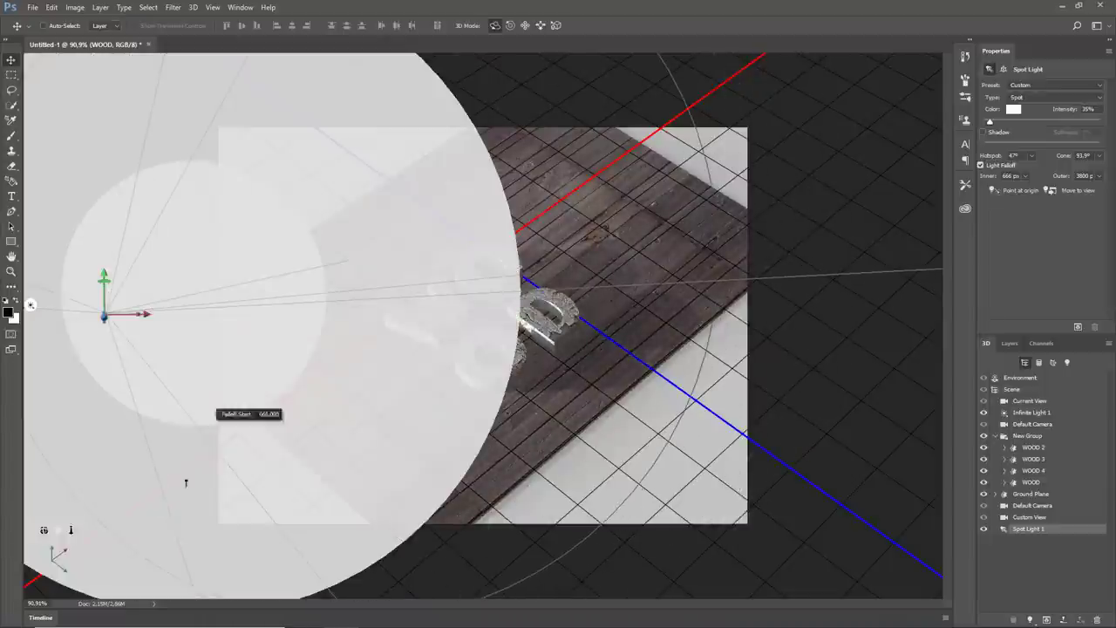
Move the spotlight out above the floor's edge and return to the original camera view
{"action": "left_click_drag", "start_coordinate": [103, 314], "coordinate": [223, 160]}
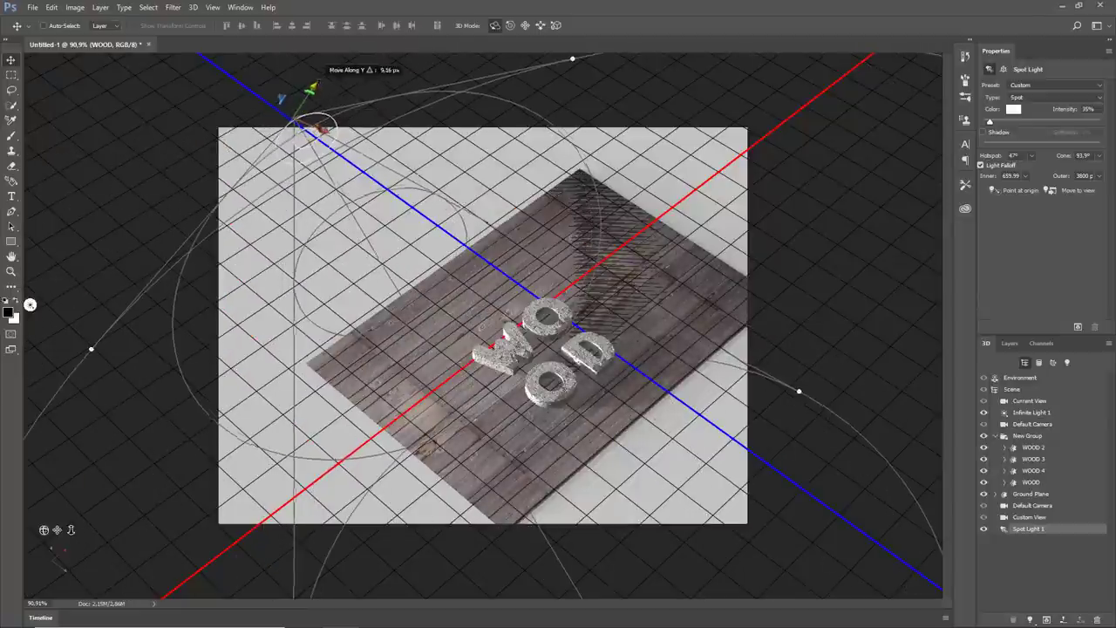
{"action": "left_click_drag", "start_coordinate": [299, 96], "coordinate": [300, 104]}
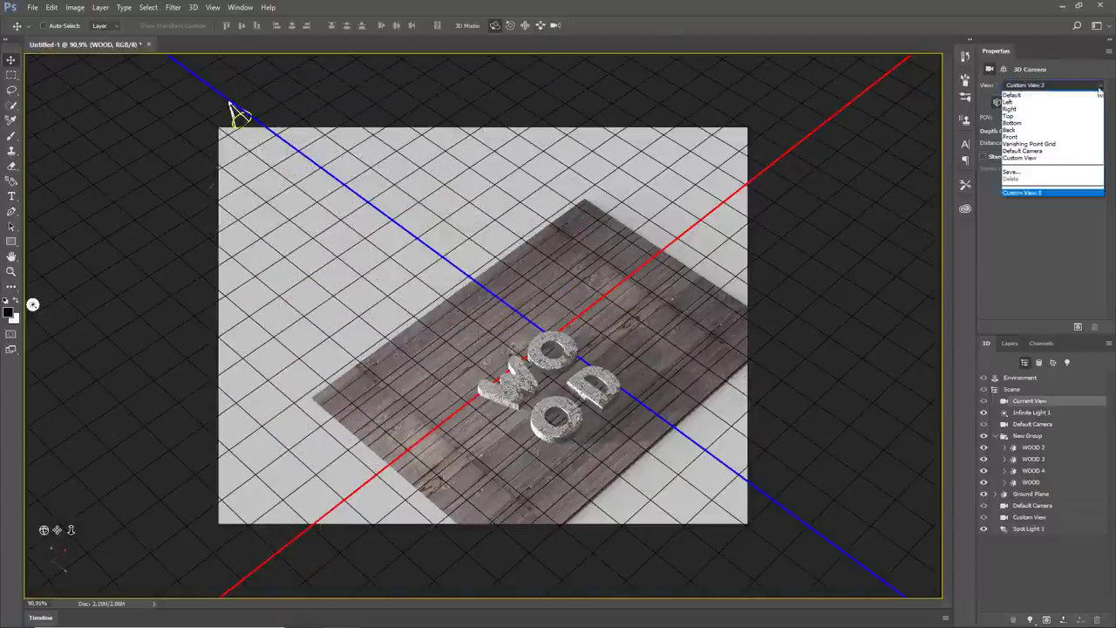
{"action": "left_click", "coordinate": [1022, 192]}
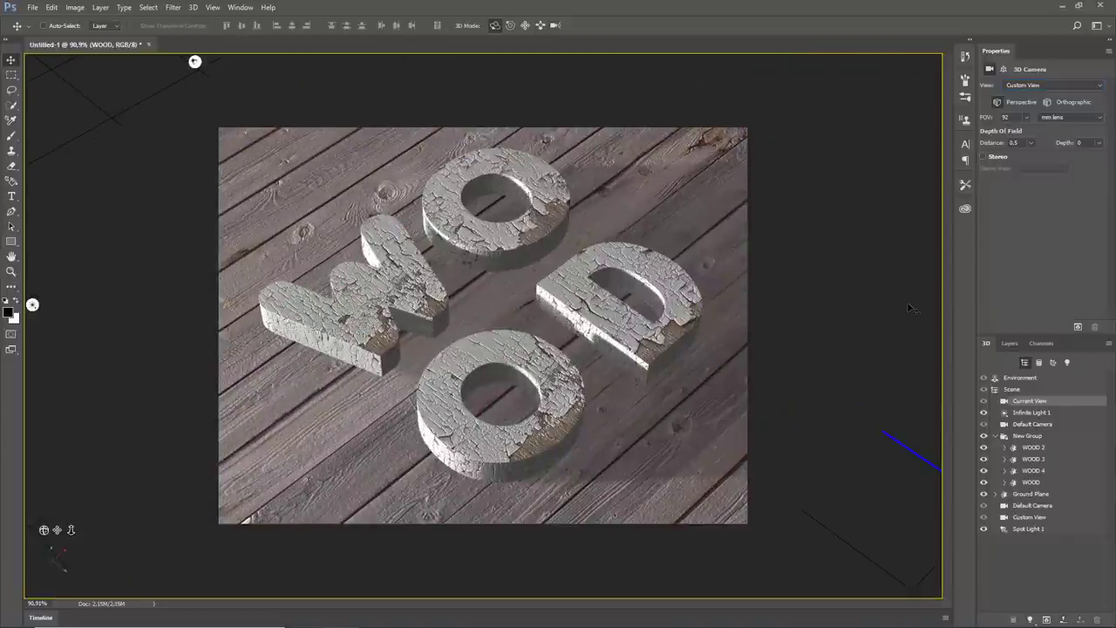
Replace the environment IBL texture with the kitchen interior photo to light the scene
{"action": "left_click", "coordinate": [1018, 377]}
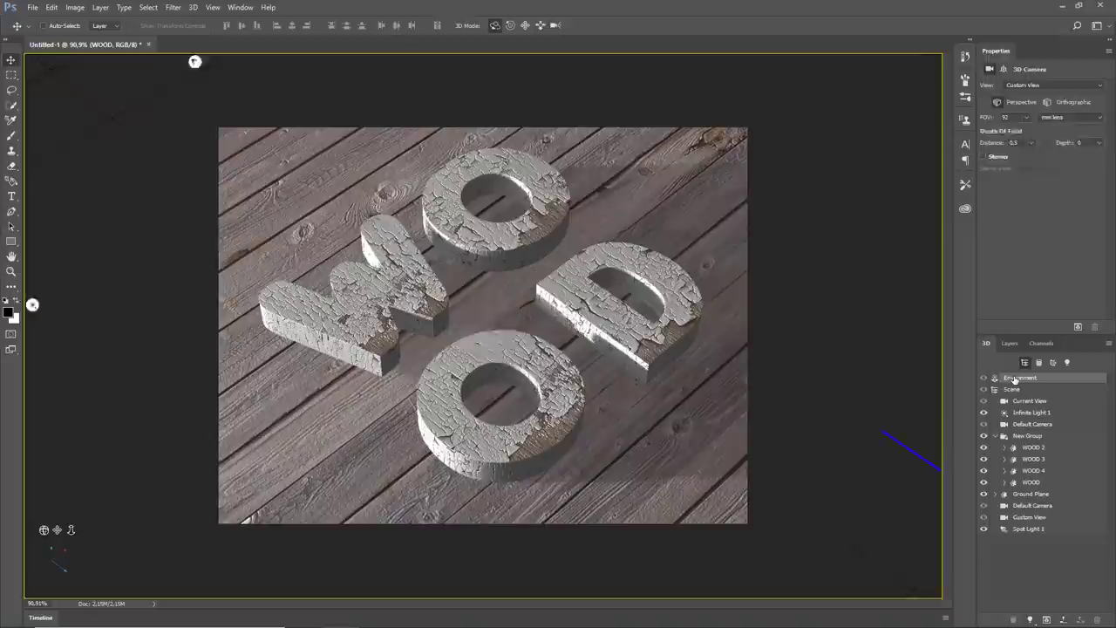
{"action": "left_click", "coordinate": [1020, 376]}
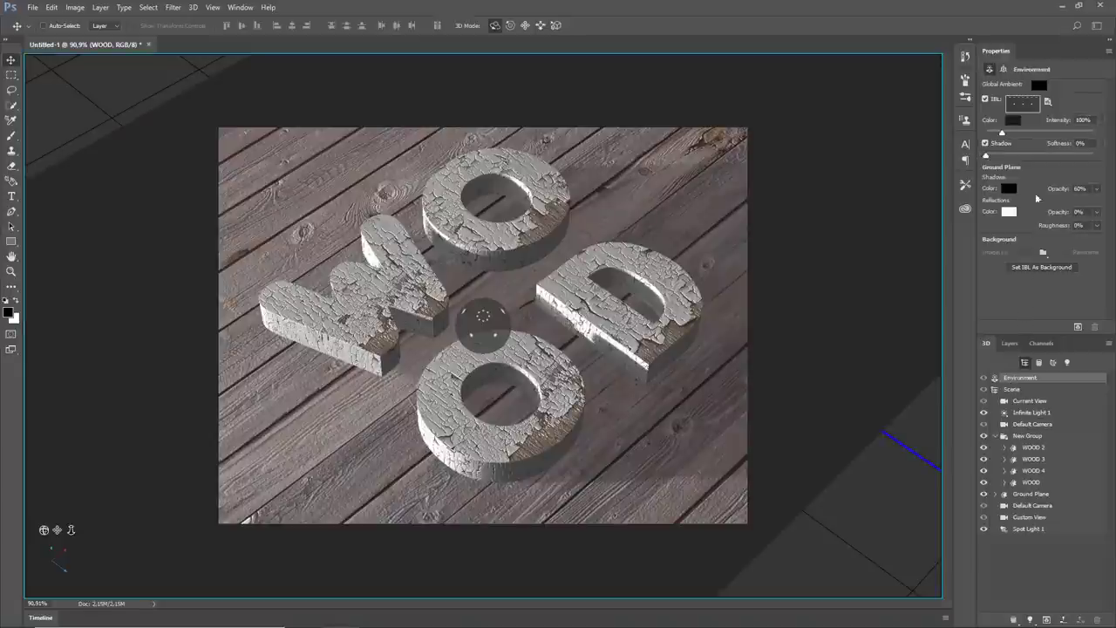
{"action": "left_click", "coordinate": [1048, 99]}
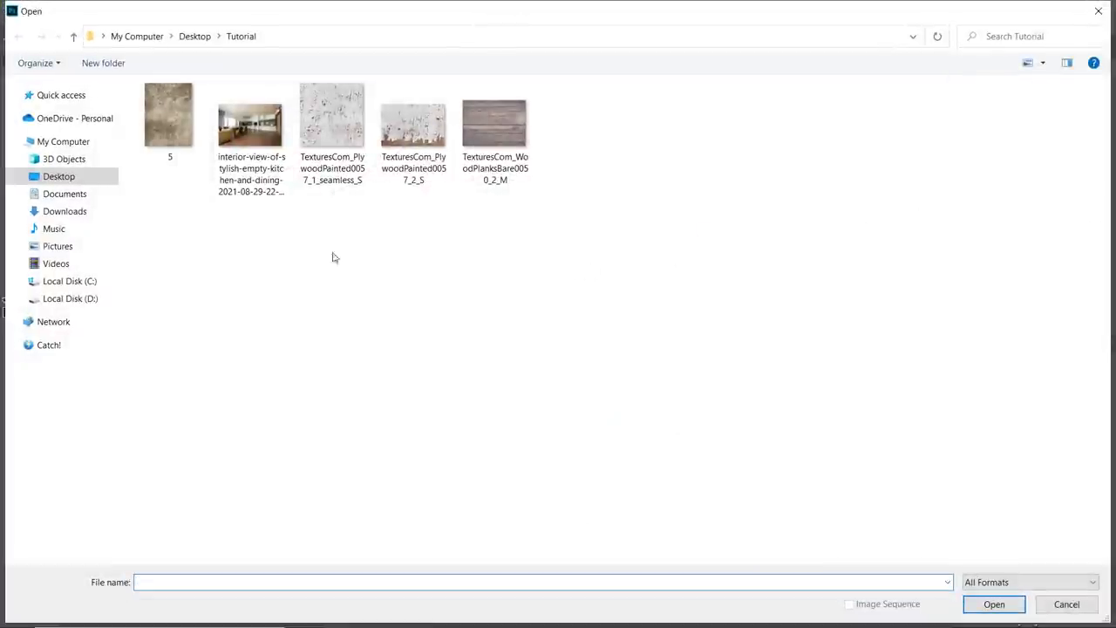
{"action": "left_click", "coordinate": [251, 118]}
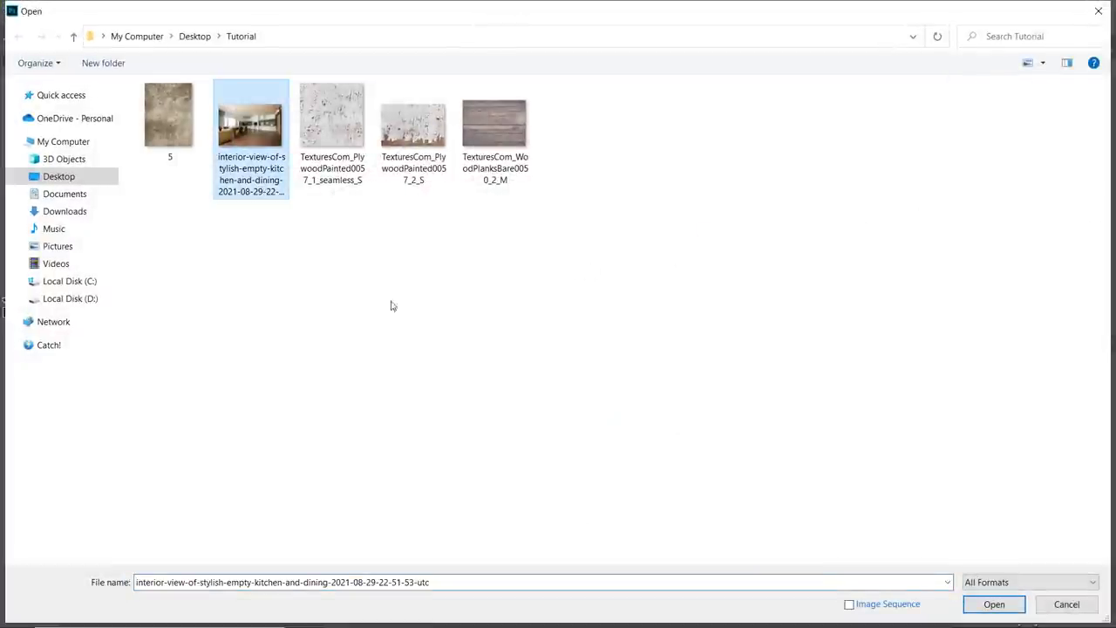
{"action": "left_click", "coordinate": [993, 604]}
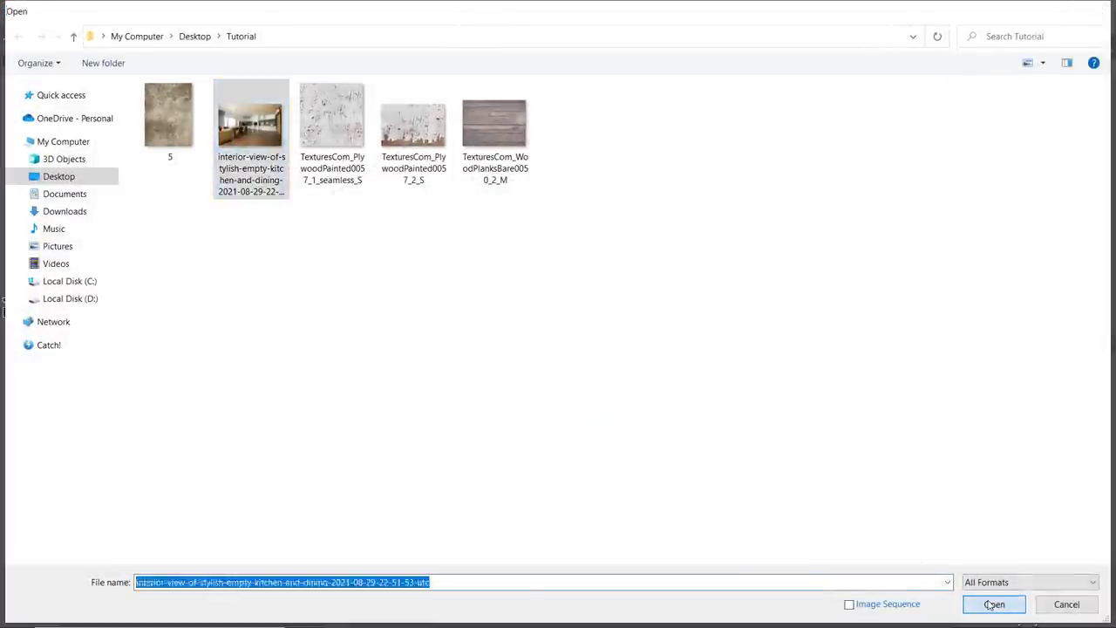
{"action": "left_click", "coordinate": [994, 603]}
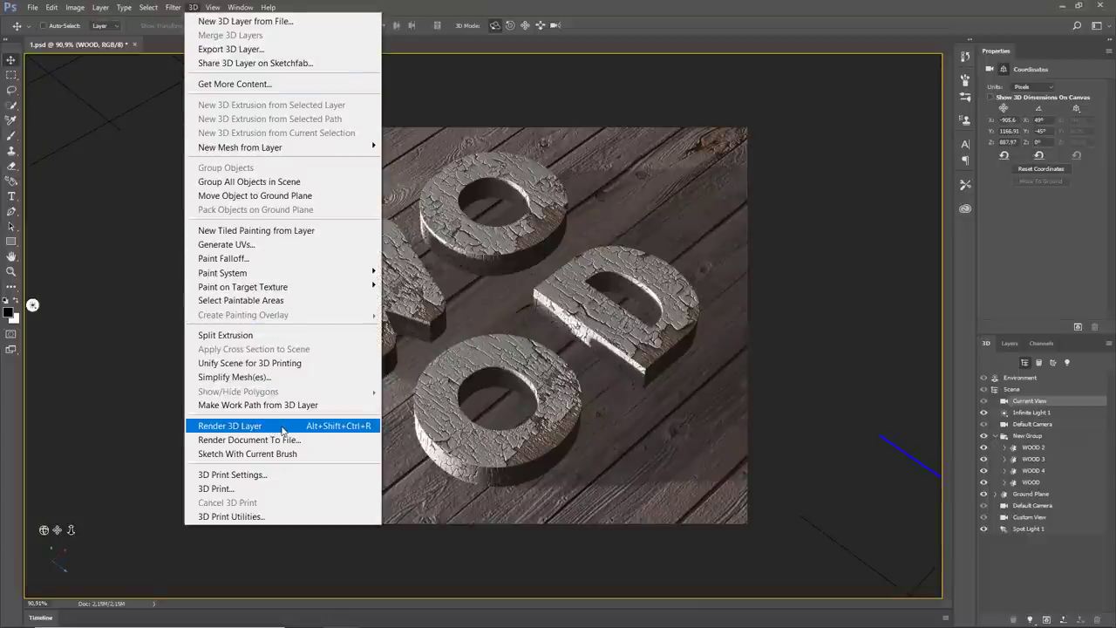
Render the WOOD 3D layer into a fully lit image with soft shadows on the planks
{"action": "left_click", "coordinate": [230, 425]}
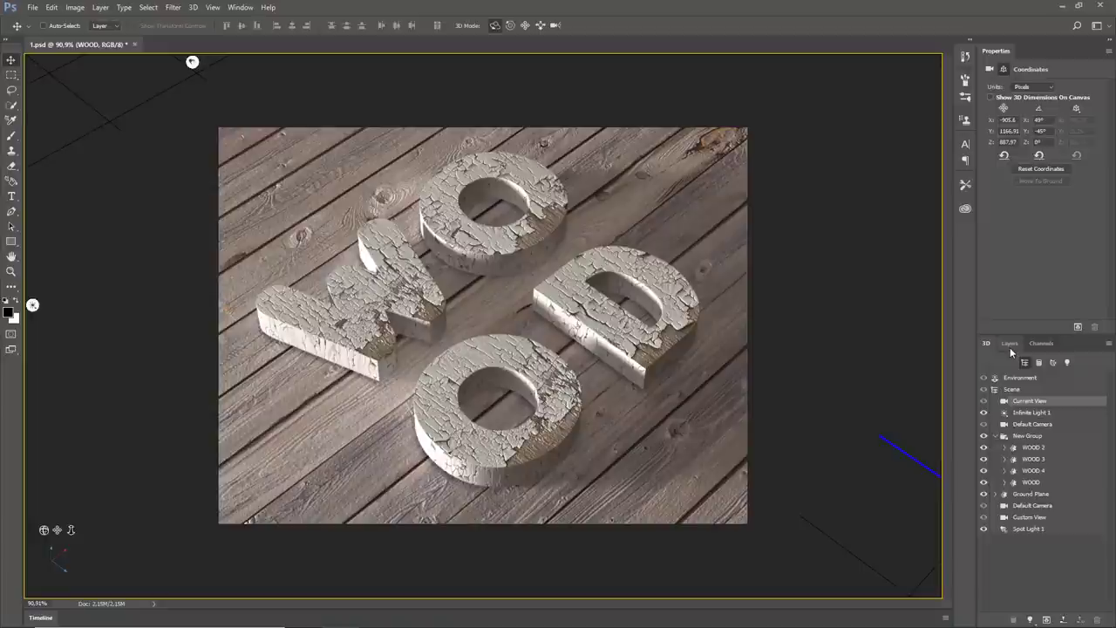
Add a Brightness/Contrast adjustment layer above the render and raise its contrast
{"action": "left_click", "coordinate": [1009, 342]}
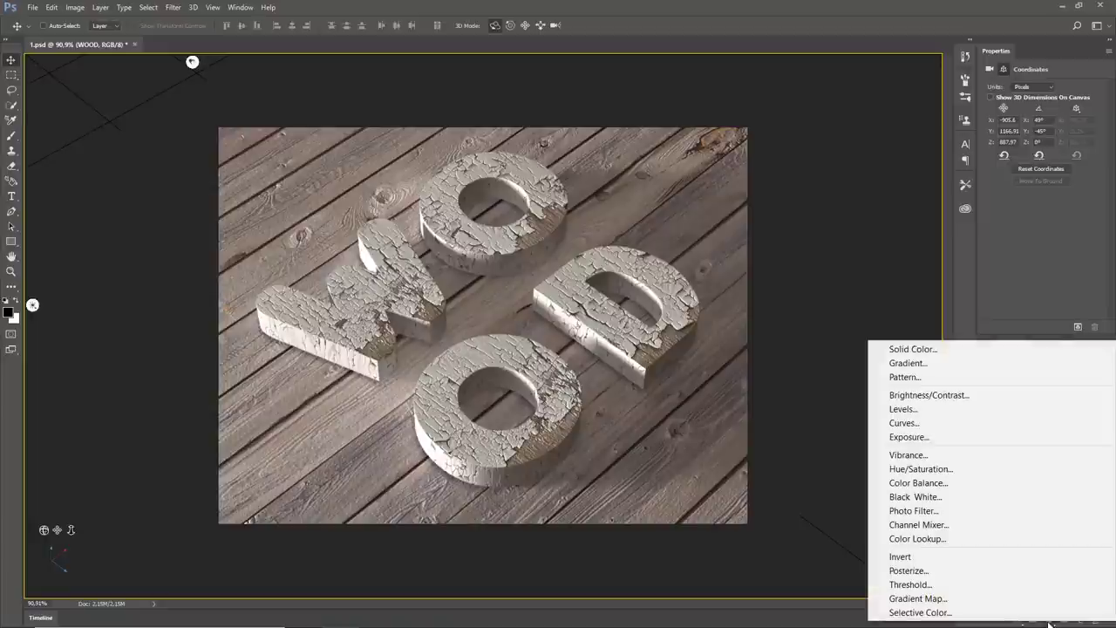
{"action": "mouse_move", "coordinate": [903, 423]}
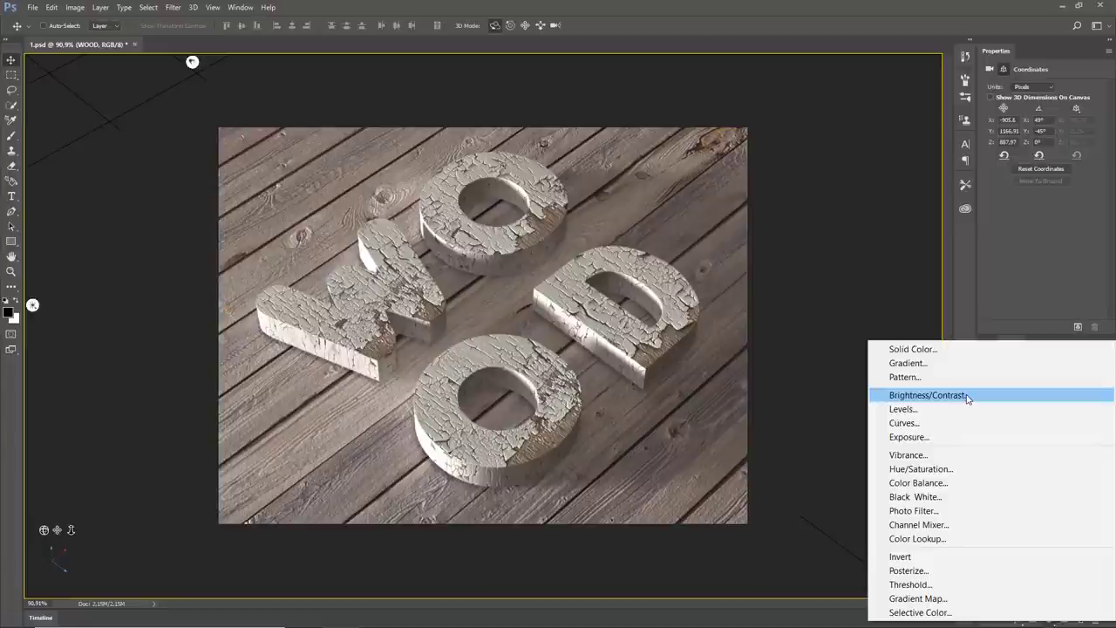
{"action": "left_click", "coordinate": [928, 394]}
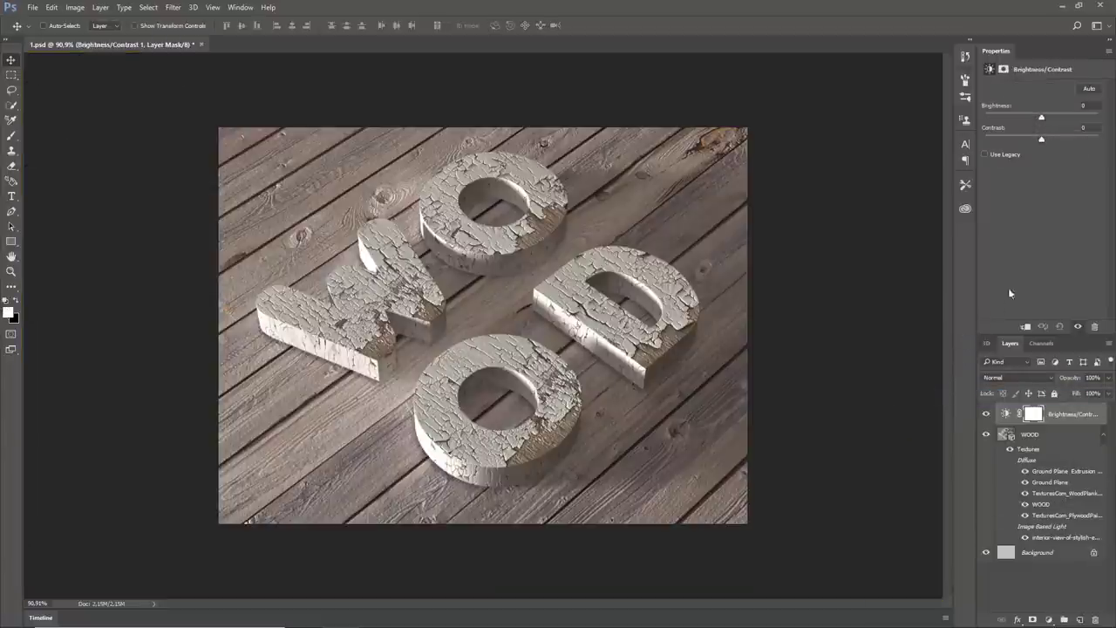
{"action": "mouse_move", "coordinate": [1081, 143]}
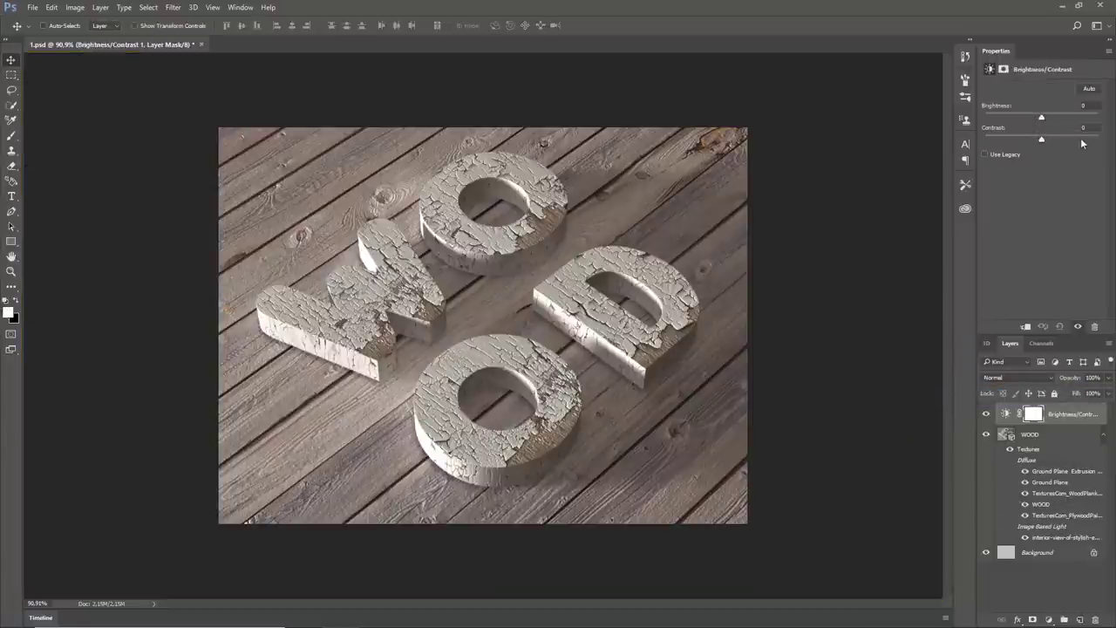
{"action": "left_click_drag", "start_coordinate": [1041, 139], "coordinate": [1060, 140]}
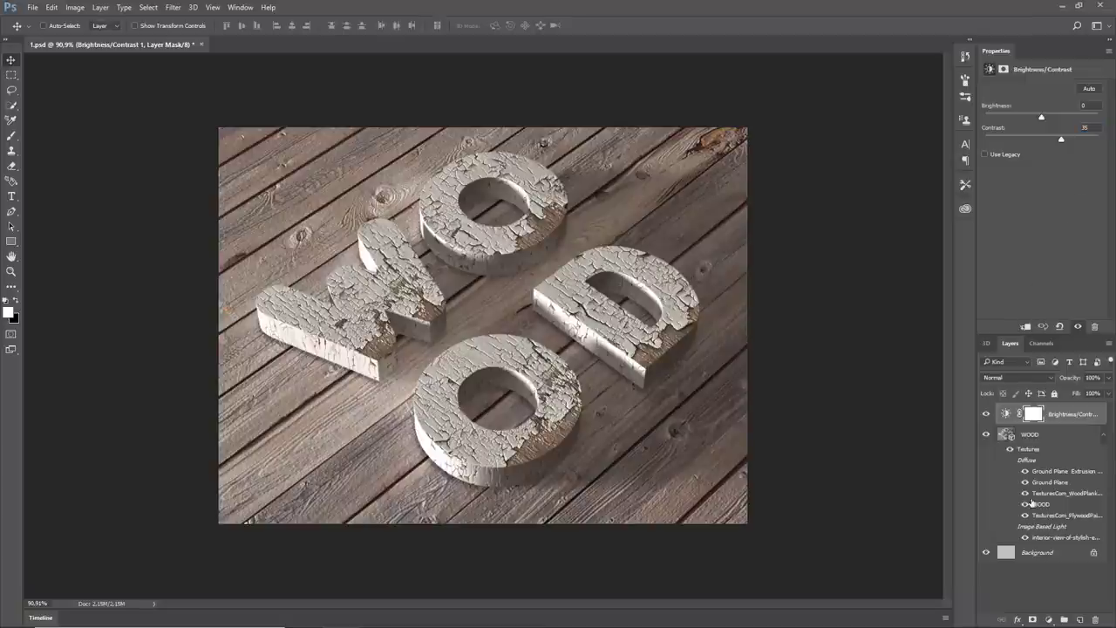
Add a Curves adjustment layer and bend the red channel curve
{"action": "left_click", "coordinate": [1049, 619]}
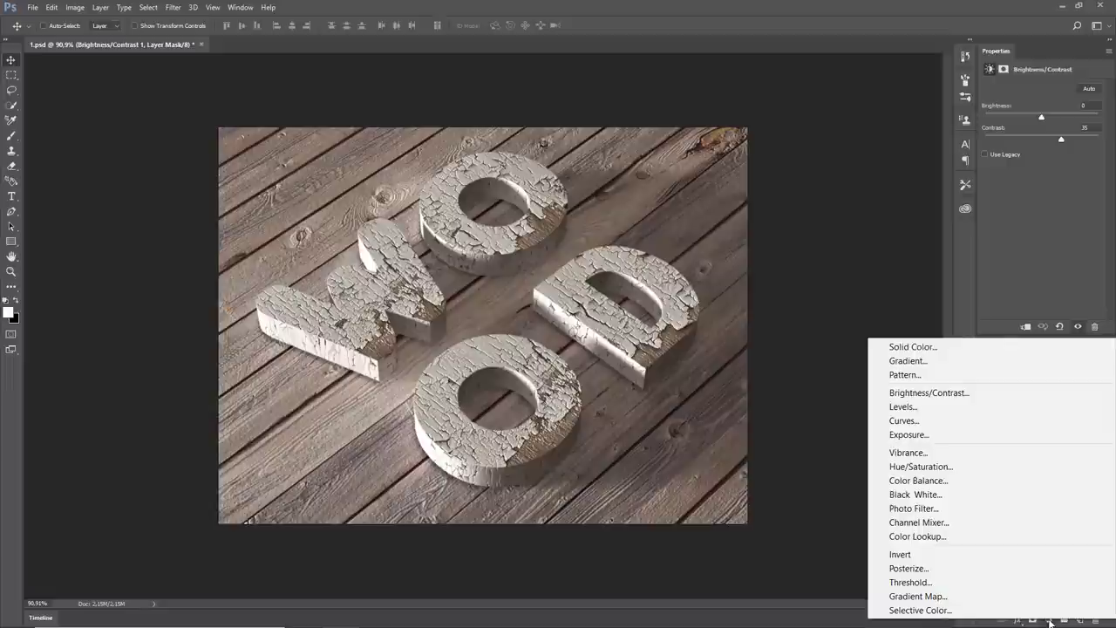
{"action": "mouse_move", "coordinate": [903, 420]}
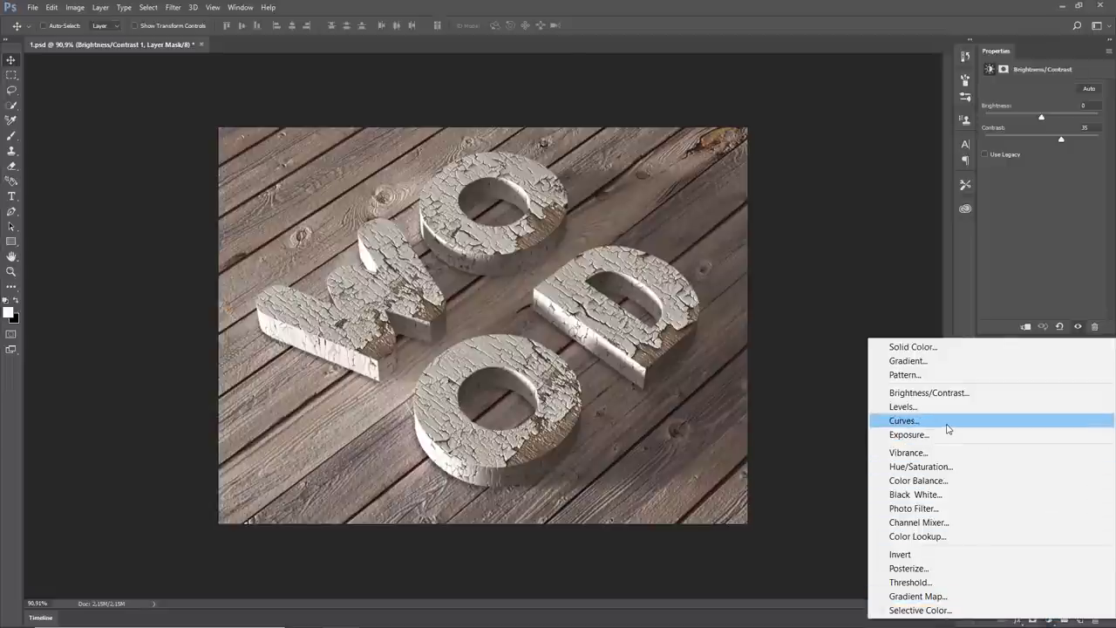
{"action": "left_click", "coordinate": [904, 420]}
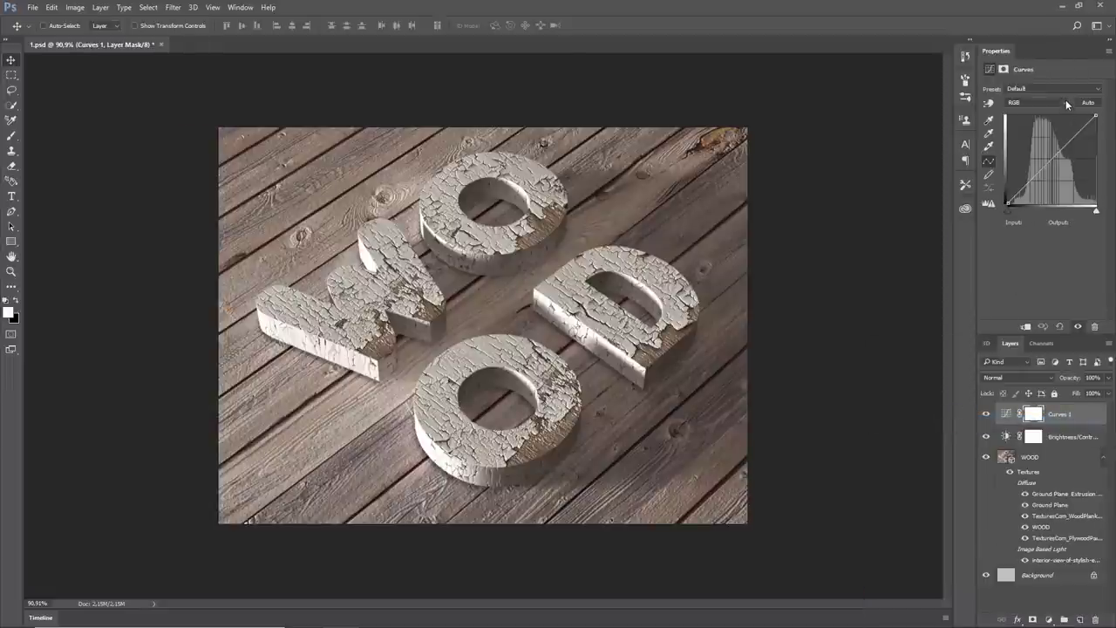
{"action": "left_click", "coordinate": [1035, 101]}
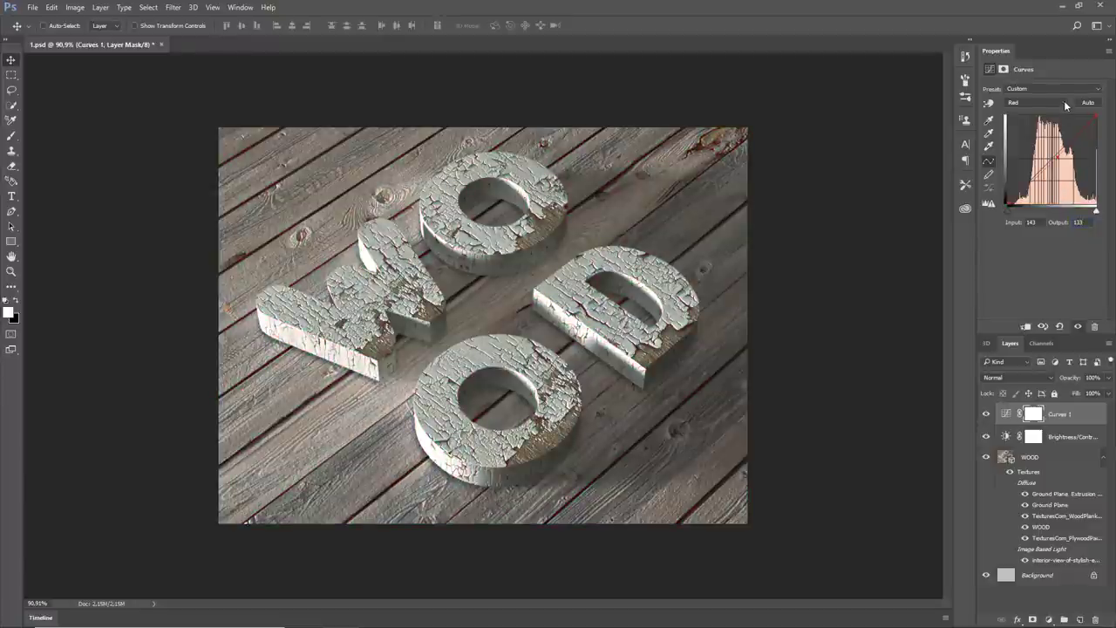
Tune the green and blue channel curves for a cooler tone
{"action": "left_click", "coordinate": [1036, 101]}
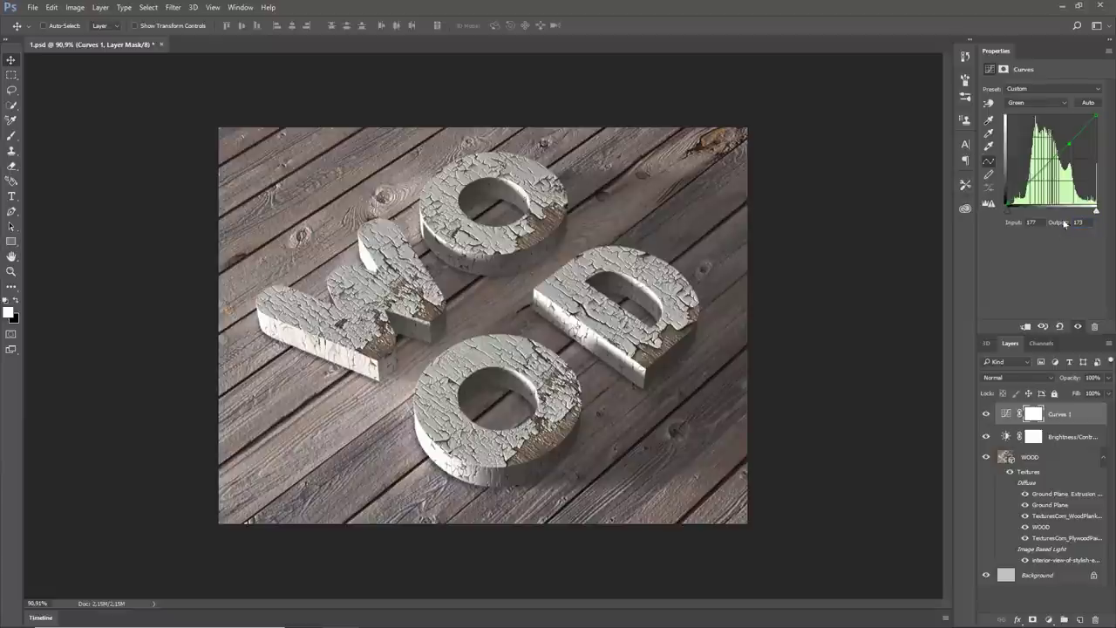
{"action": "left_click", "coordinate": [1035, 101]}
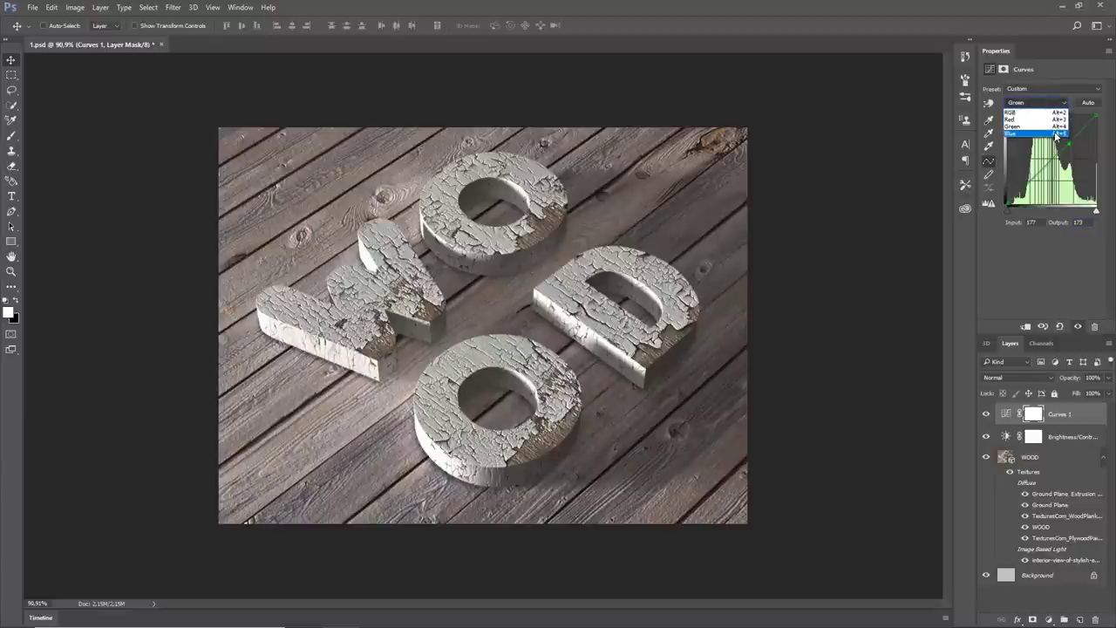
{"action": "left_click", "coordinate": [1016, 133]}
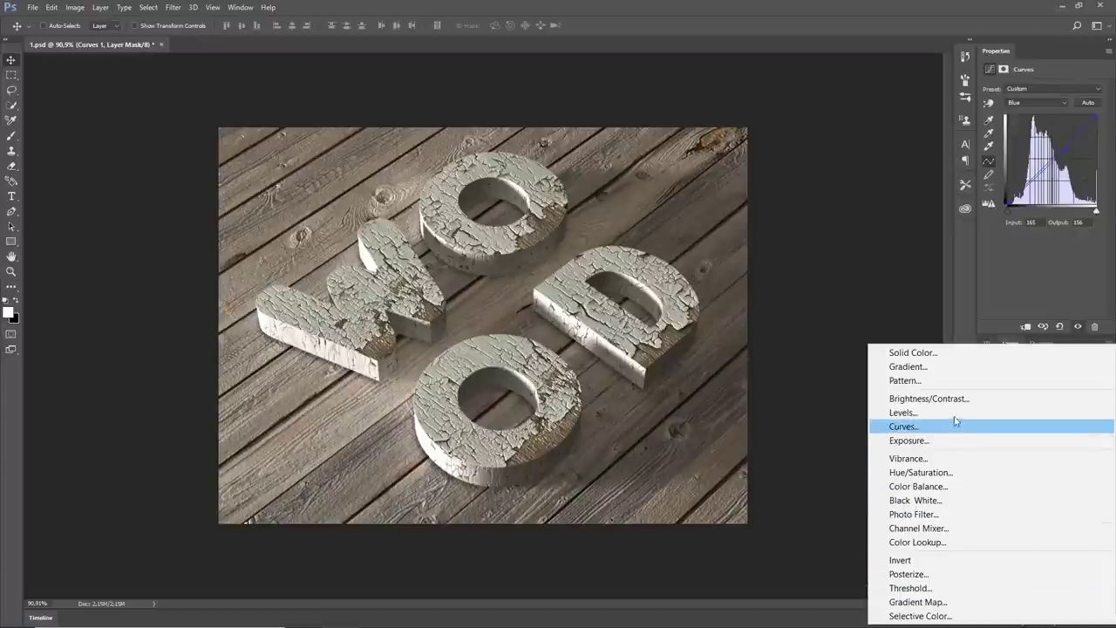
Add a Levels adjustment and shift its shadow and midtone inputs to deepen the render
{"action": "left_click", "coordinate": [903, 411]}
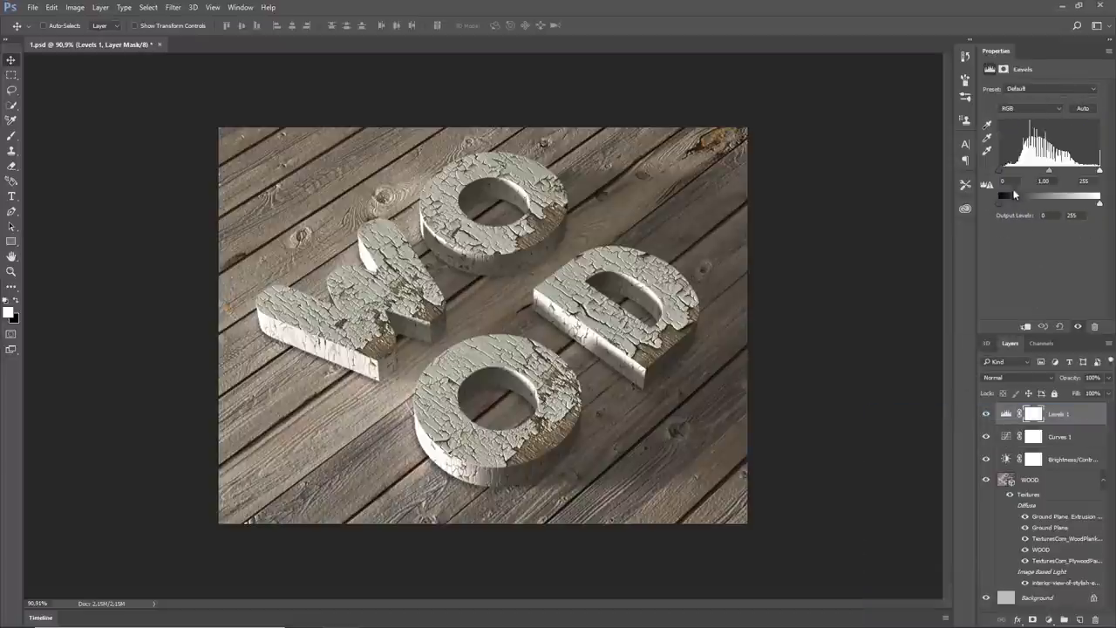
{"action": "left_click_drag", "start_coordinate": [1003, 195], "coordinate": [1007, 195]}
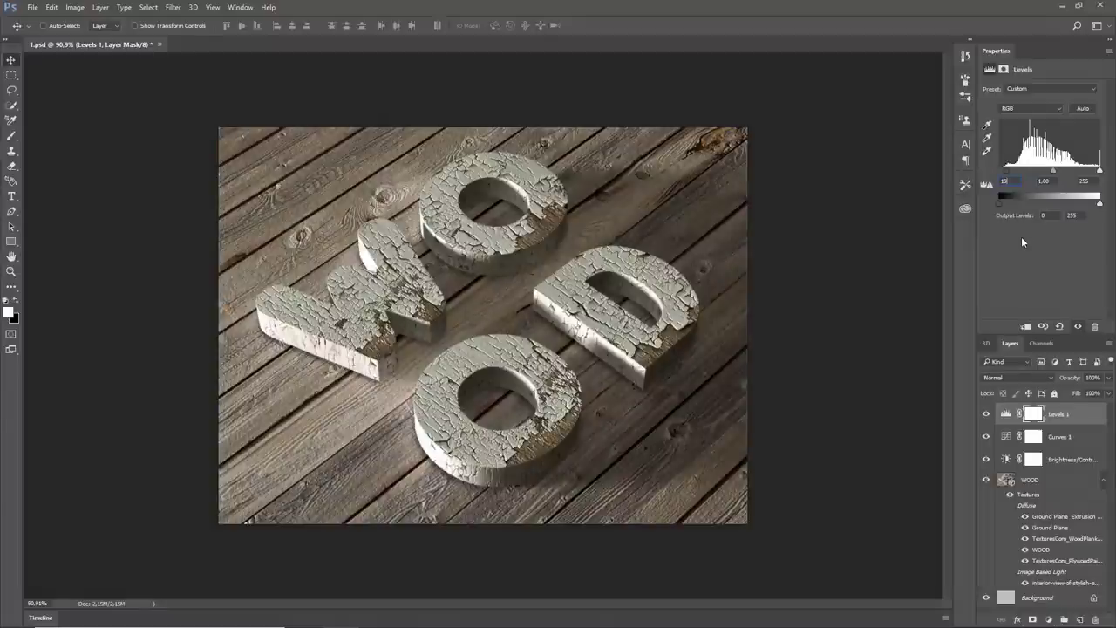
{"action": "triple_click", "coordinate": [1043, 180]}
{"action": "type", "text": "0."}
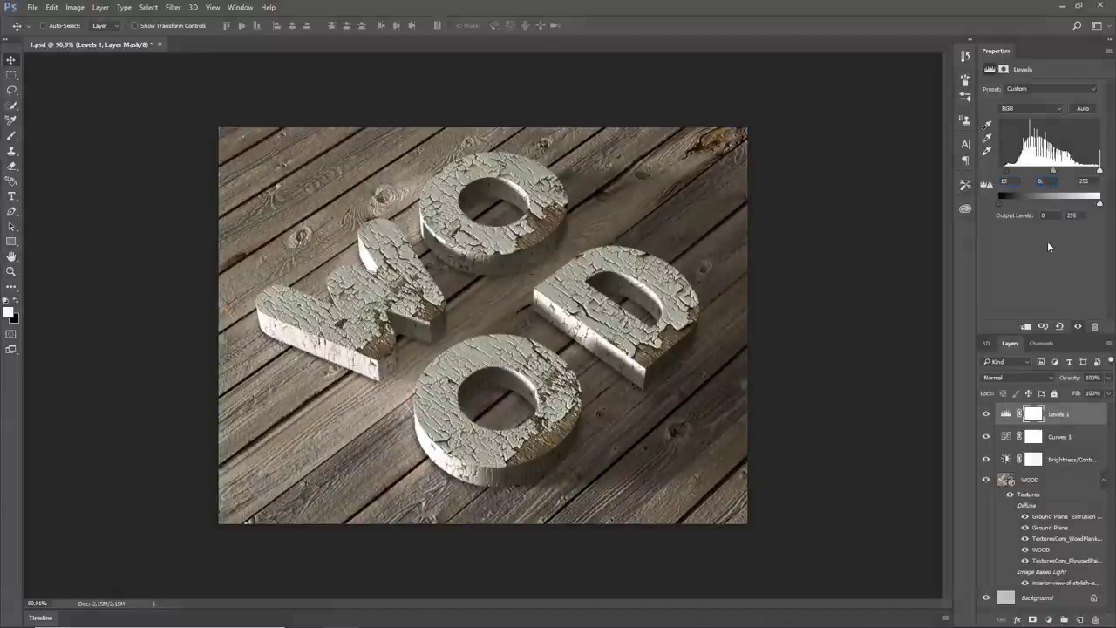
{"action": "left_click_drag", "start_coordinate": [1054, 190], "coordinate": [1046, 190]}
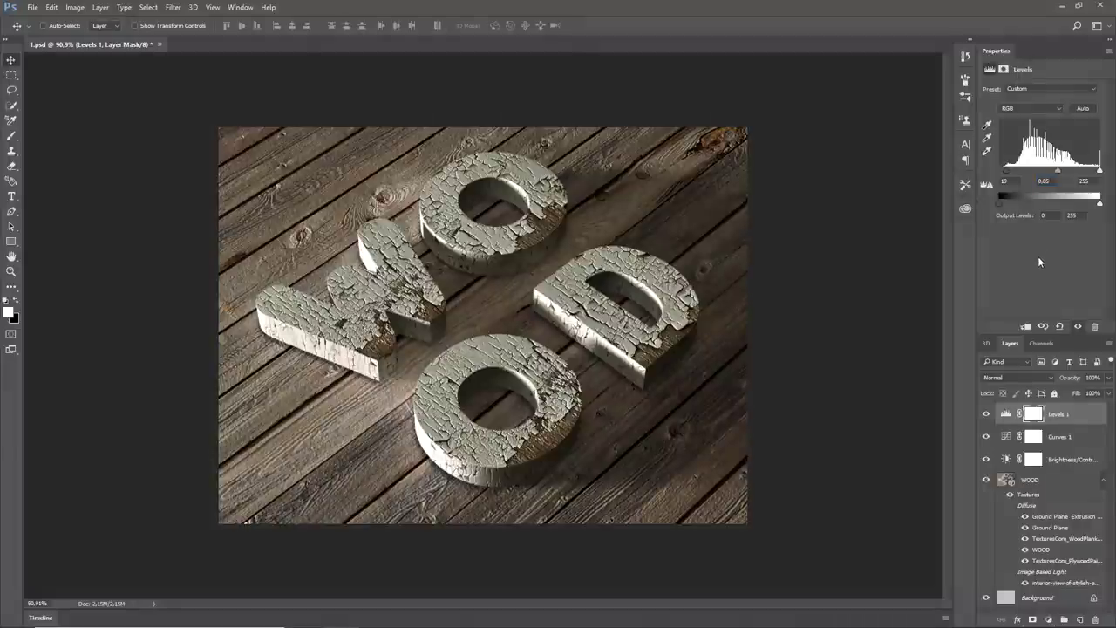
{"action": "mouse_move", "coordinate": [891, 391]}
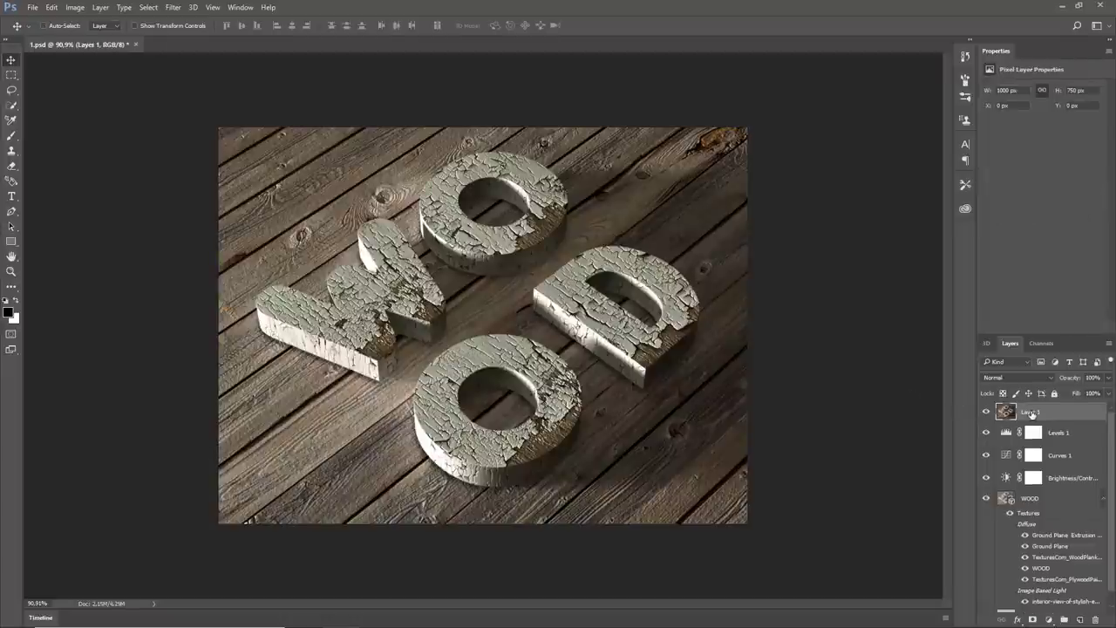
Rename the merged layer High Pass and convert it to a smart object for smart filters
{"action": "double_click", "coordinate": [1032, 411]}
{"action": "type", "text": "High Pass"}
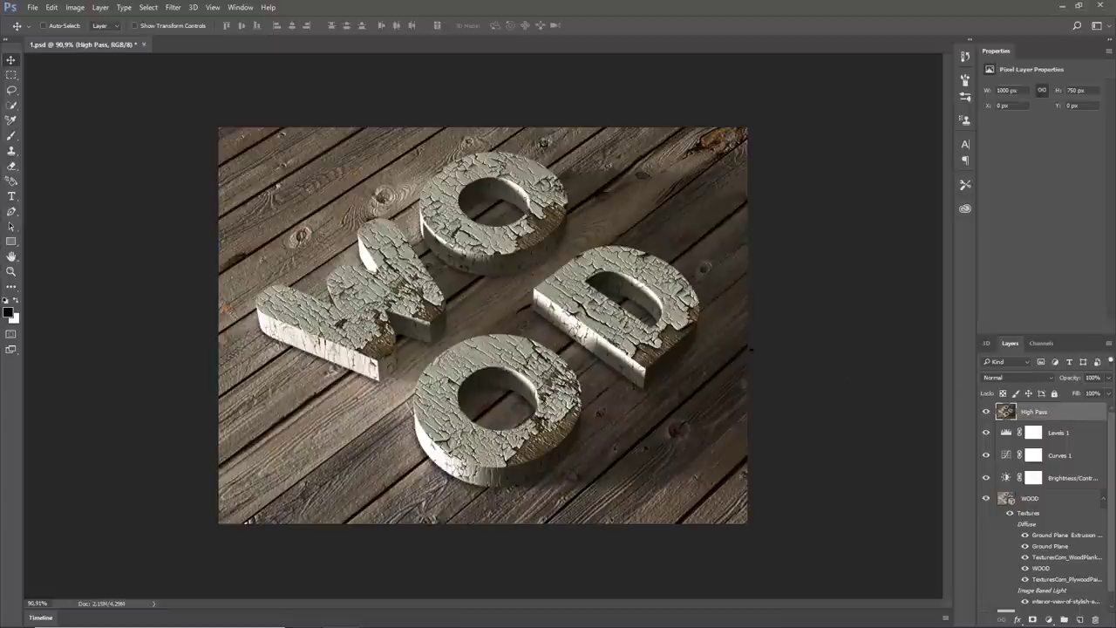
{"action": "left_click", "coordinate": [173, 7]}
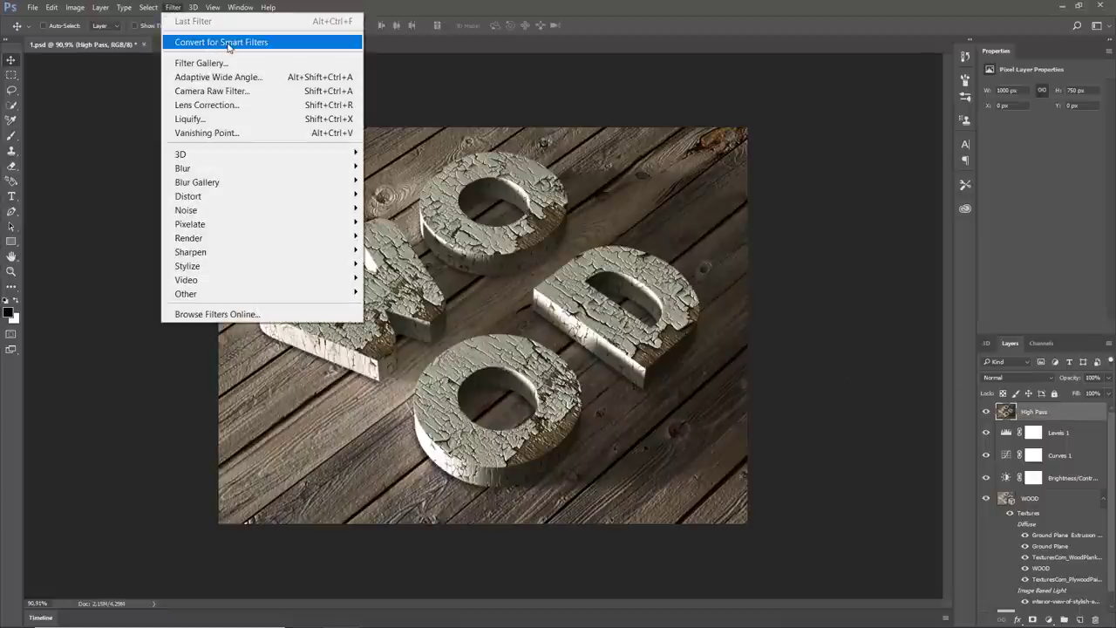
{"action": "left_click", "coordinate": [220, 42]}
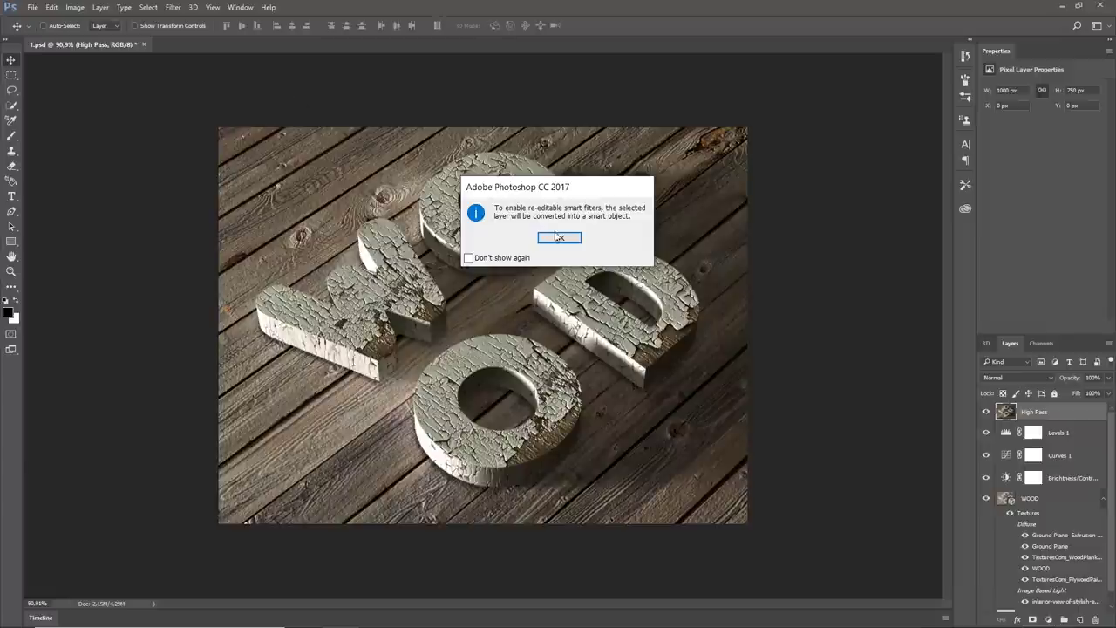
{"action": "left_click", "coordinate": [558, 237]}
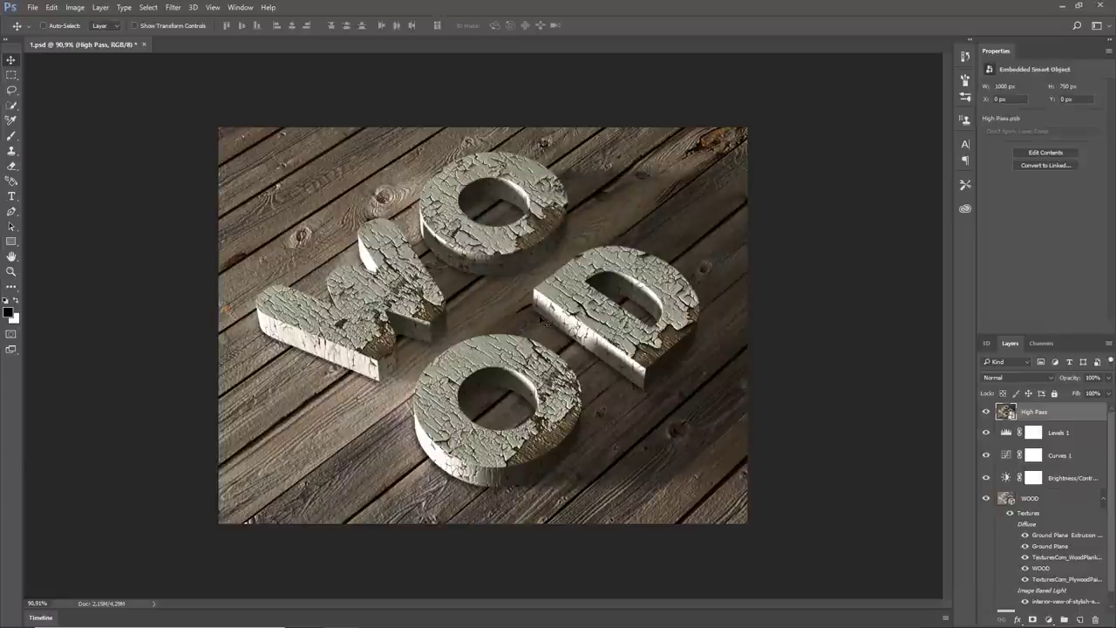
Apply a High Pass filter to the layer and blend it in Soft Light to sharpen
{"action": "left_click", "coordinate": [172, 7]}
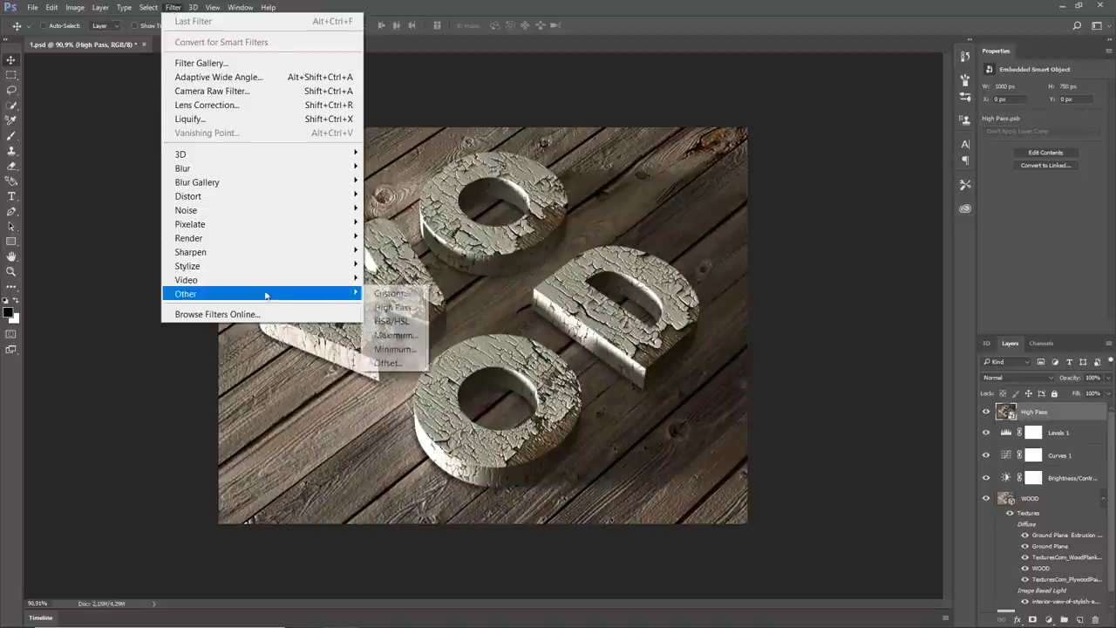
{"action": "left_click", "coordinate": [393, 307]}
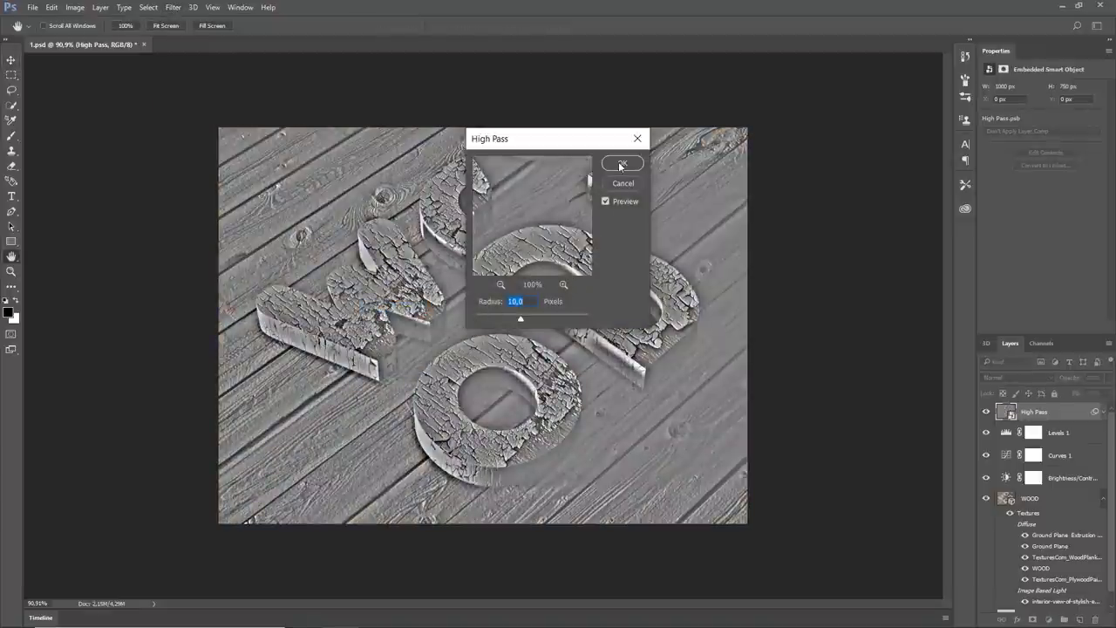
{"action": "left_click", "coordinate": [622, 164]}
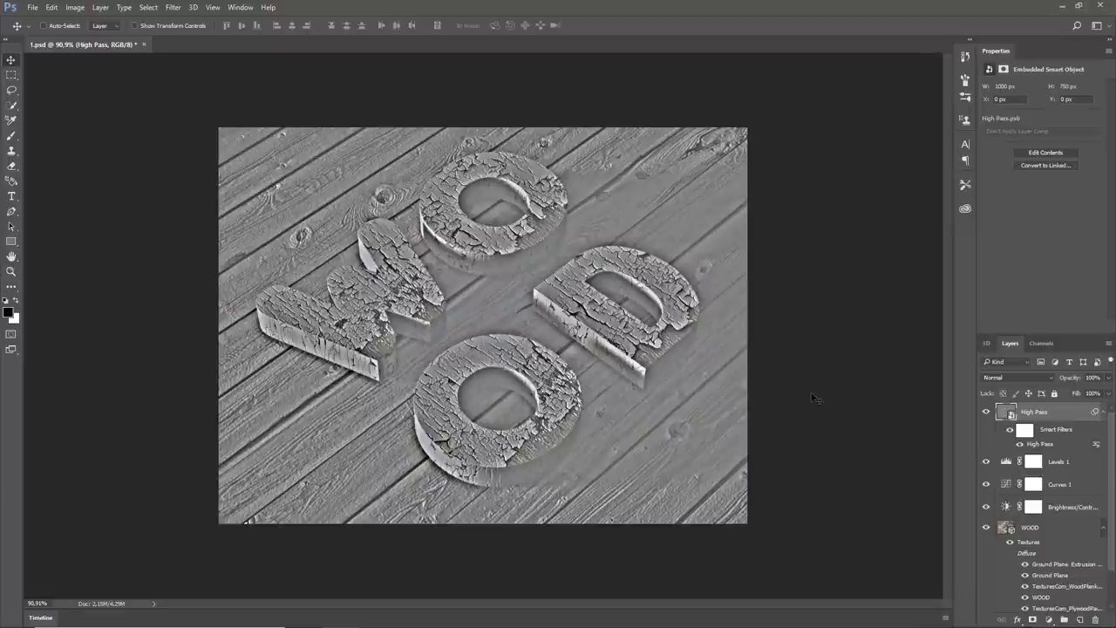
{"action": "mouse_move", "coordinate": [1053, 386]}
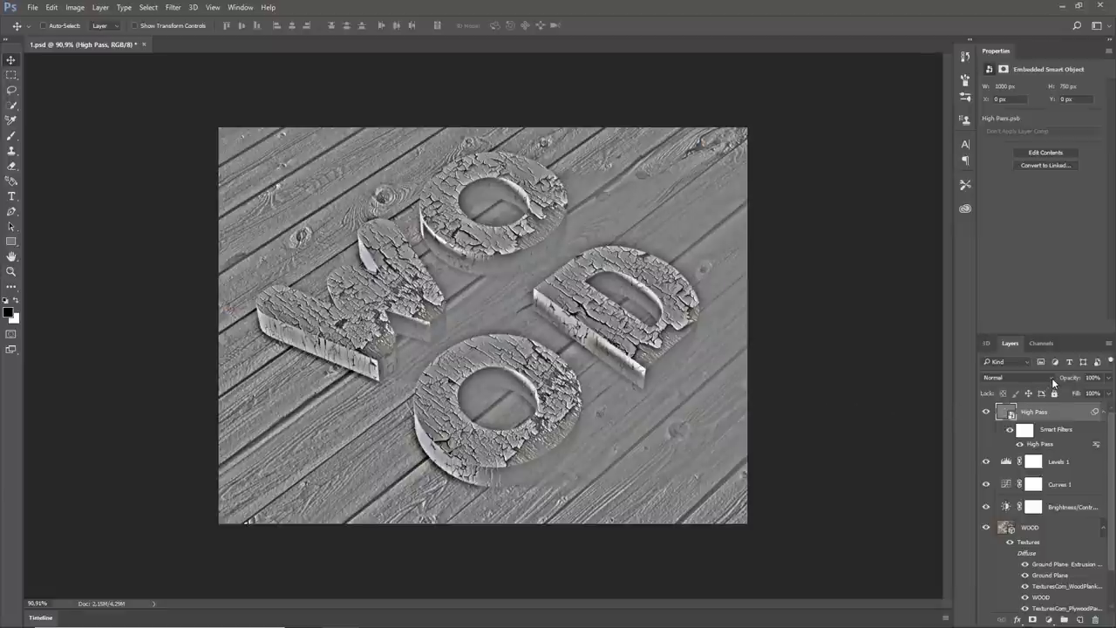
{"action": "left_click", "coordinate": [1018, 377]}
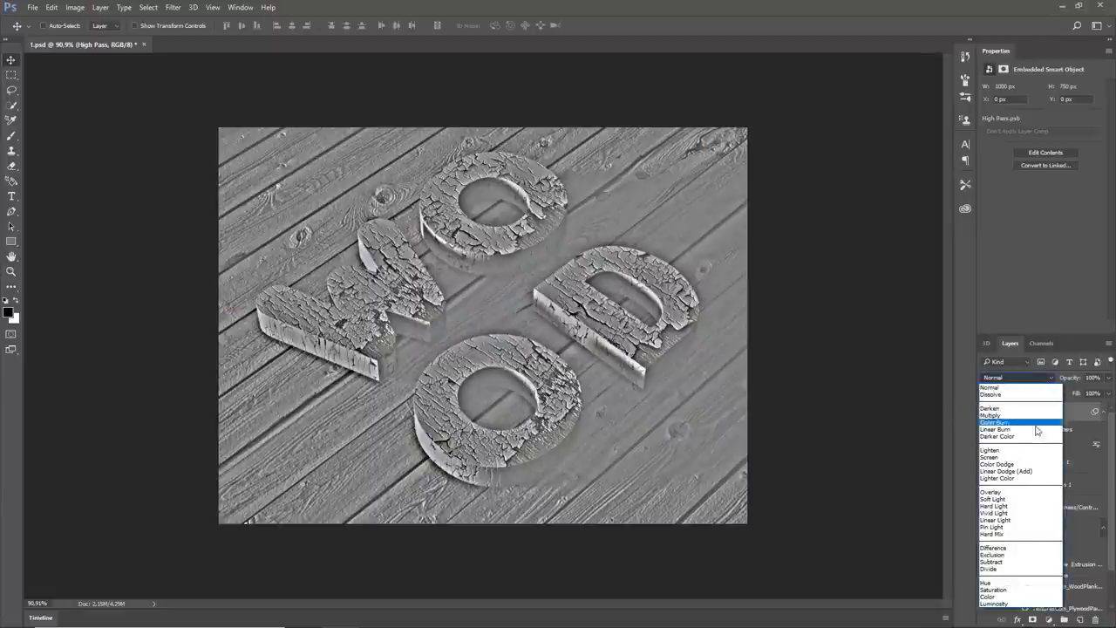
{"action": "left_click", "coordinate": [992, 499]}
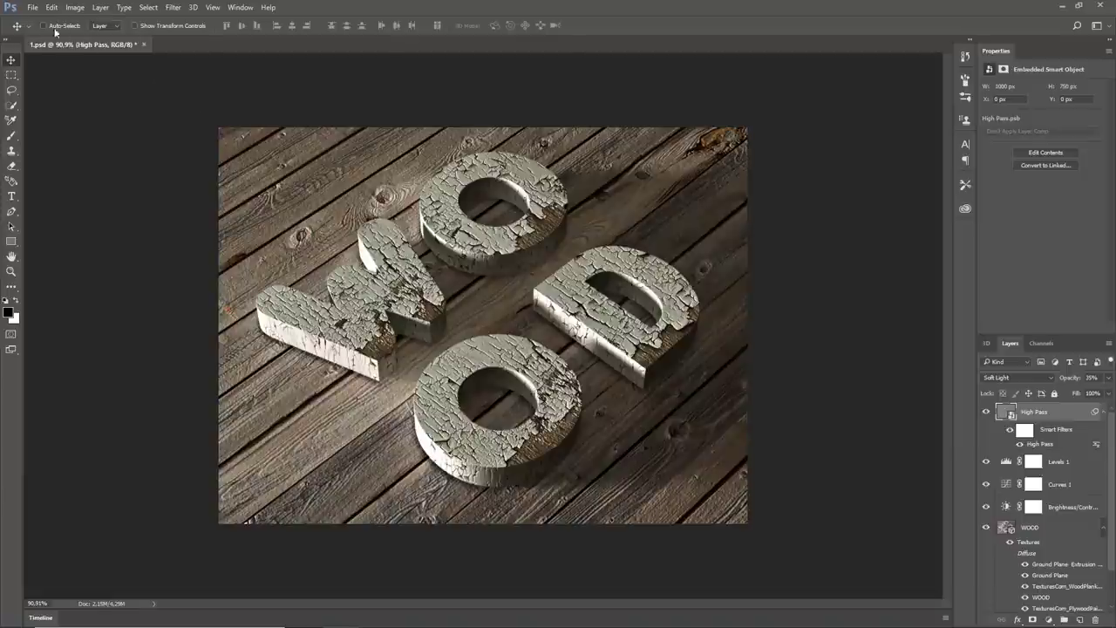
Open grunge texture 3 and place it as a new top layer in the WOOD composition
{"action": "left_click", "coordinate": [31, 7]}
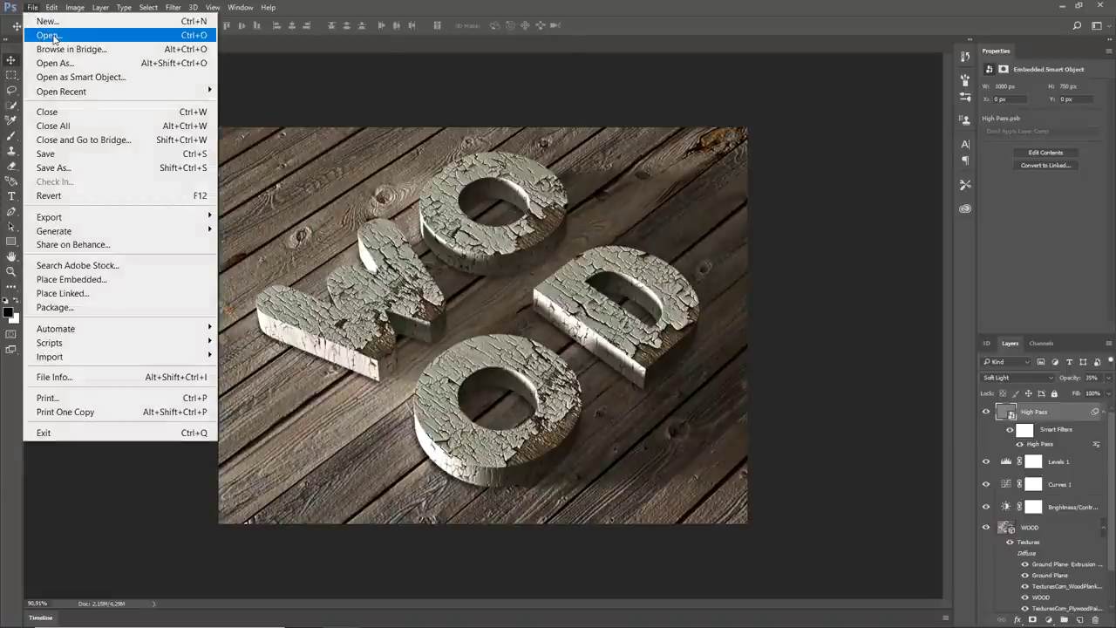
{"action": "left_click", "coordinate": [45, 35]}
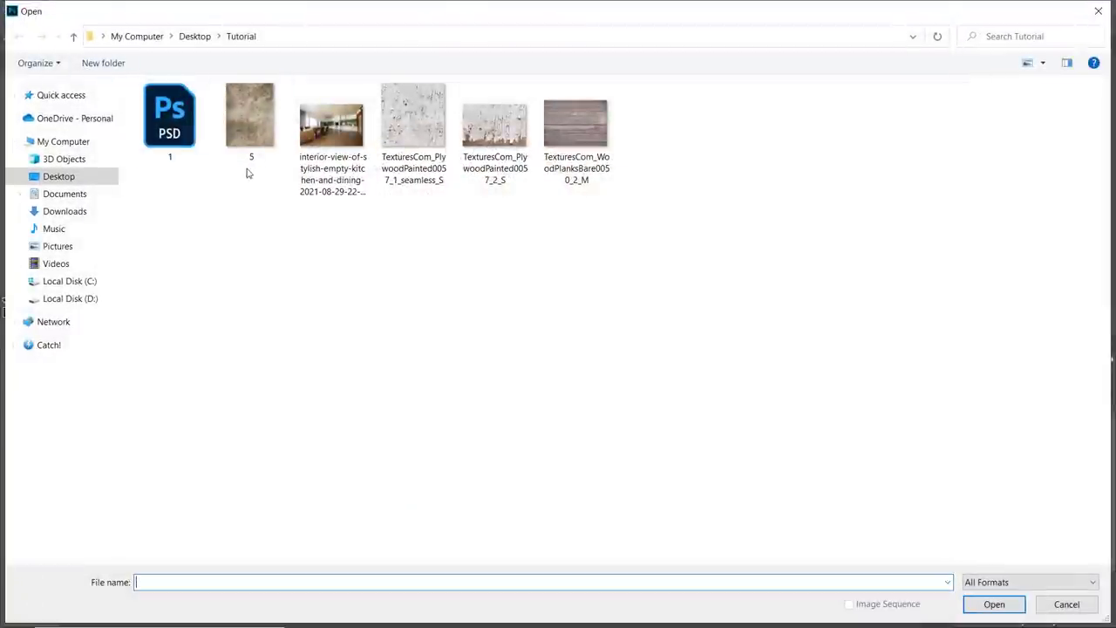
{"action": "left_click", "coordinate": [251, 119]}
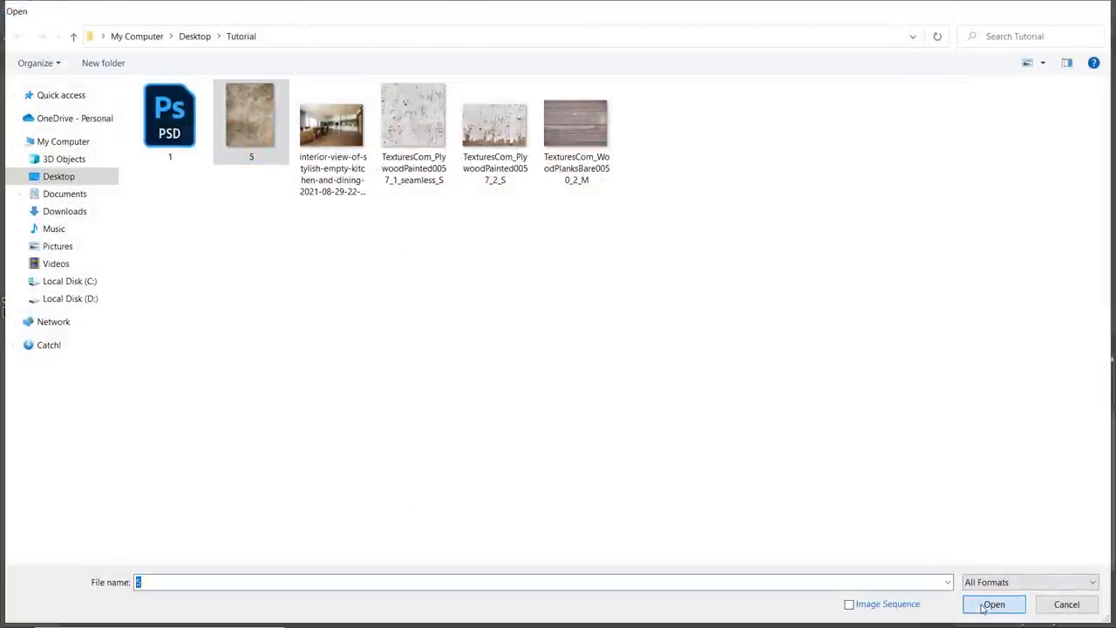
{"action": "left_click", "coordinate": [994, 604]}
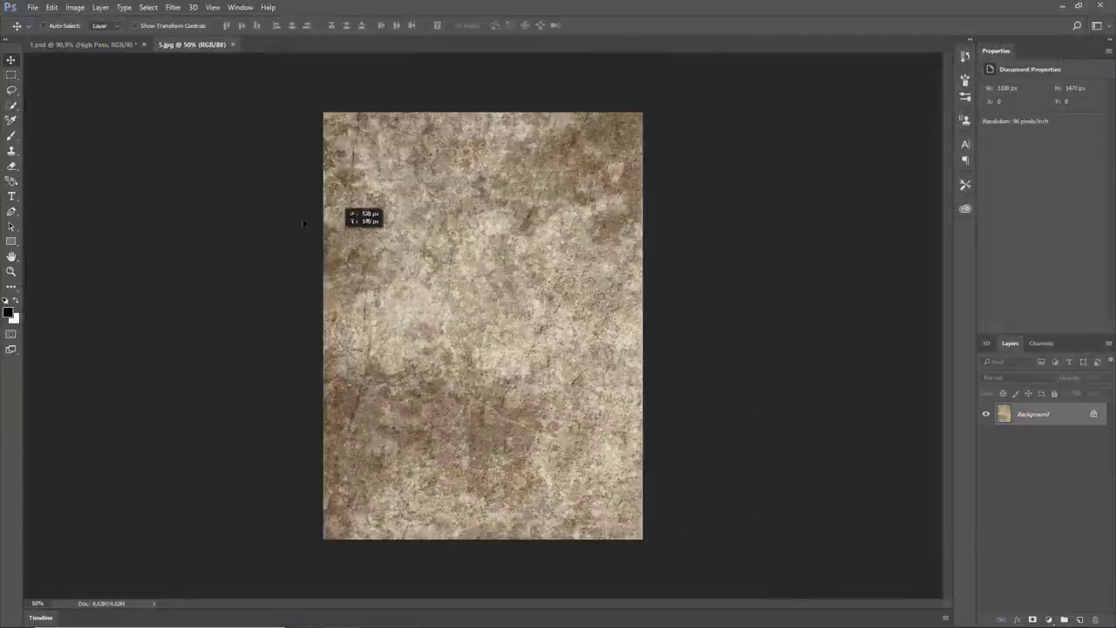
{"action": "left_click", "coordinate": [84, 45]}
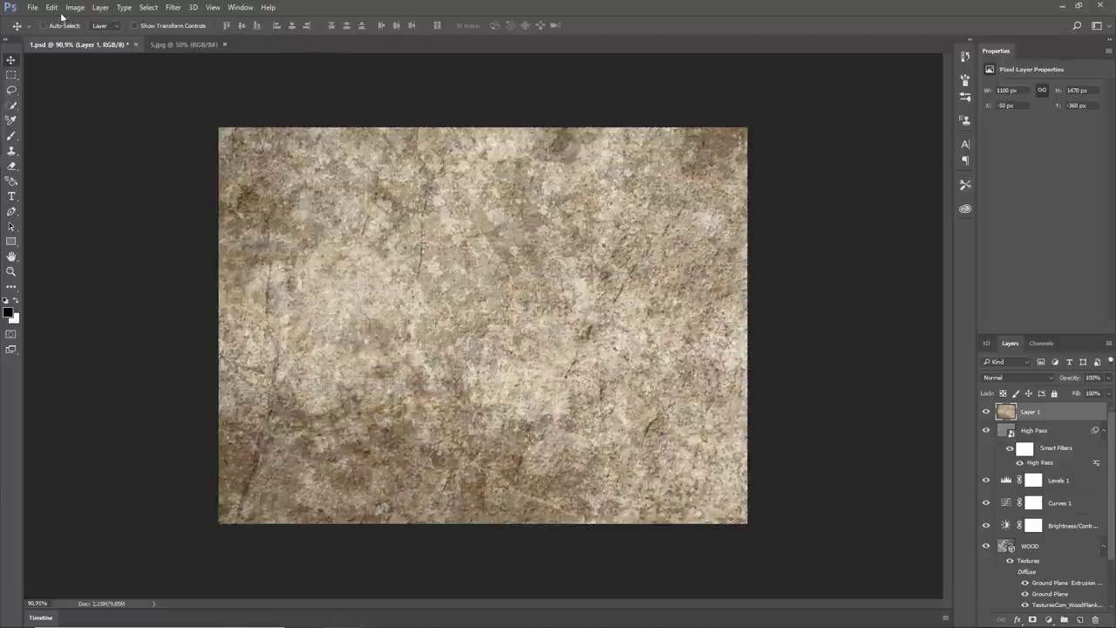
Scale and rotate the grunge texture to cover the canvas and commit the transform
{"action": "left_click", "coordinate": [52, 7]}
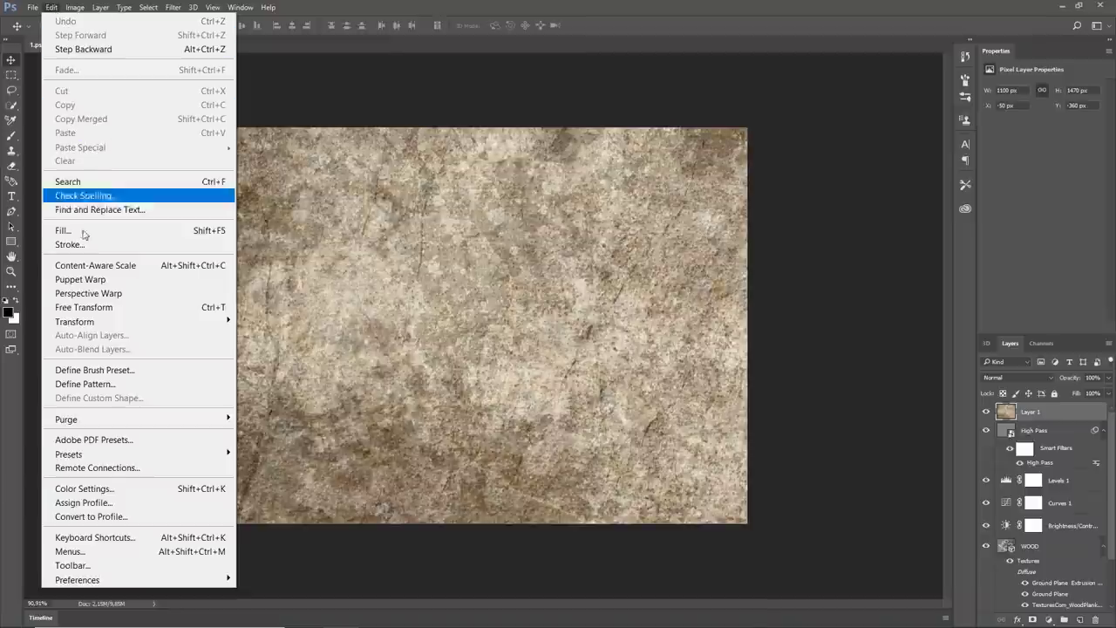
{"action": "mouse_move", "coordinate": [73, 321]}
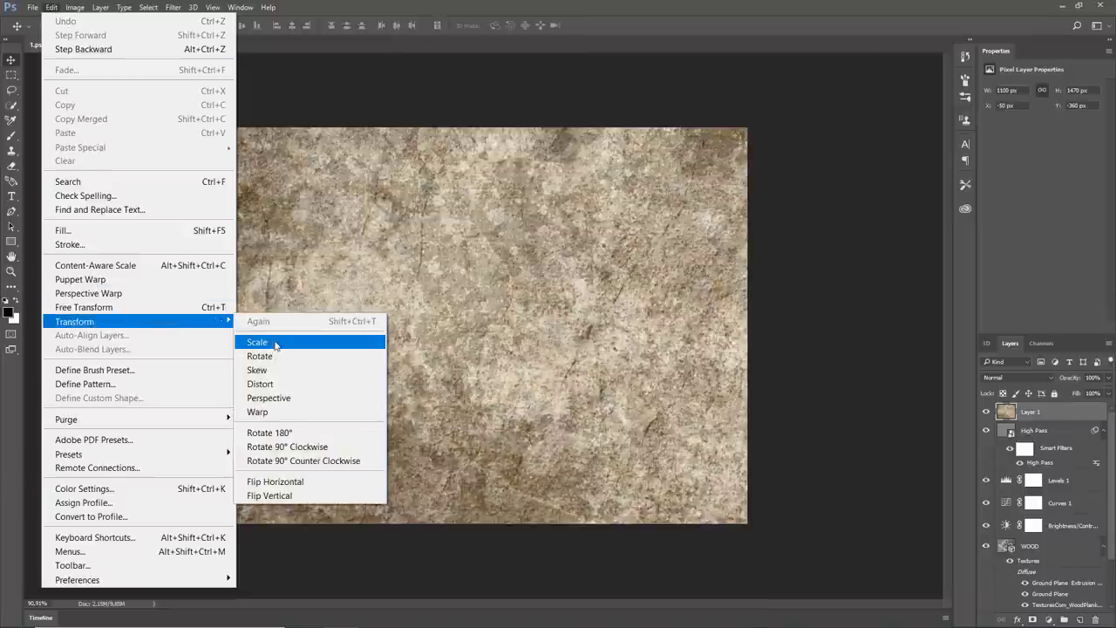
{"action": "left_click", "coordinate": [258, 340]}
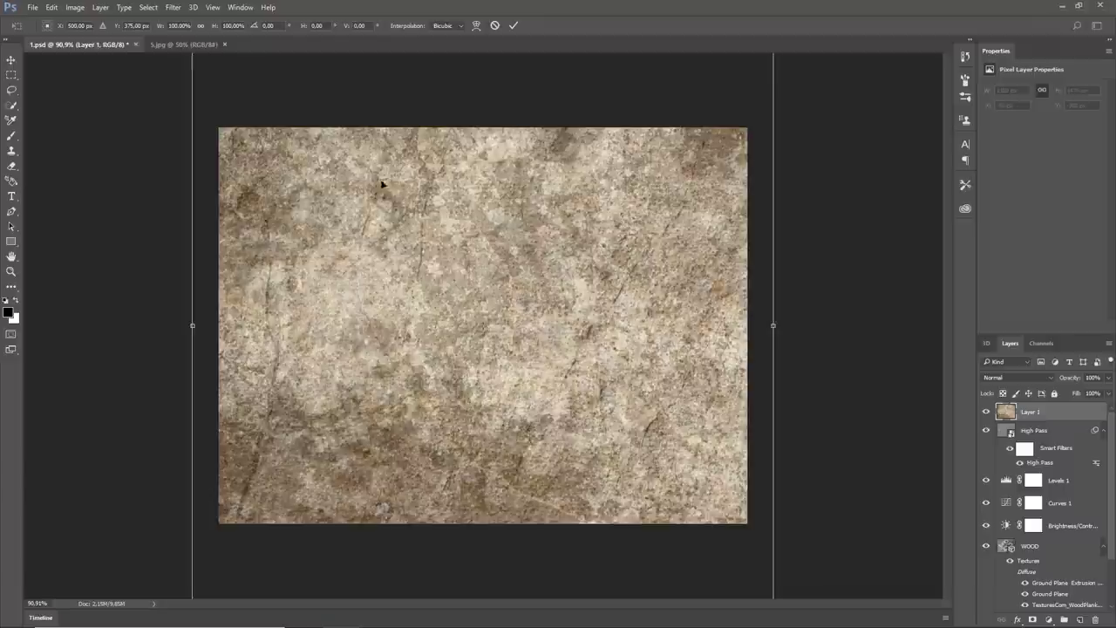
{"action": "triple_click", "coordinate": [265, 26]}
{"action": "type", "text": "-8"}
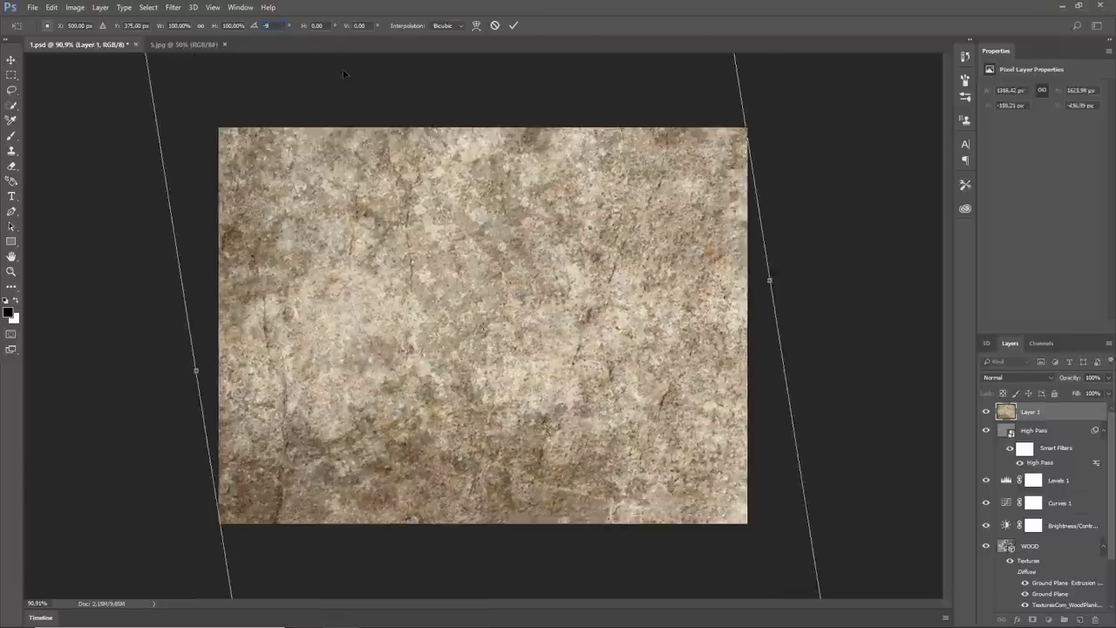
{"action": "left_click", "coordinate": [513, 26]}
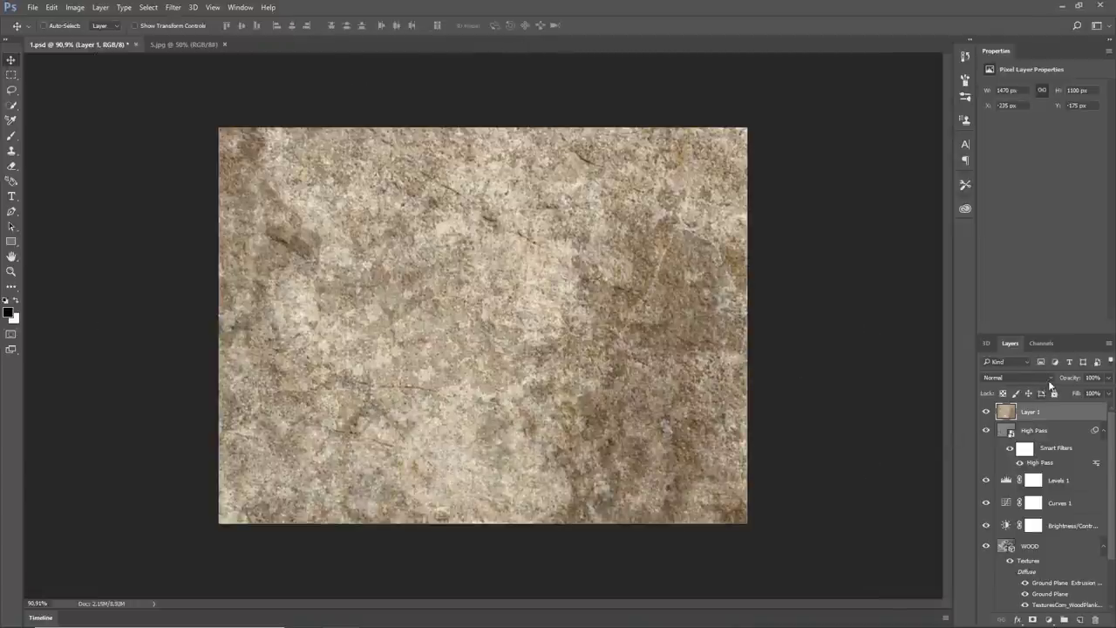
Blend the grunge texture over the WOOD render in Soft Light
{"action": "left_click", "coordinate": [1018, 376]}
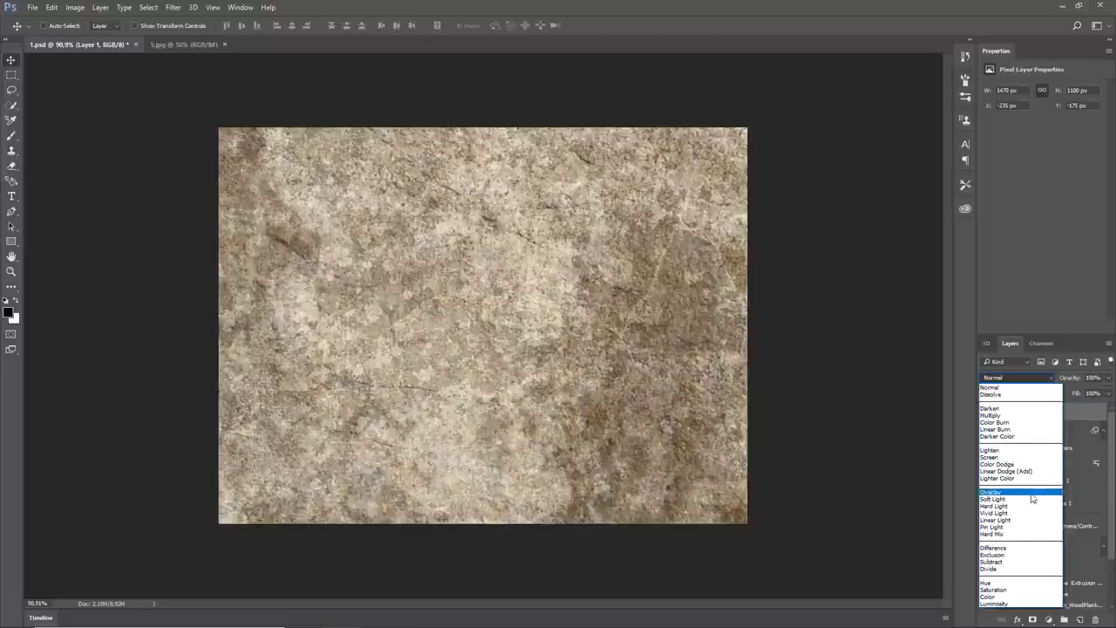
{"action": "left_click", "coordinate": [991, 498]}
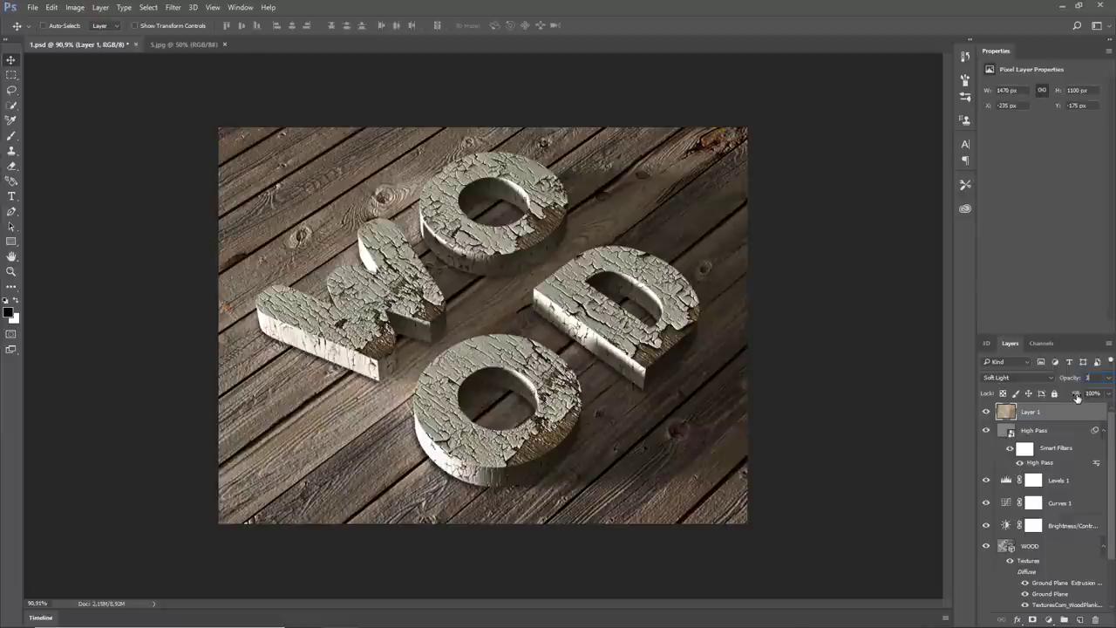
{"action": "left_click", "coordinate": [1091, 377]}
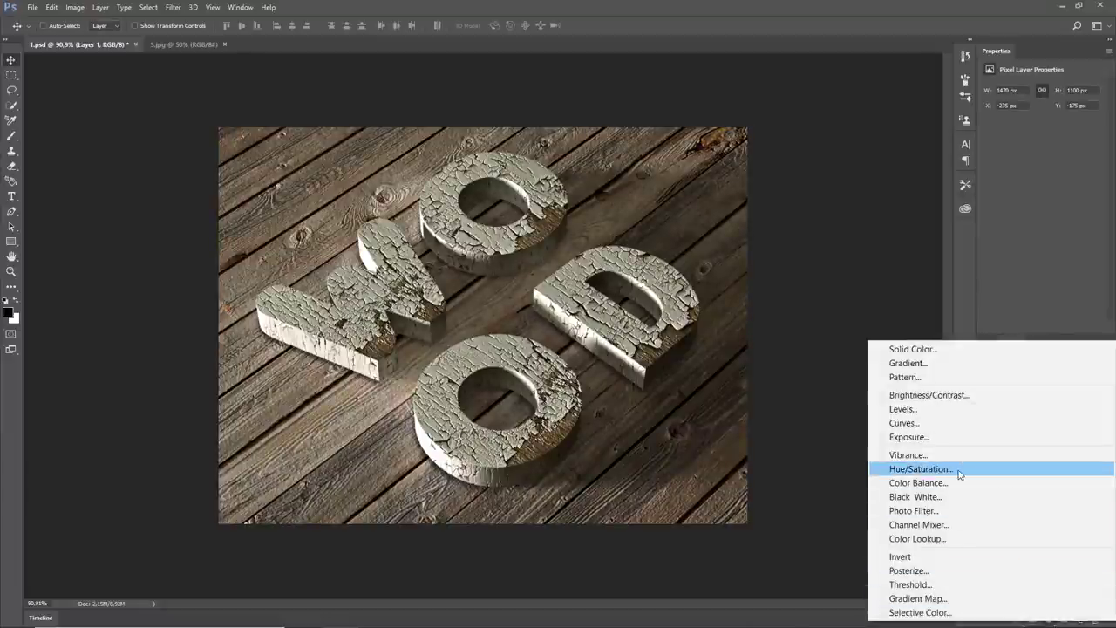
Add a desaturating Hue/Saturation adjustment and clip it to the grunge texture layer below
{"action": "left_click", "coordinate": [920, 467]}
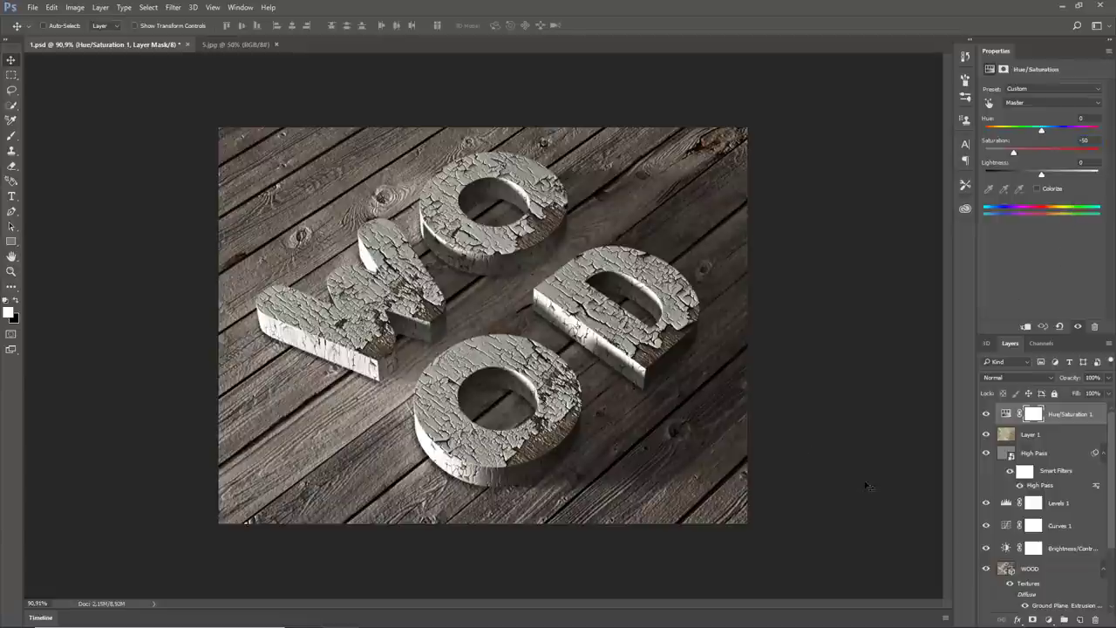
{"action": "right_click", "coordinate": [1071, 413]}
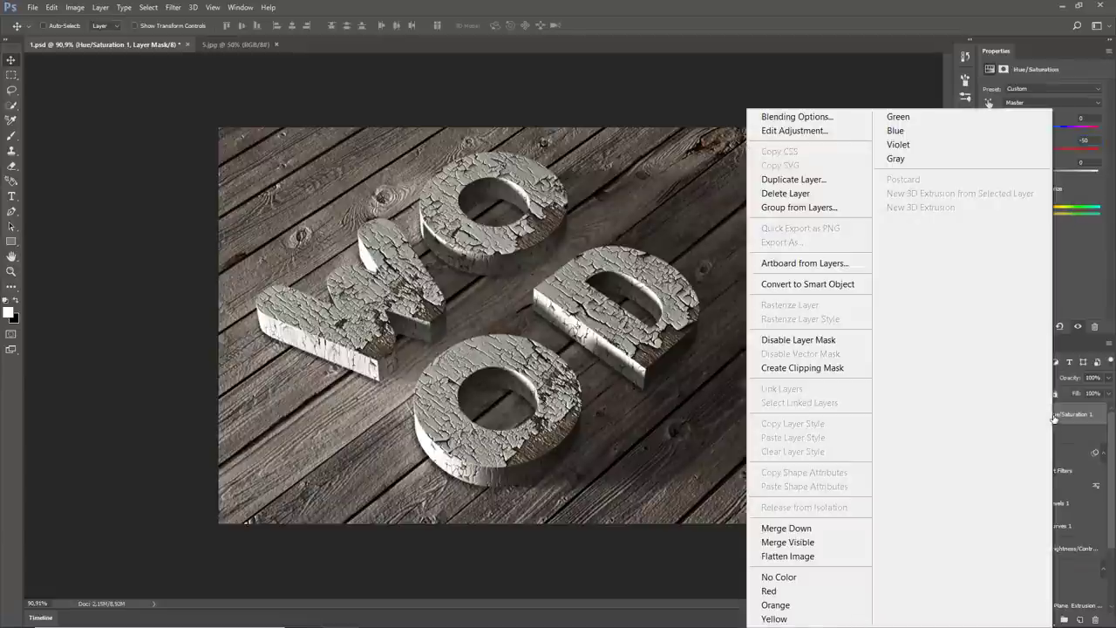
{"action": "left_click", "coordinate": [802, 366]}
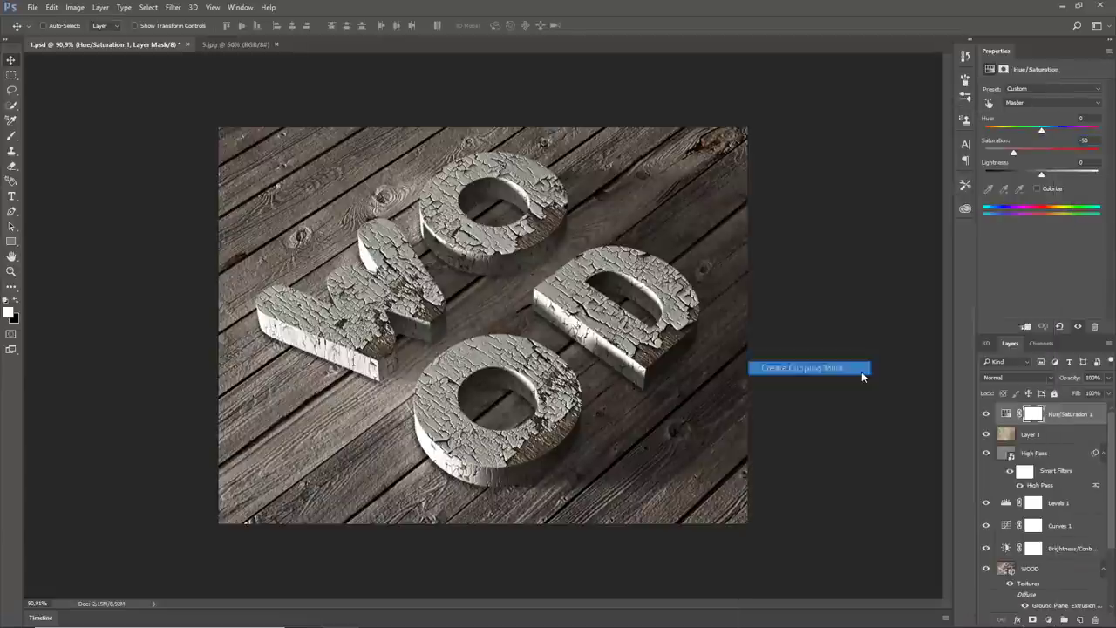